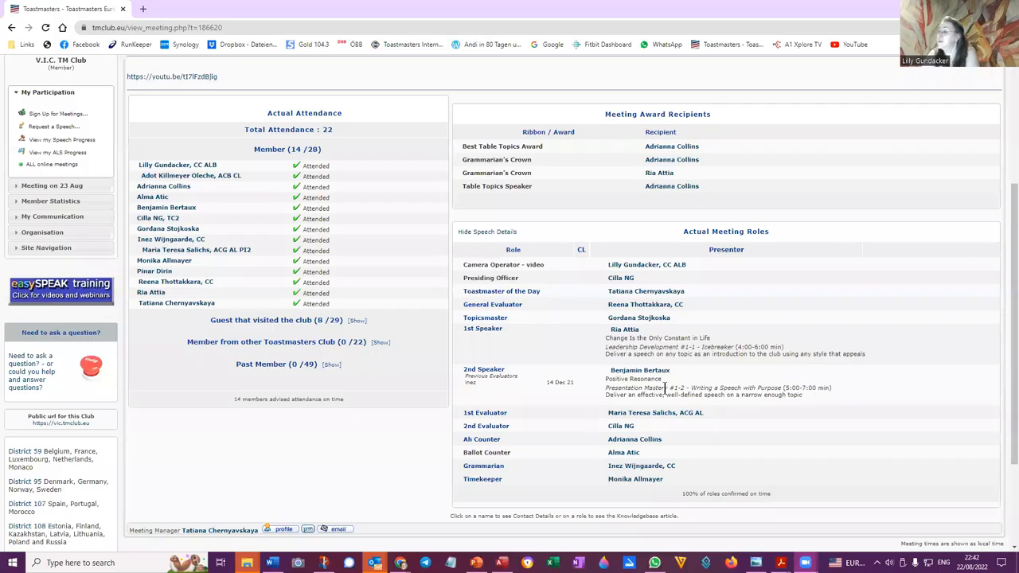
mouse_move(462, 319)
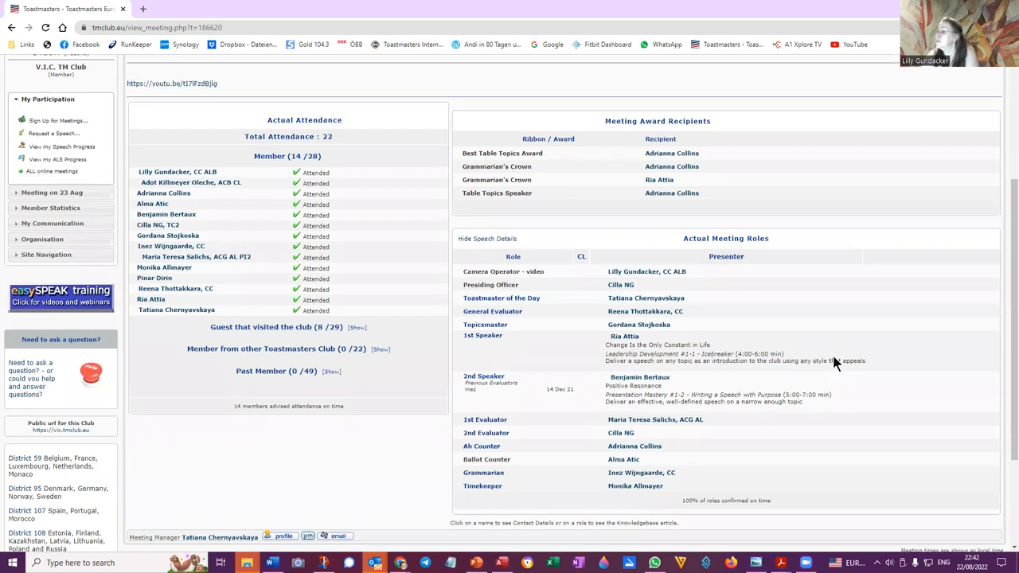
Switch the 9 August meeting page to the officer view to reveal re-open and agenda buttons.
scroll(up, 3)
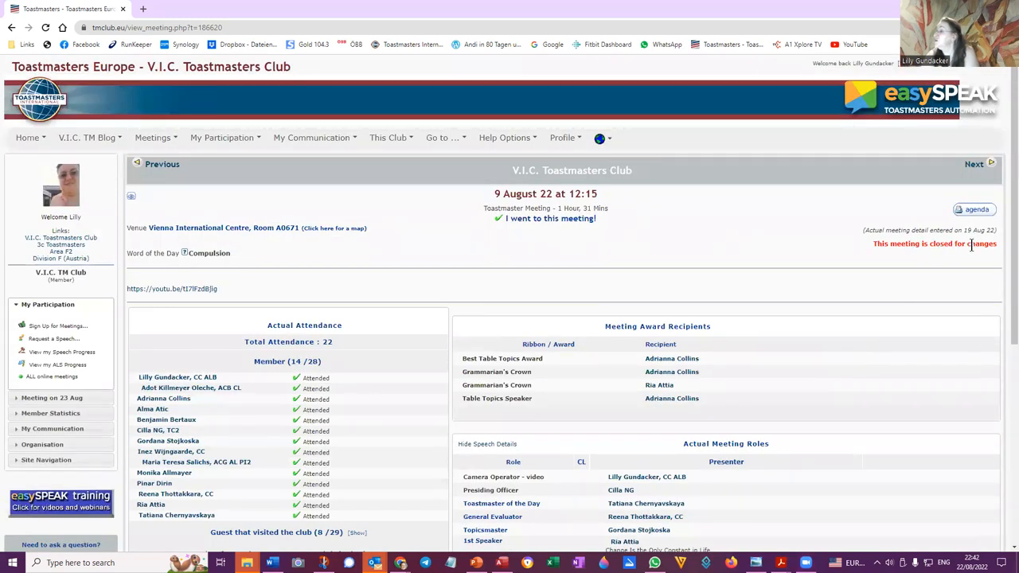
click(561, 137)
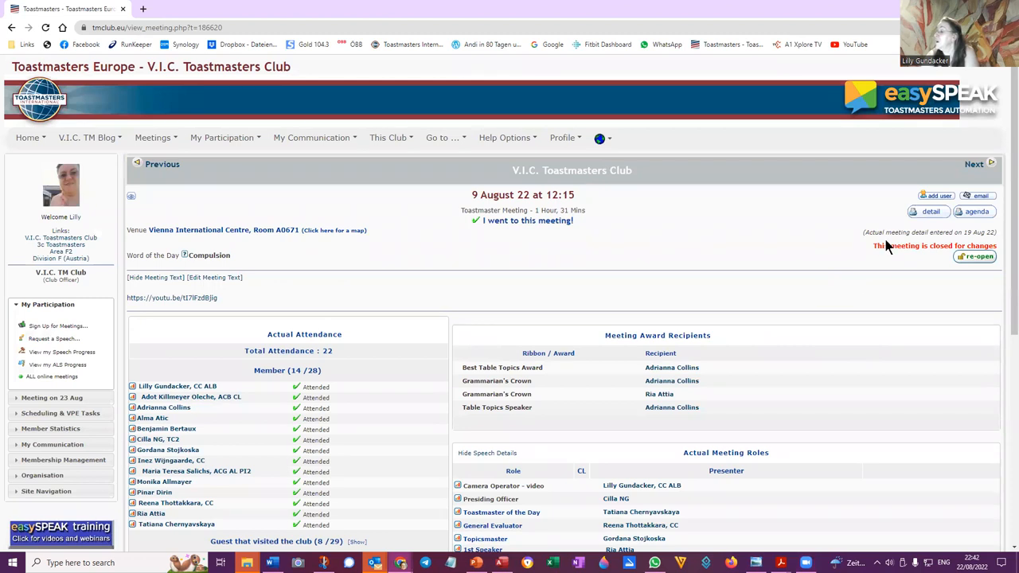
mouse_move(770, 259)
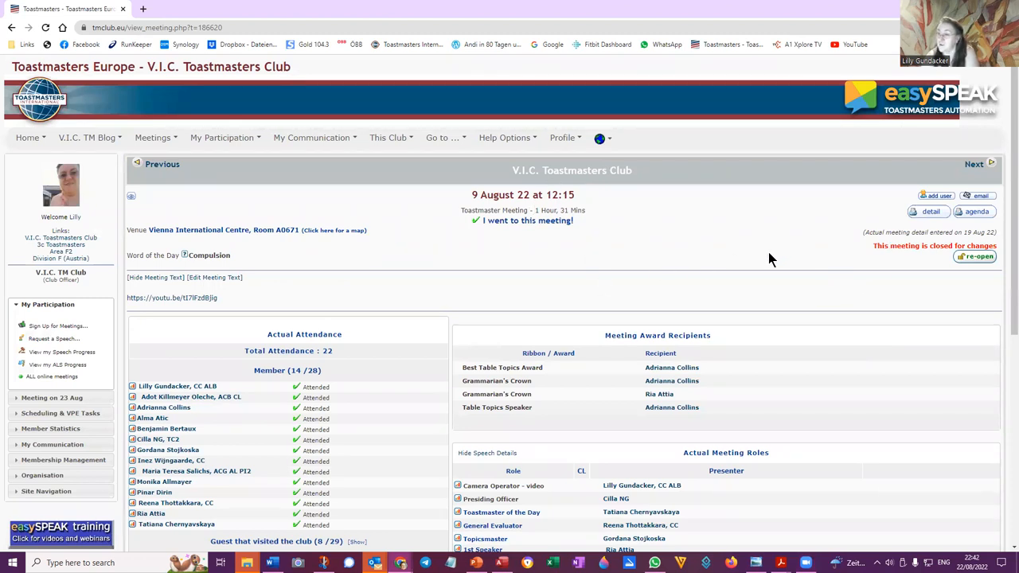
mouse_move(981, 245)
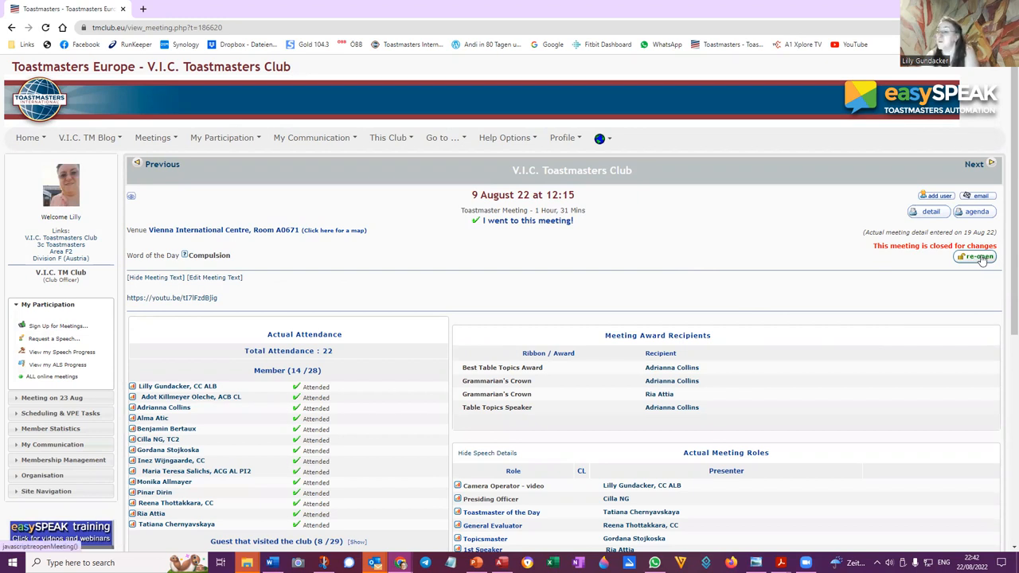
Reopen the closed 9 August meeting and bring up its Edit agenda page.
click(974, 257)
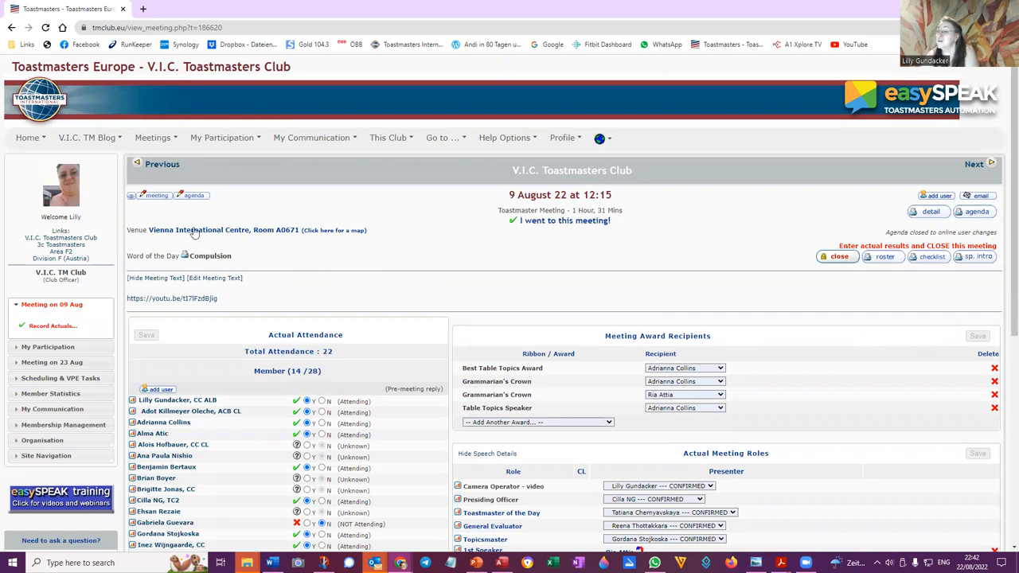
click(195, 195)
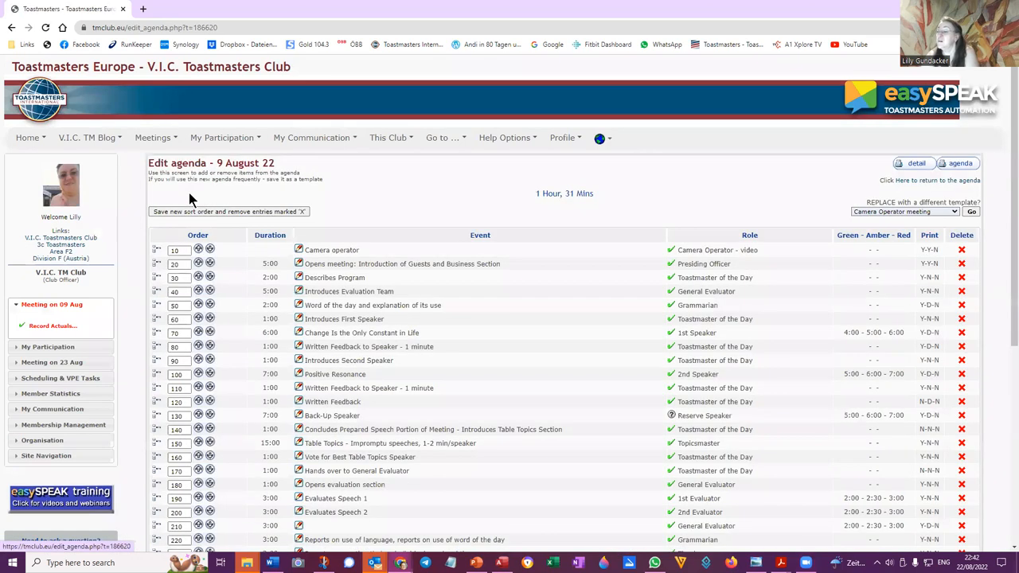
mouse_move(296, 387)
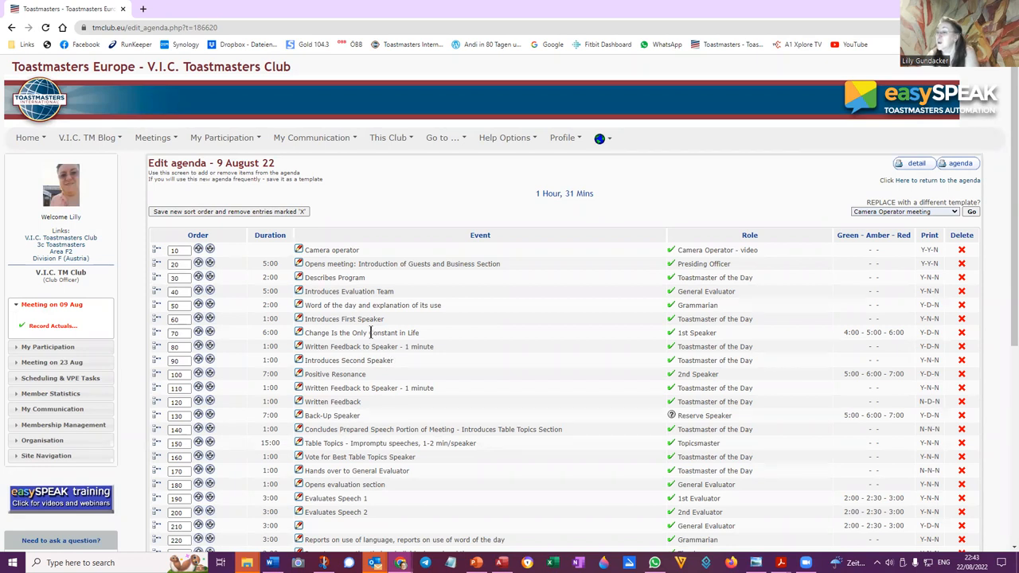
mouse_move(322, 388)
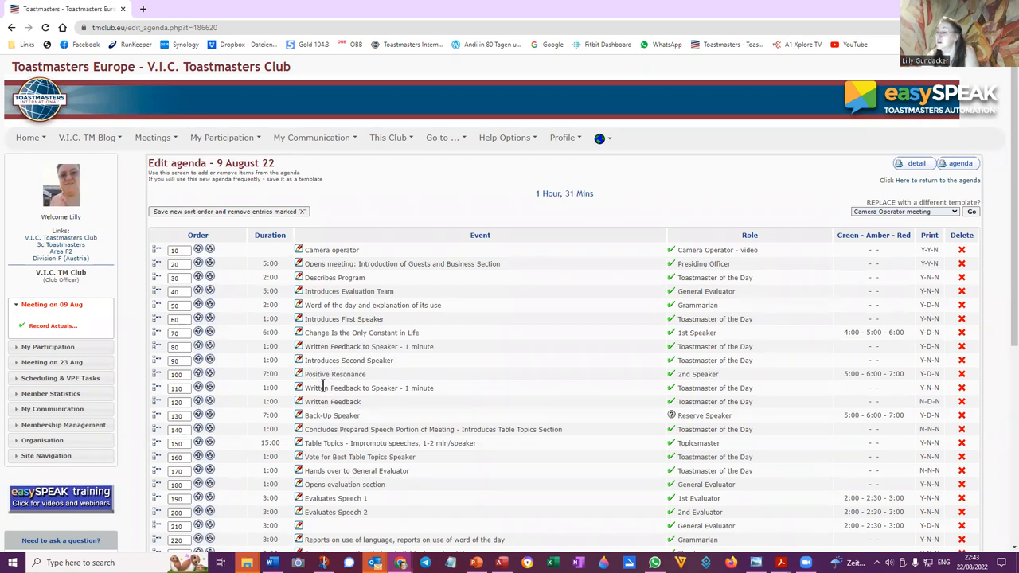
mouse_move(328, 291)
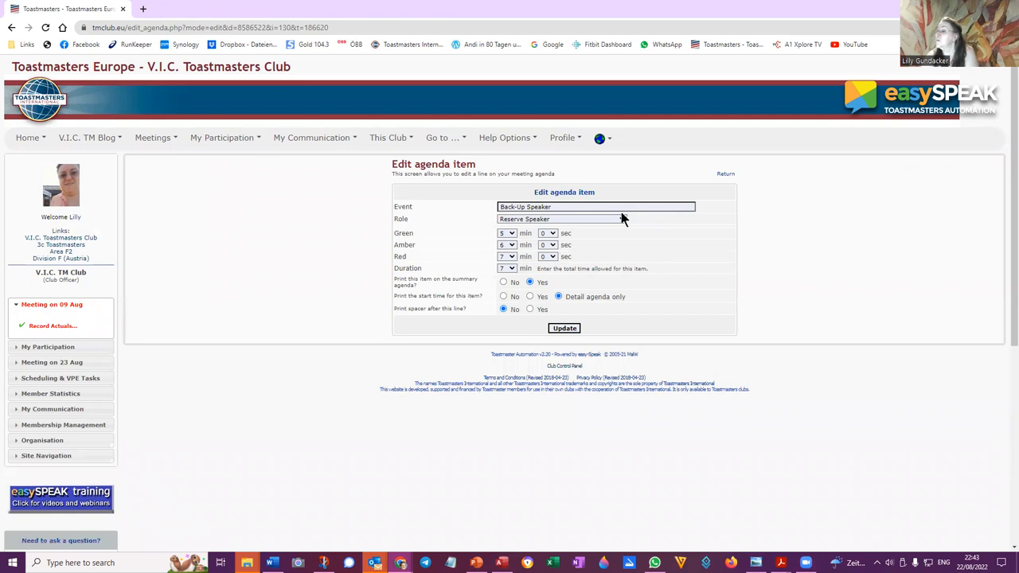
mouse_move(623, 223)
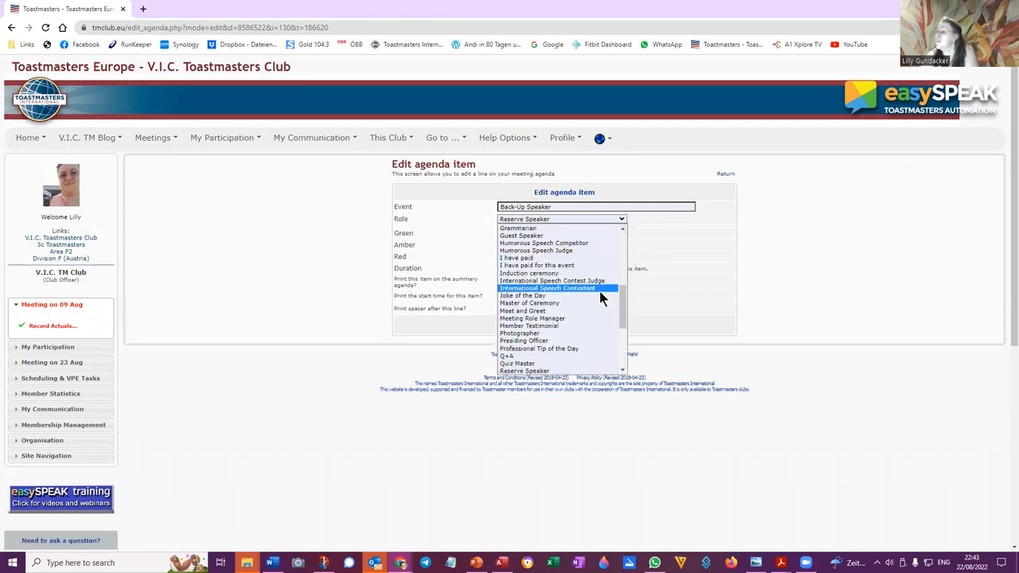
Change the Back-Up Speaker agenda item's role to Speaker and save it.
scroll(down, 3)
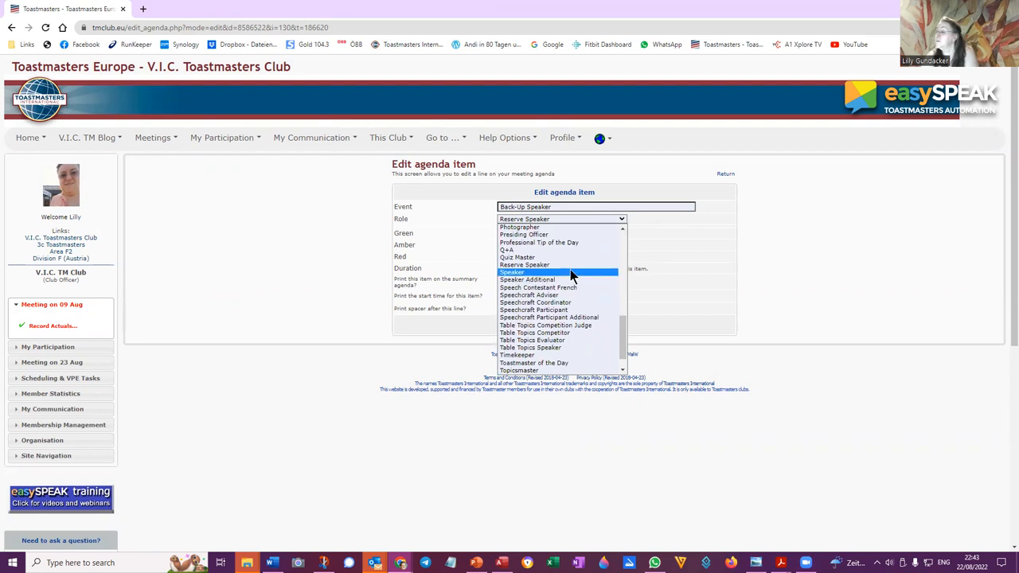
click(512, 272)
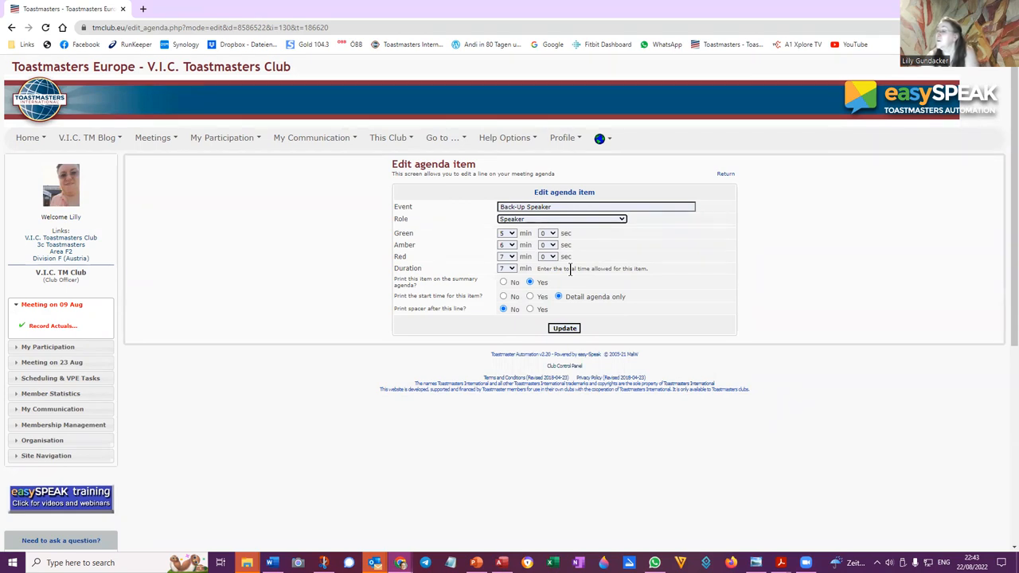
click(563, 328)
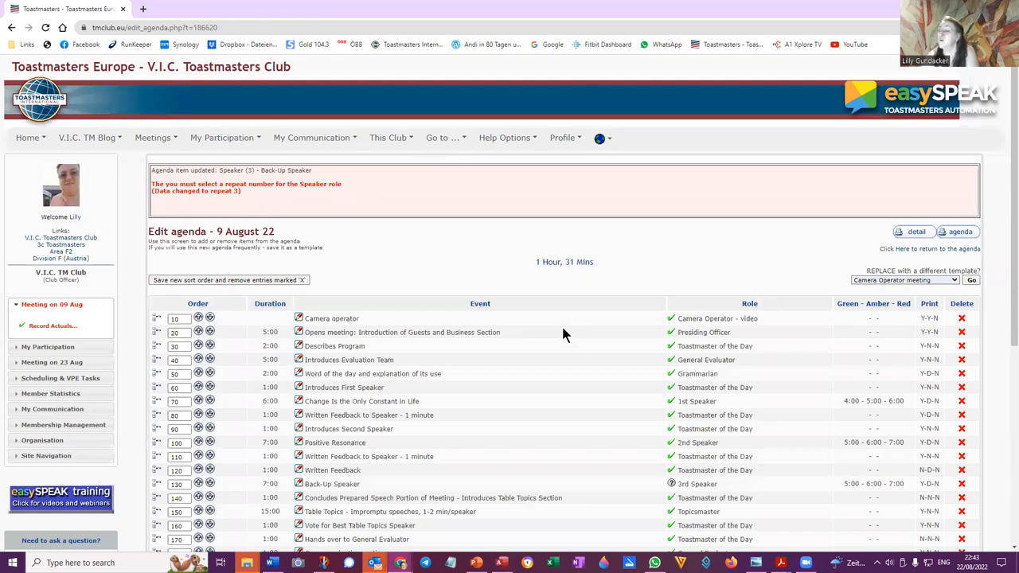
mouse_move(535, 360)
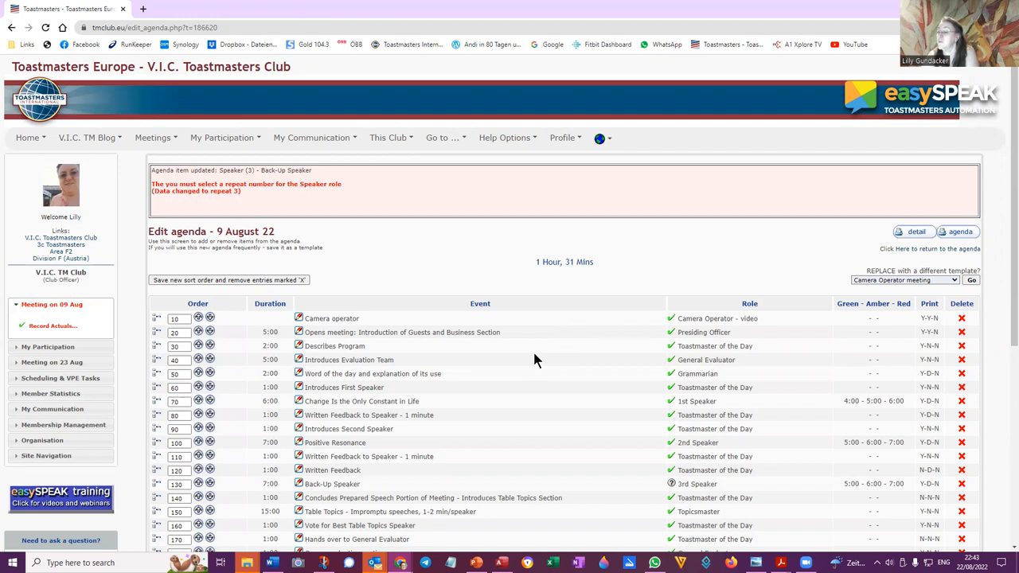
mouse_move(335, 483)
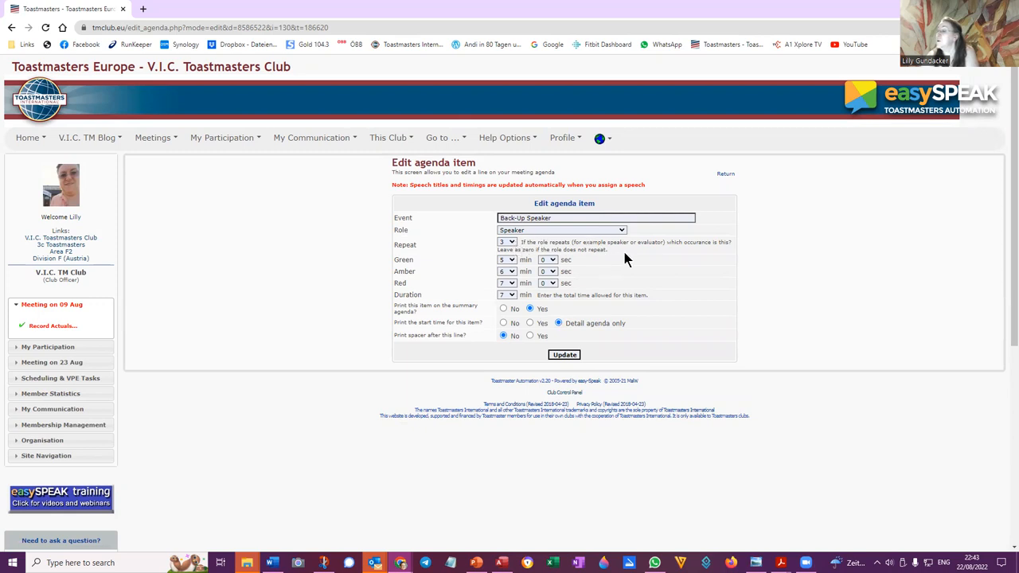
mouse_move(699, 252)
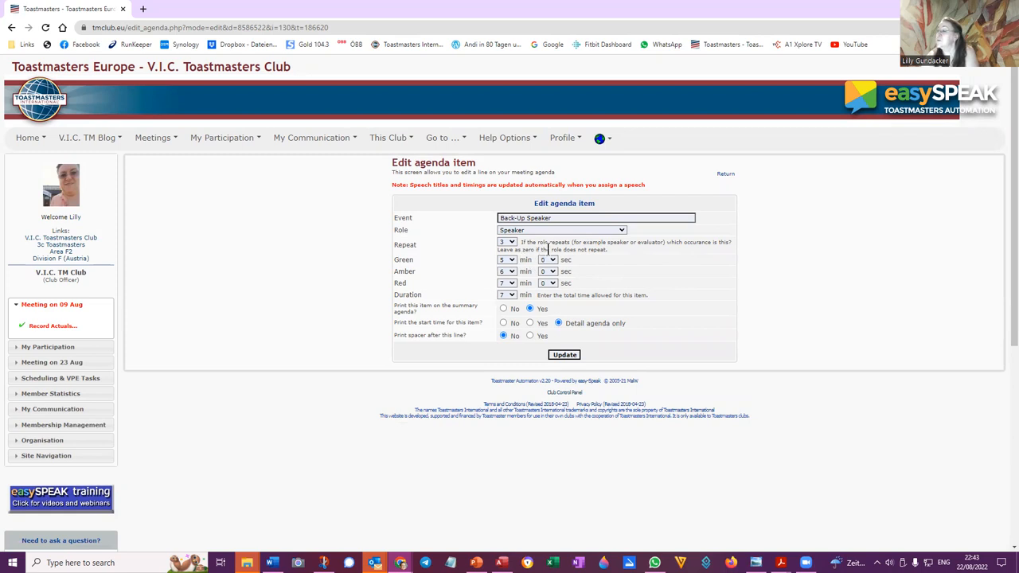
mouse_move(615, 257)
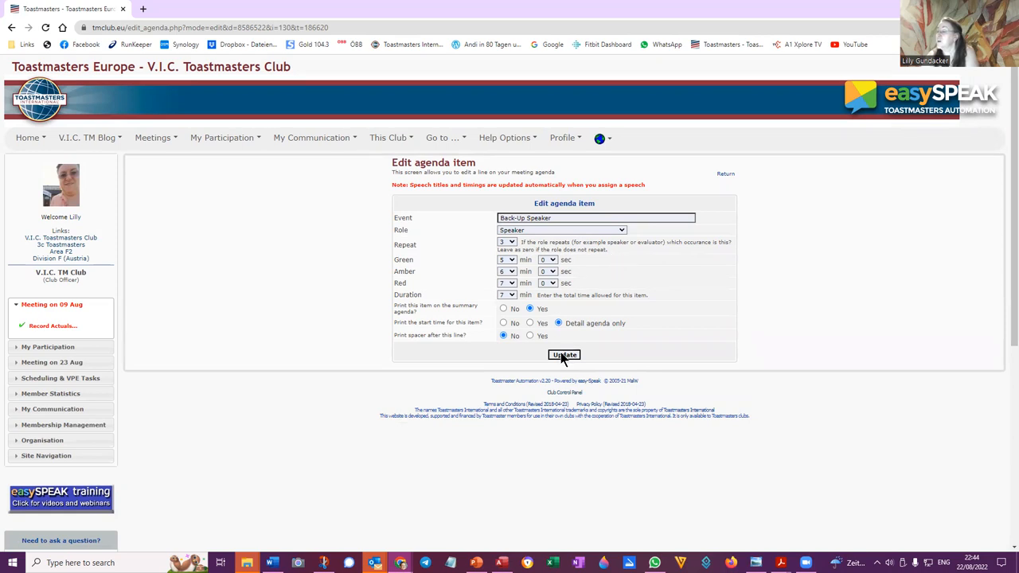
Save Back-Up Speaker as the 3rd Speaker and scroll toward the template section.
click(564, 355)
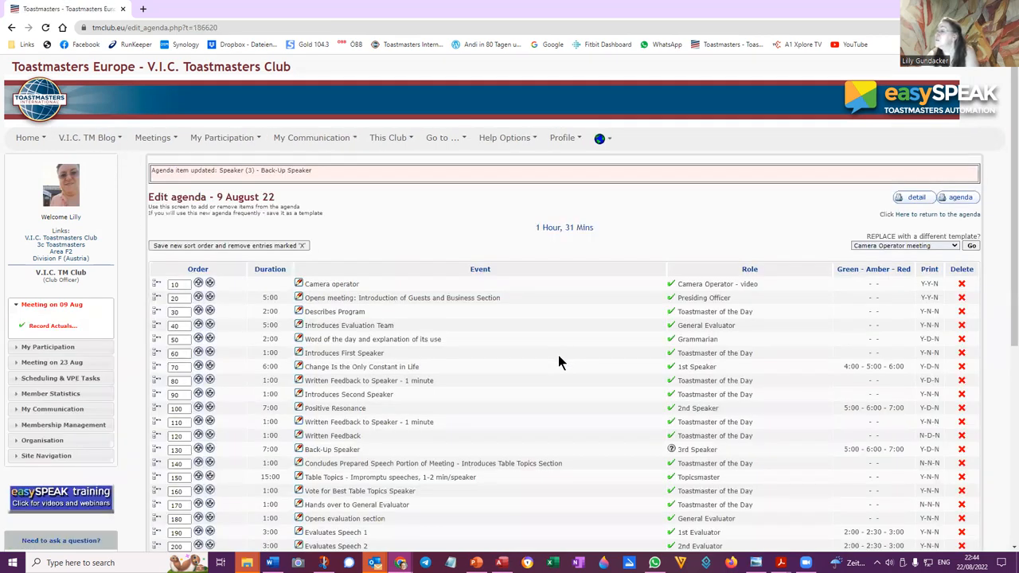
mouse_move(897, 271)
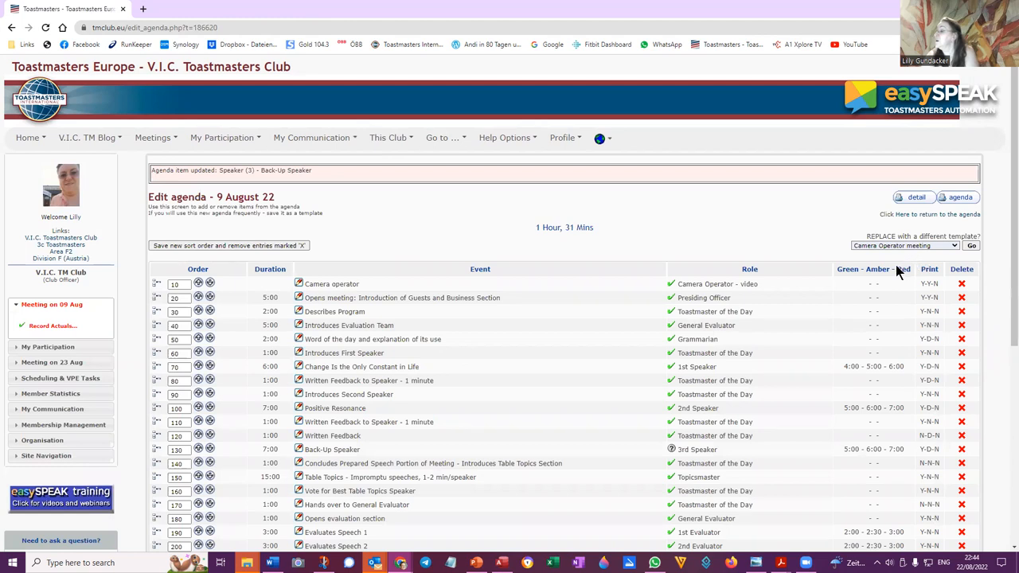
scroll(down, 3)
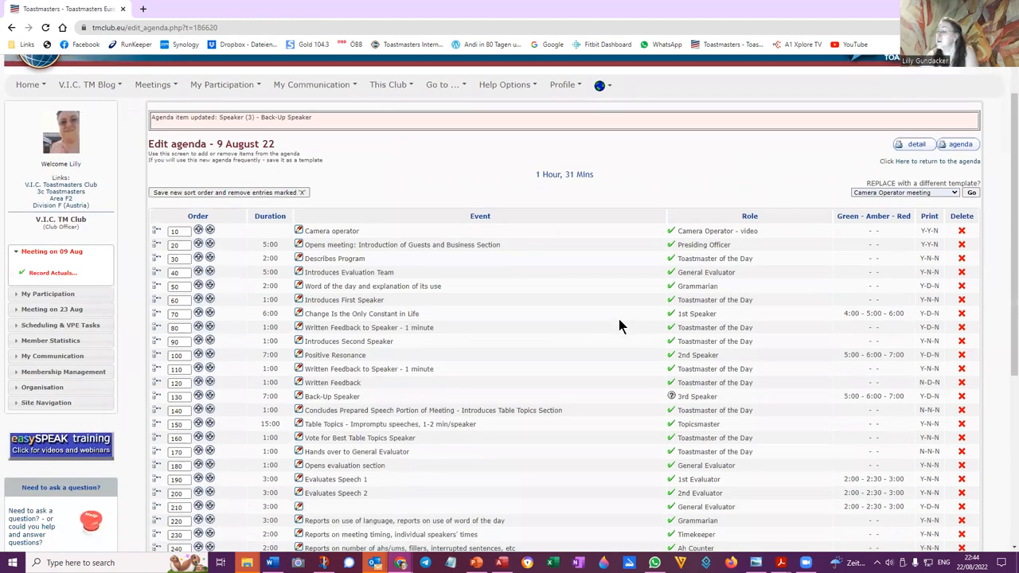
scroll(down, 3)
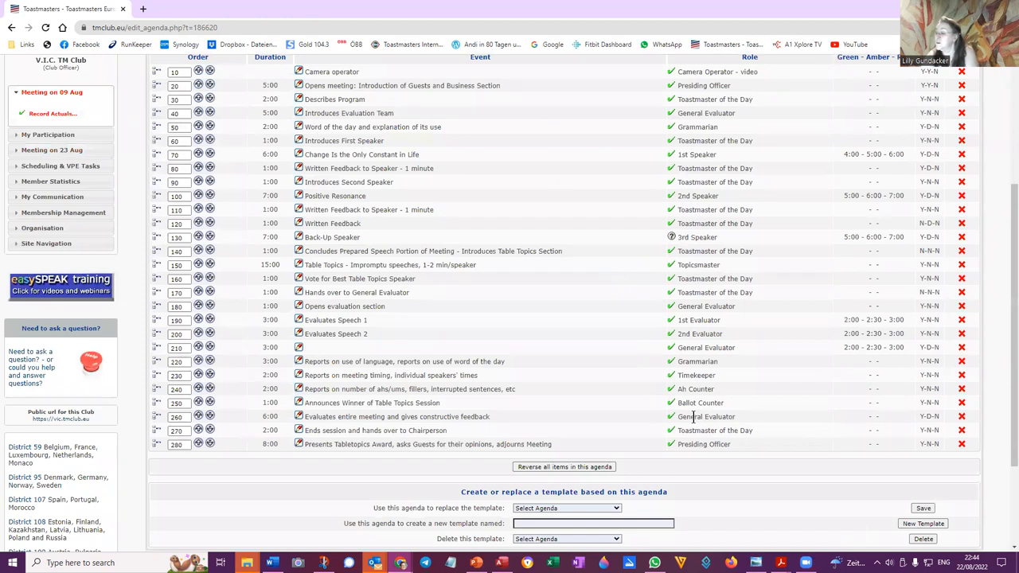
mouse_move(665, 476)
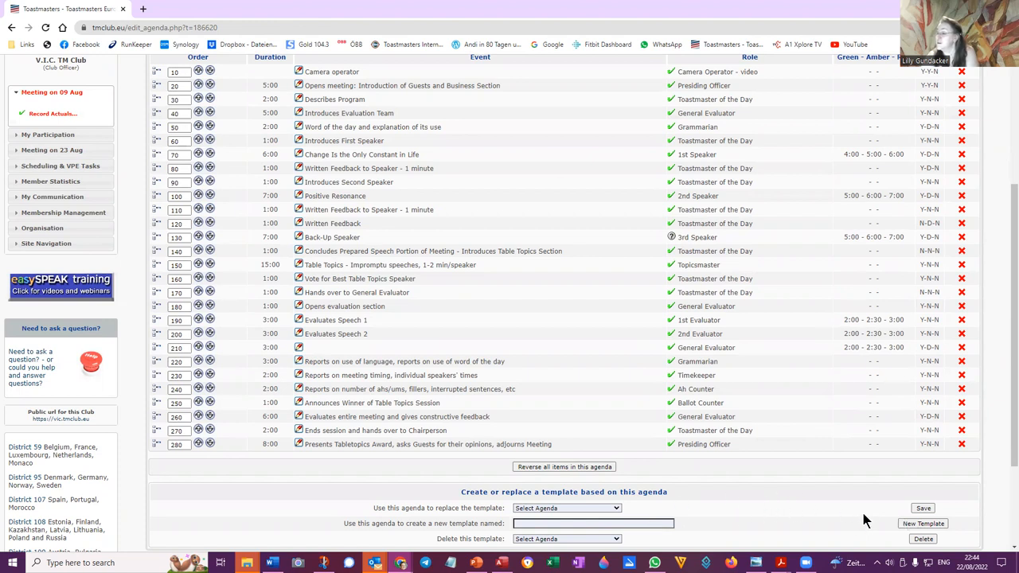
mouse_move(931, 522)
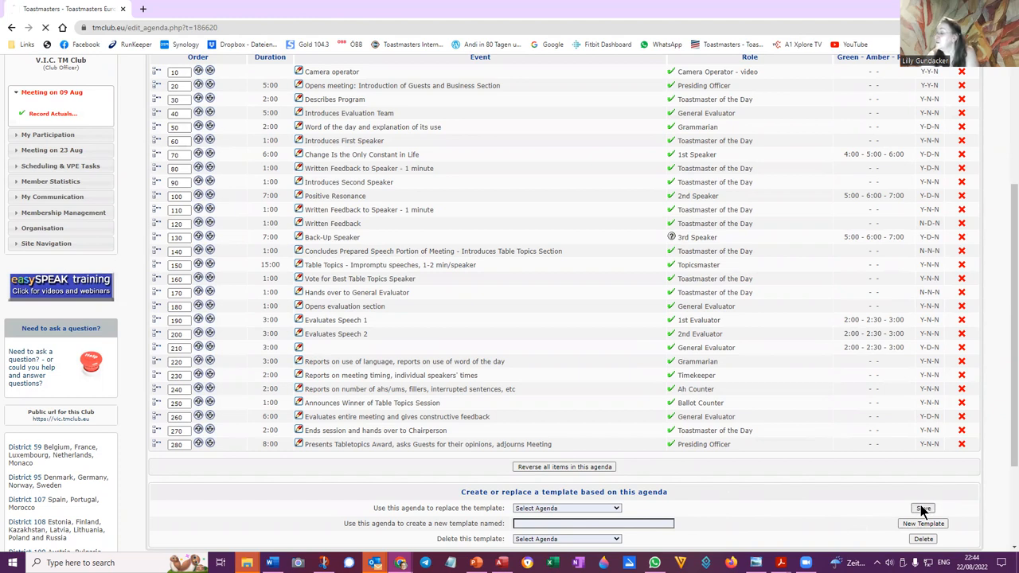
click(923, 508)
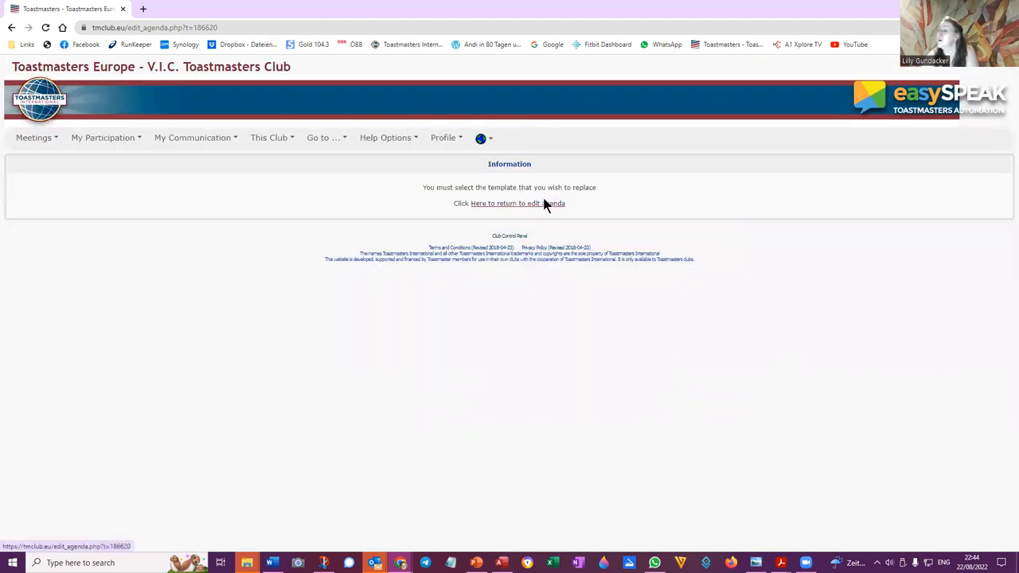
click(517, 203)
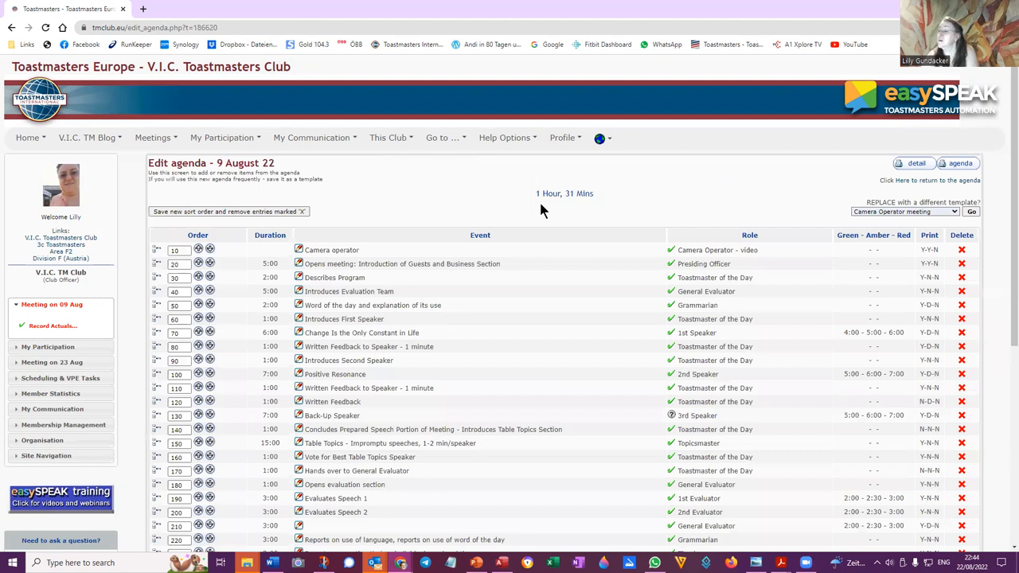
mouse_move(554, 297)
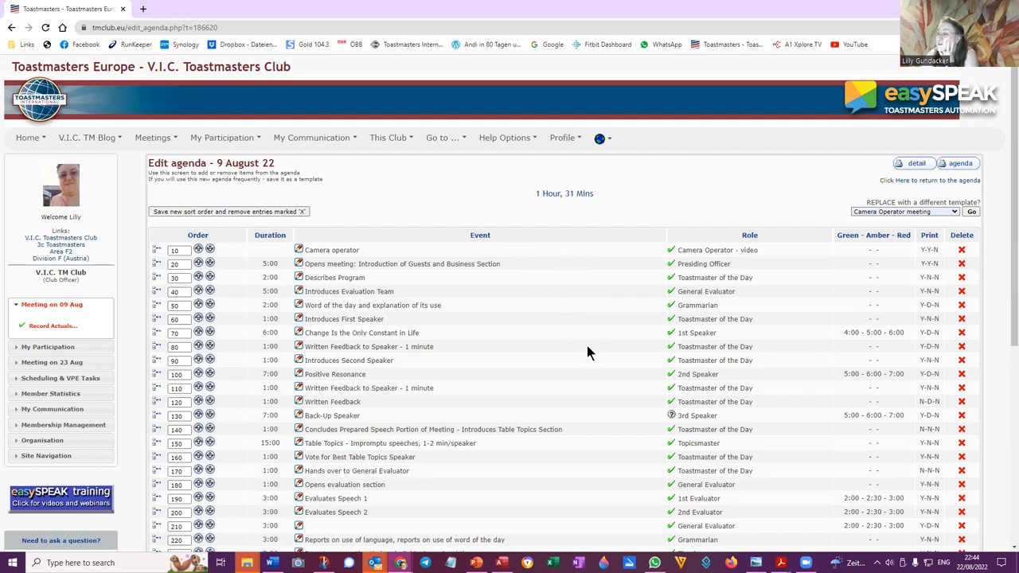
scroll(down, 3)
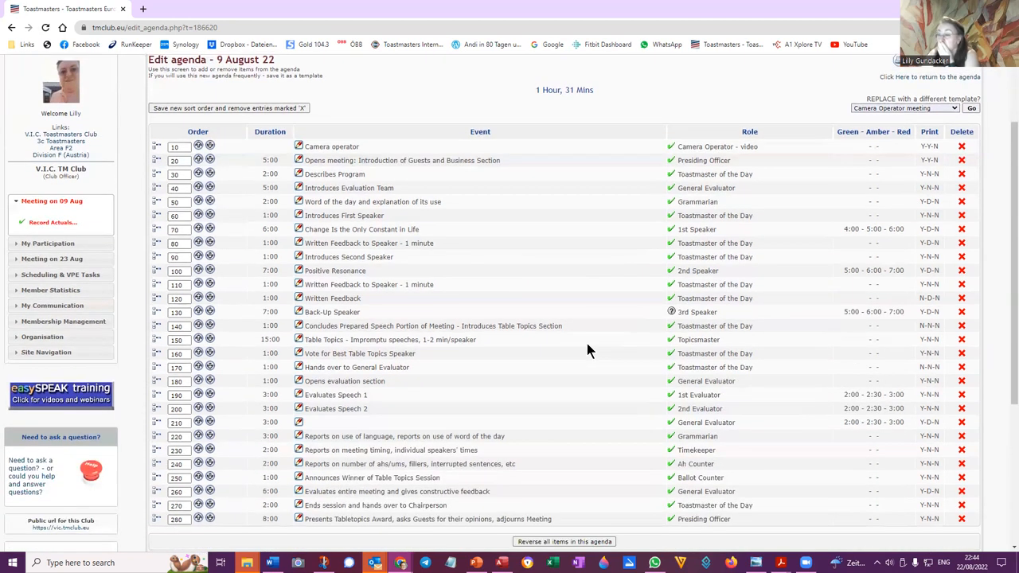
scroll(up, 3)
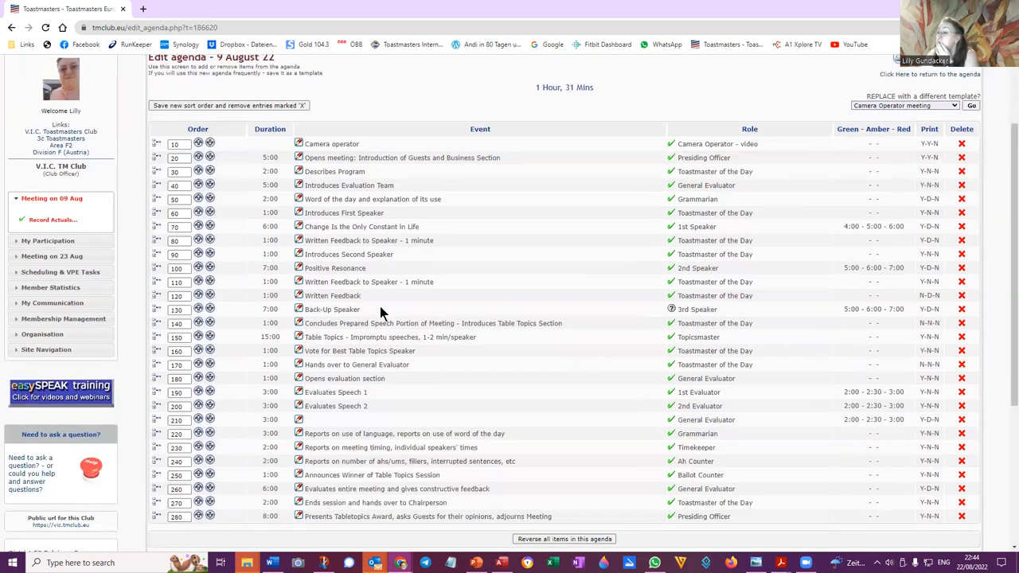
mouse_move(323, 390)
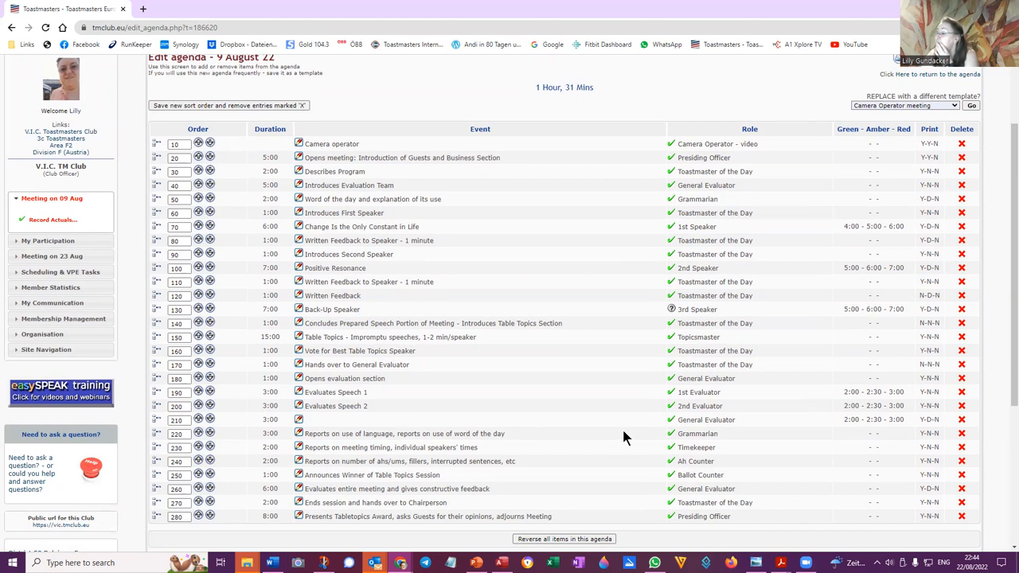
mouse_move(655, 220)
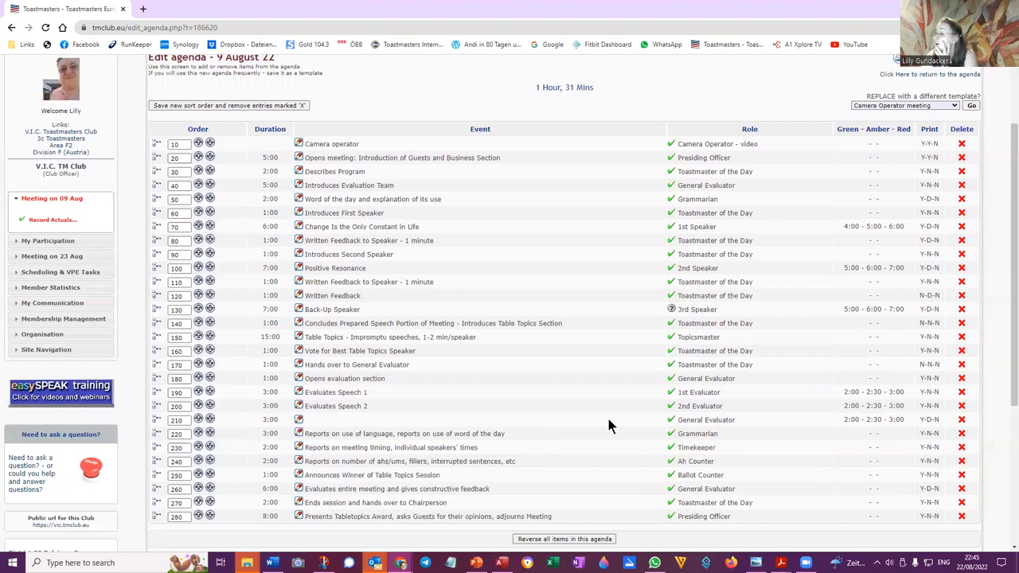
mouse_move(703, 424)
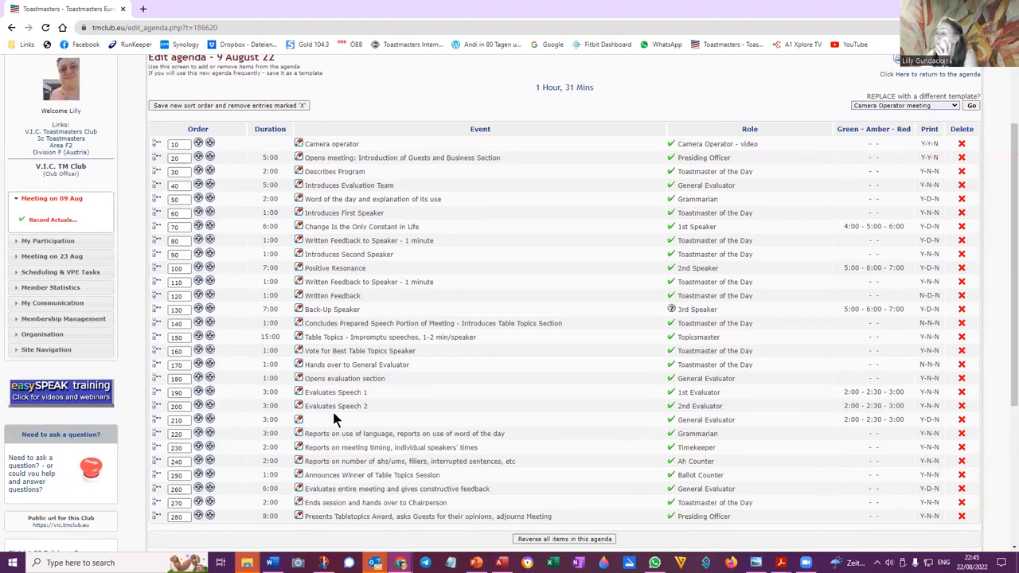
mouse_move(299, 419)
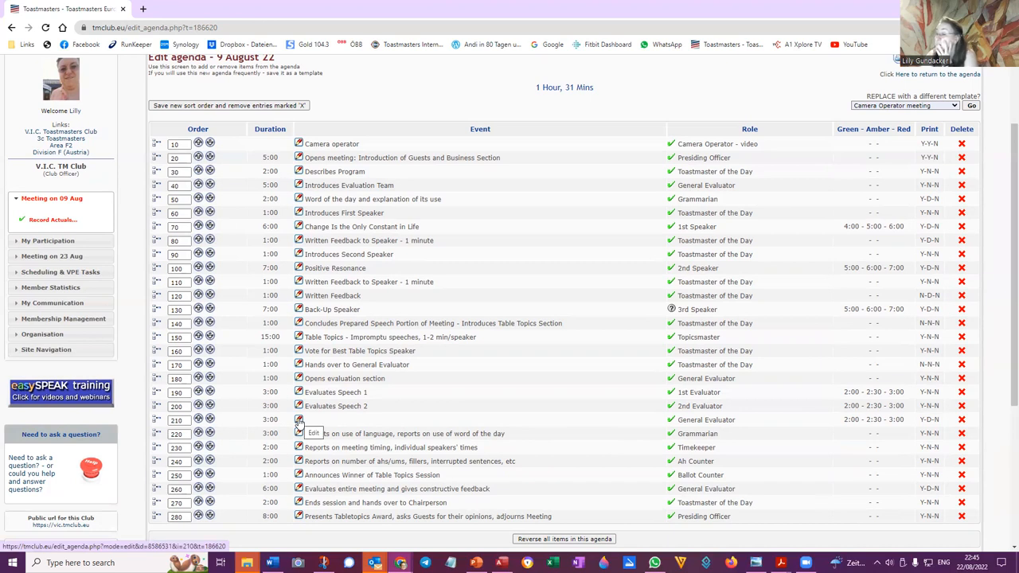
Edit untitled line 210 to role Evaluator and event '3rd Evaluator', then submit it.
click(299, 419)
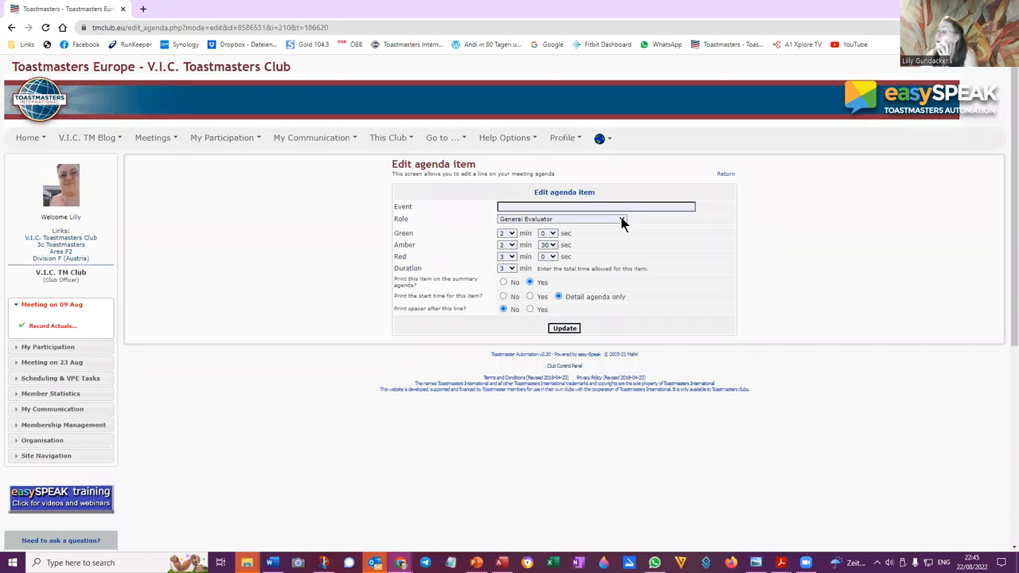
click(622, 219)
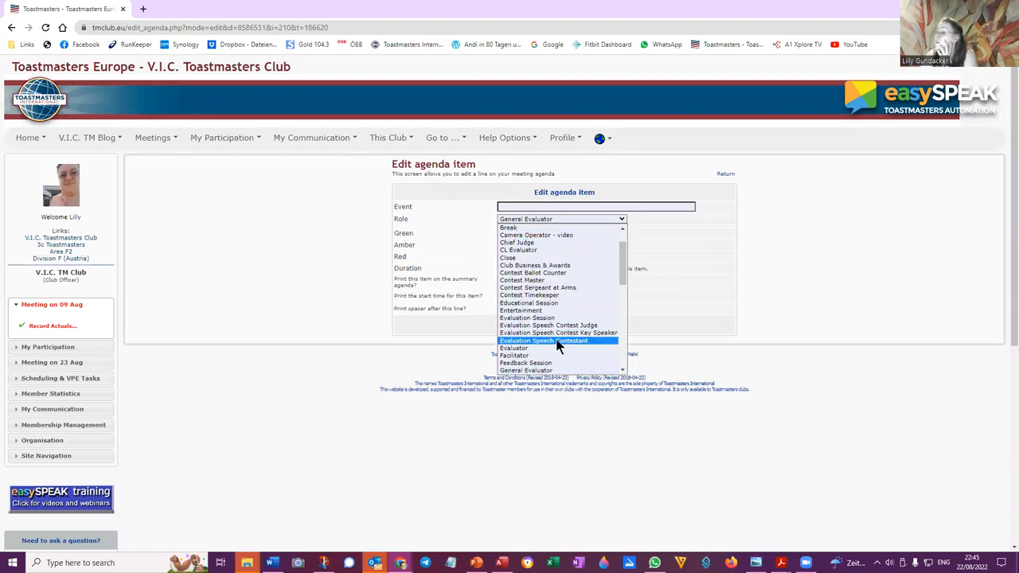
click(515, 348)
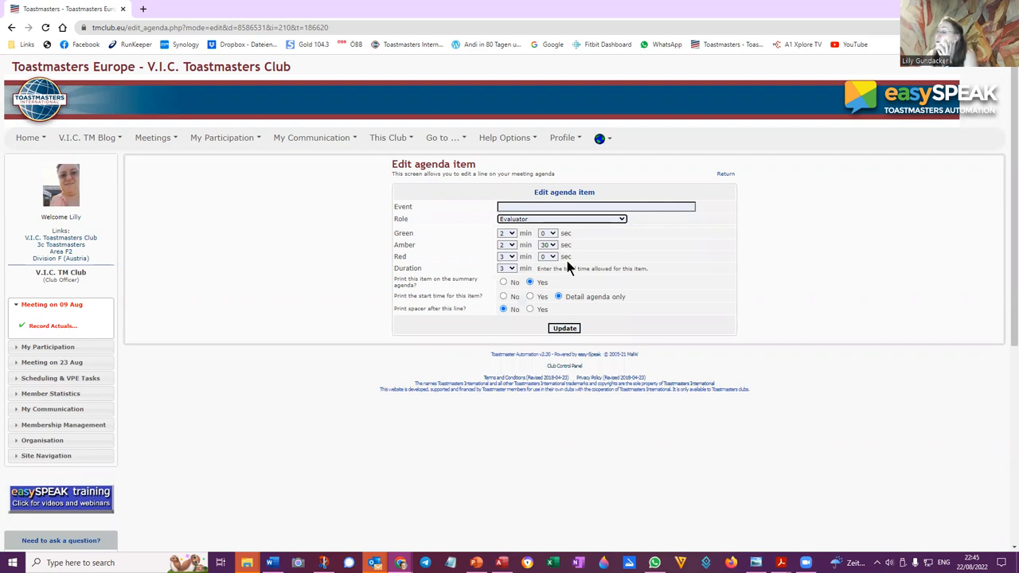
mouse_move(561, 280)
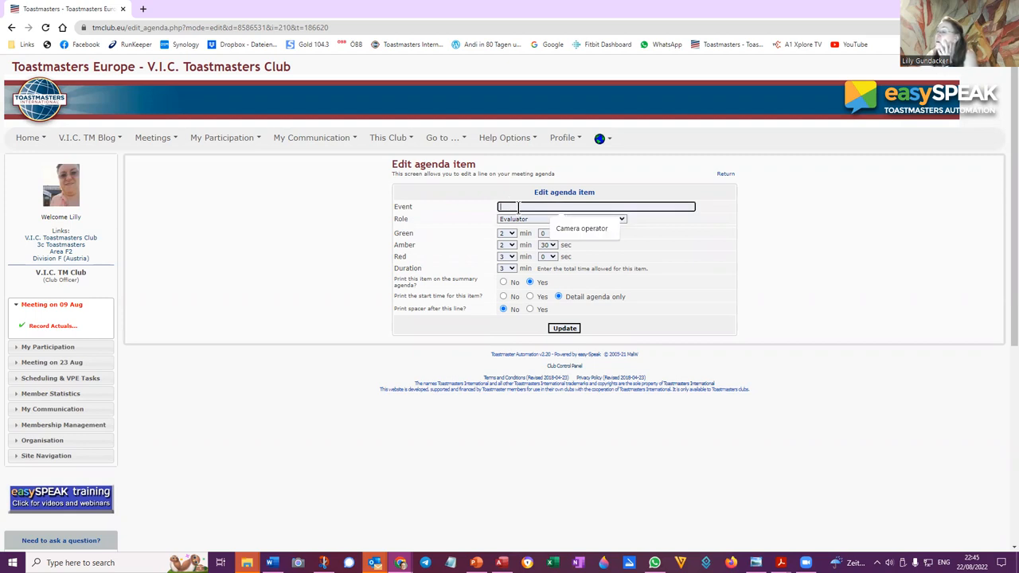
mouse_move(669, 197)
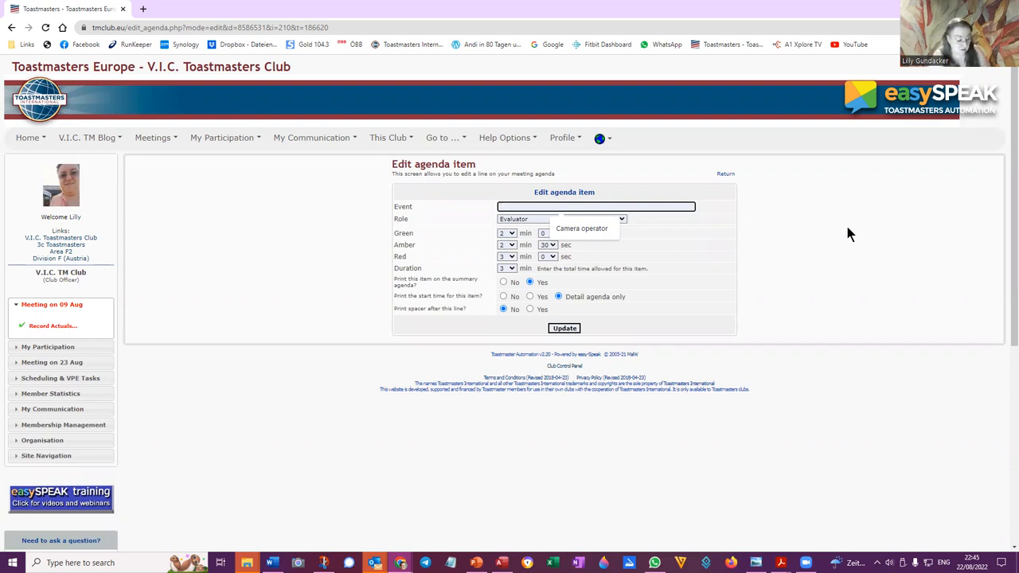
text(3rd)
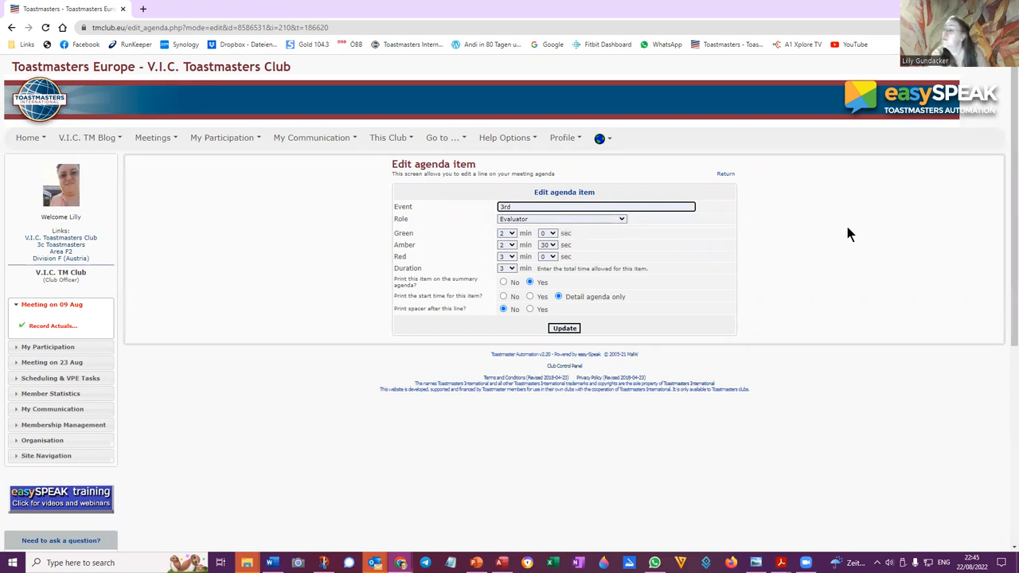
text(Evala)
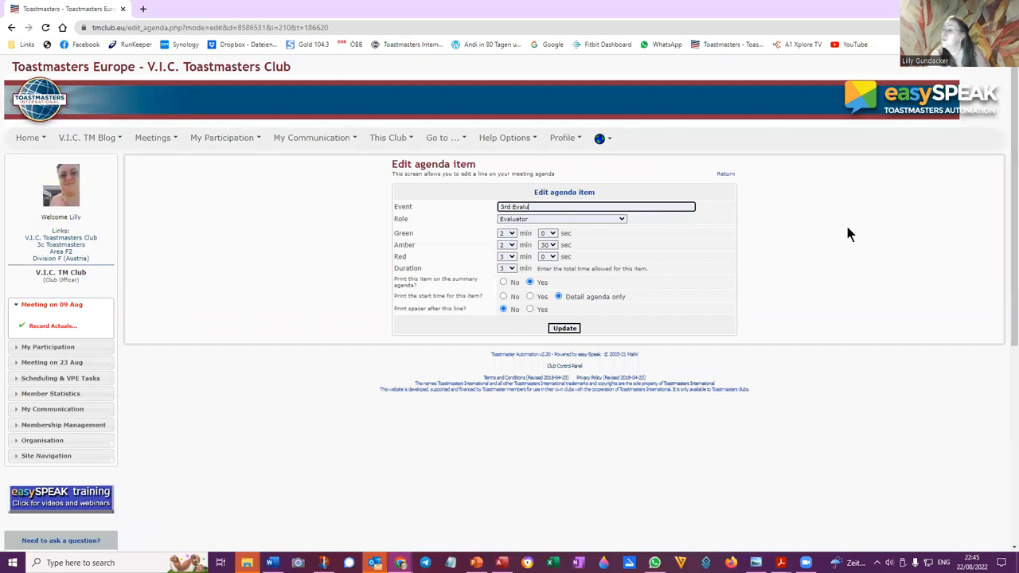
text(ator)
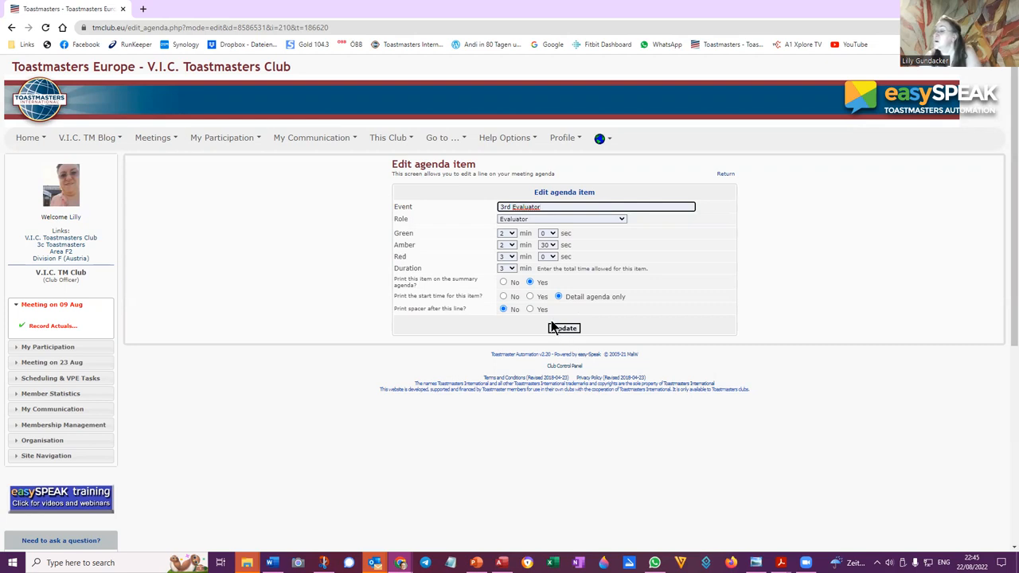
mouse_move(548, 309)
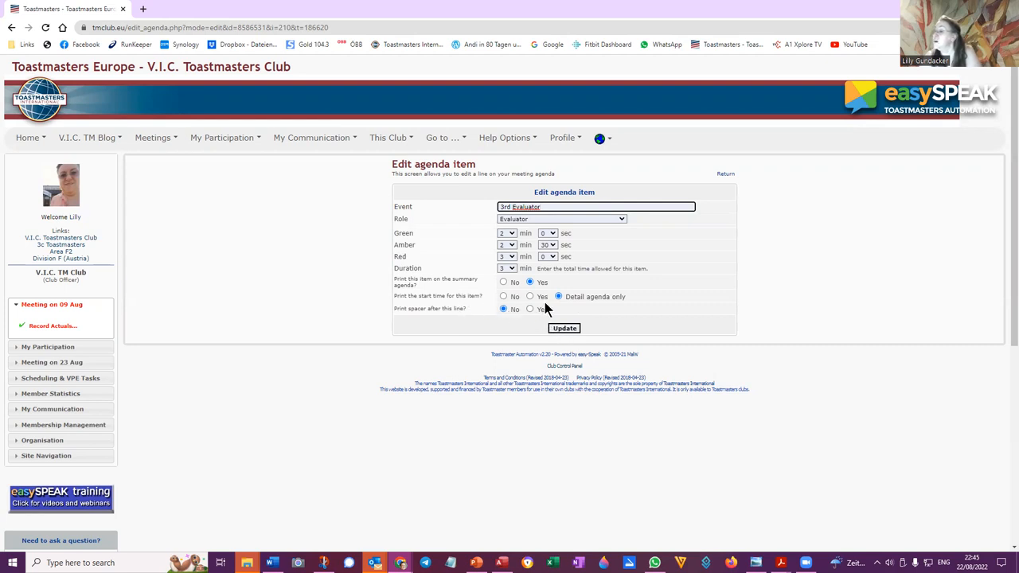
mouse_move(427, 318)
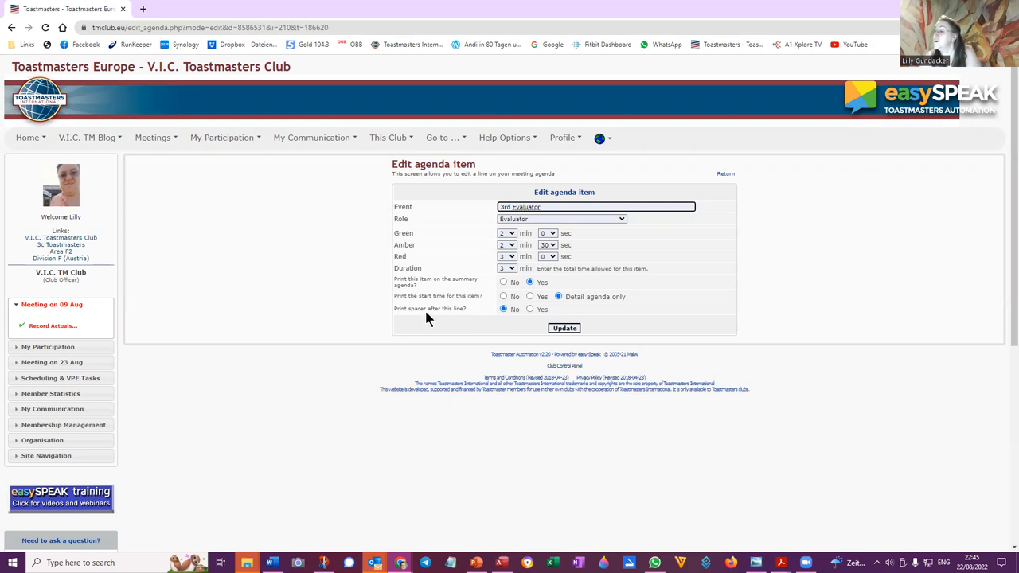
mouse_move(528, 303)
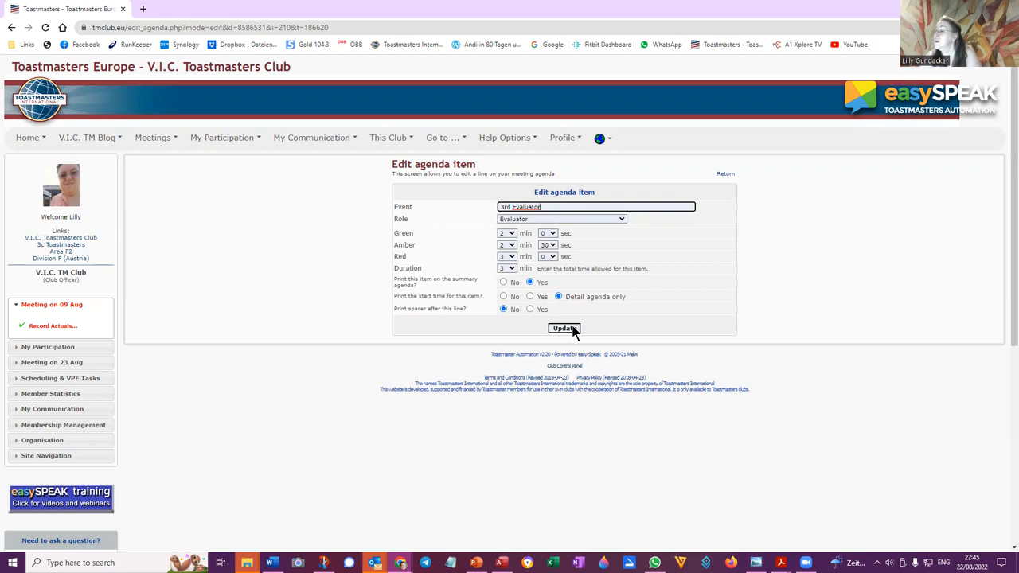
click(564, 328)
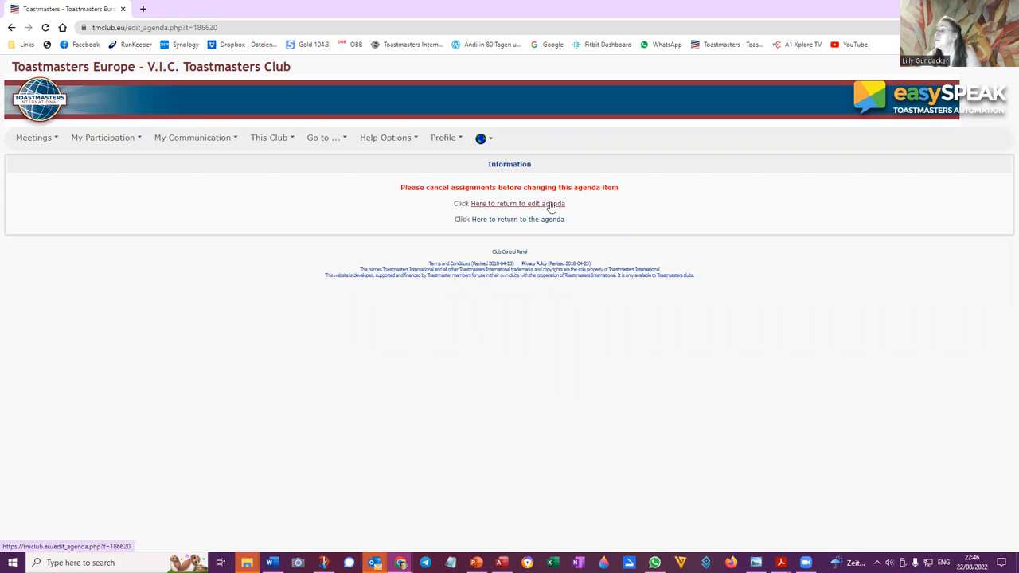
Return to the agenda and resubmit the untitled line with role Evaluator.
click(518, 203)
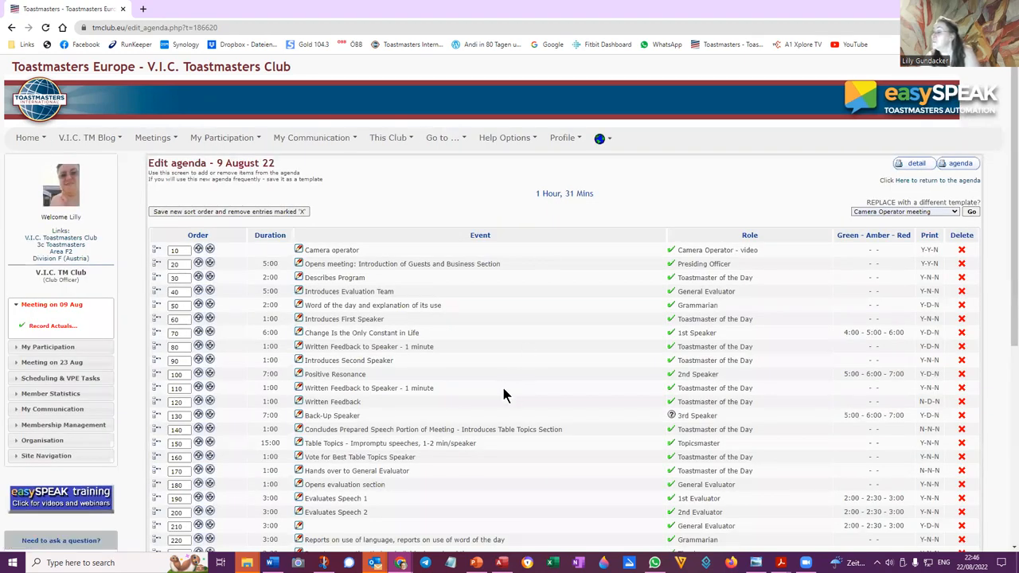
scroll(down, 3)
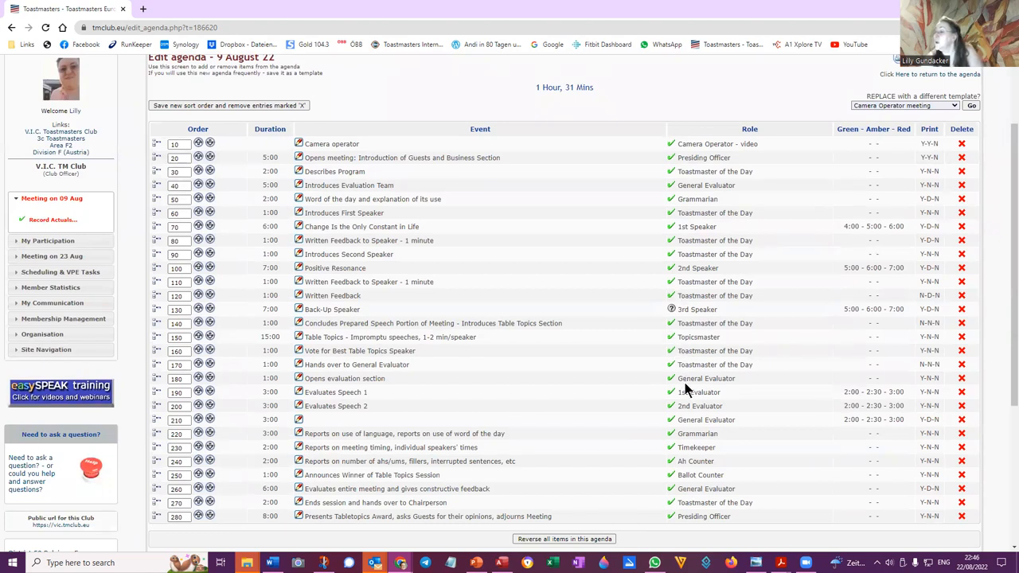
mouse_move(672, 411)
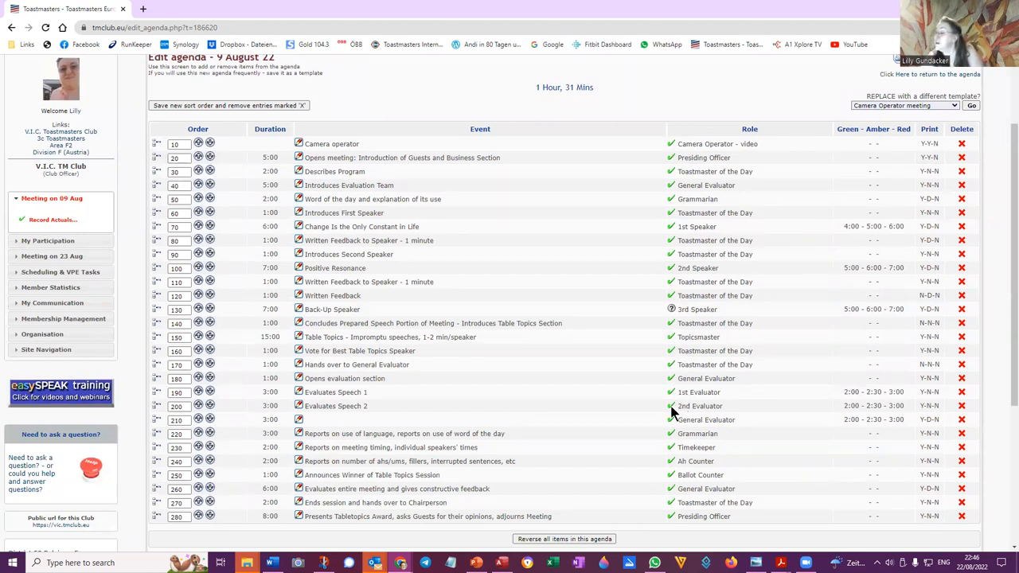
mouse_move(612, 423)
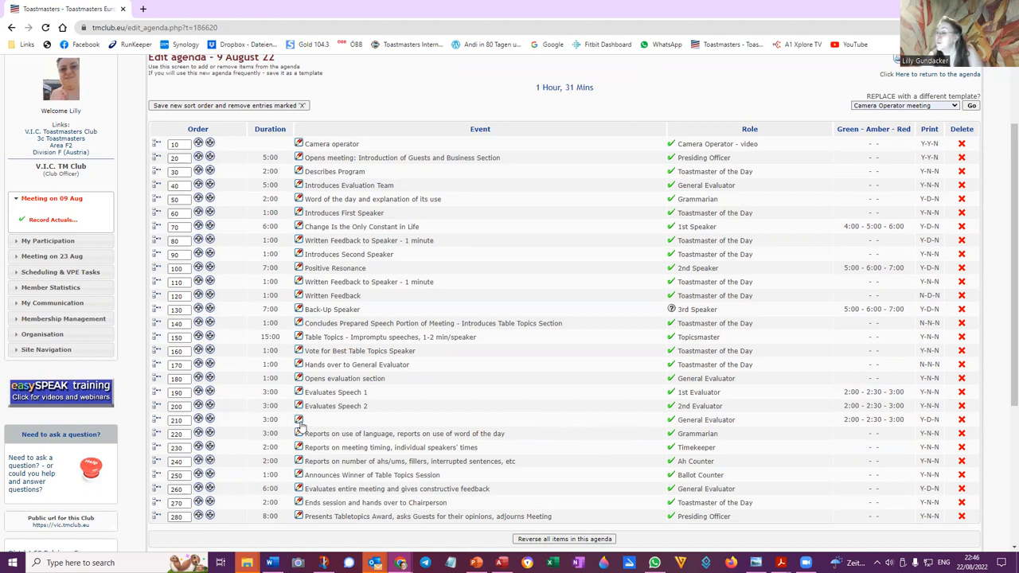
click(299, 420)
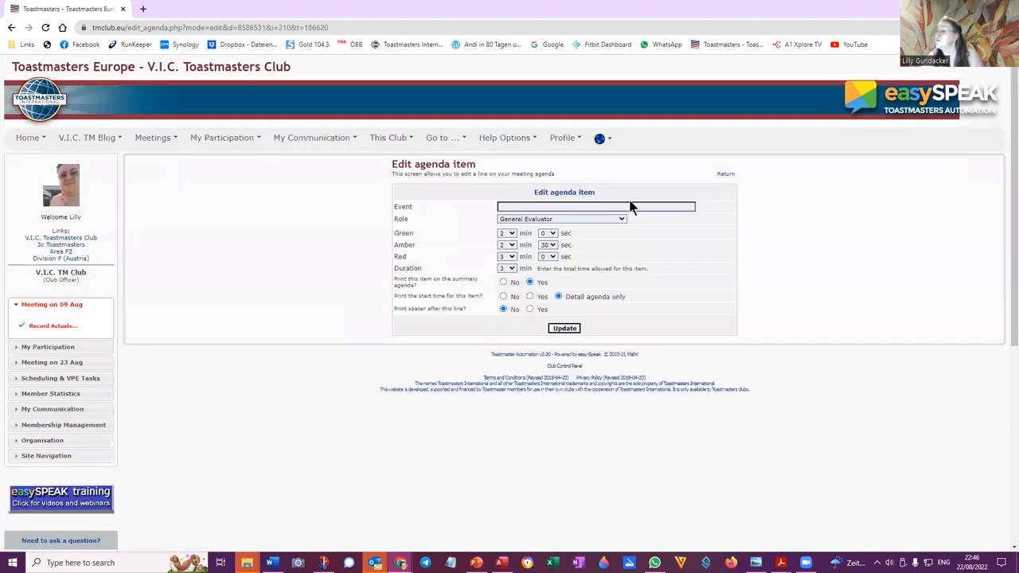
click(621, 219)
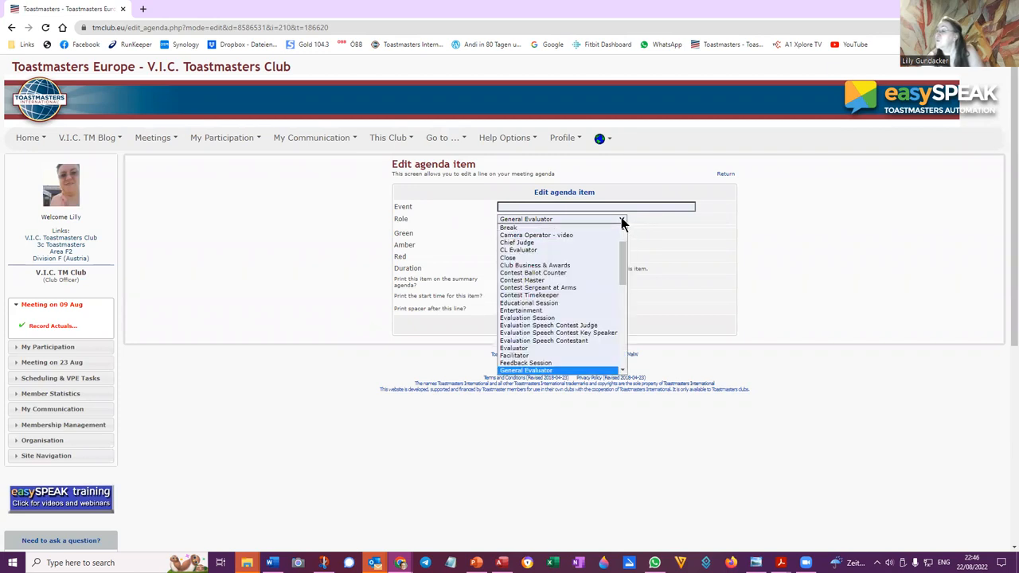
click(512, 348)
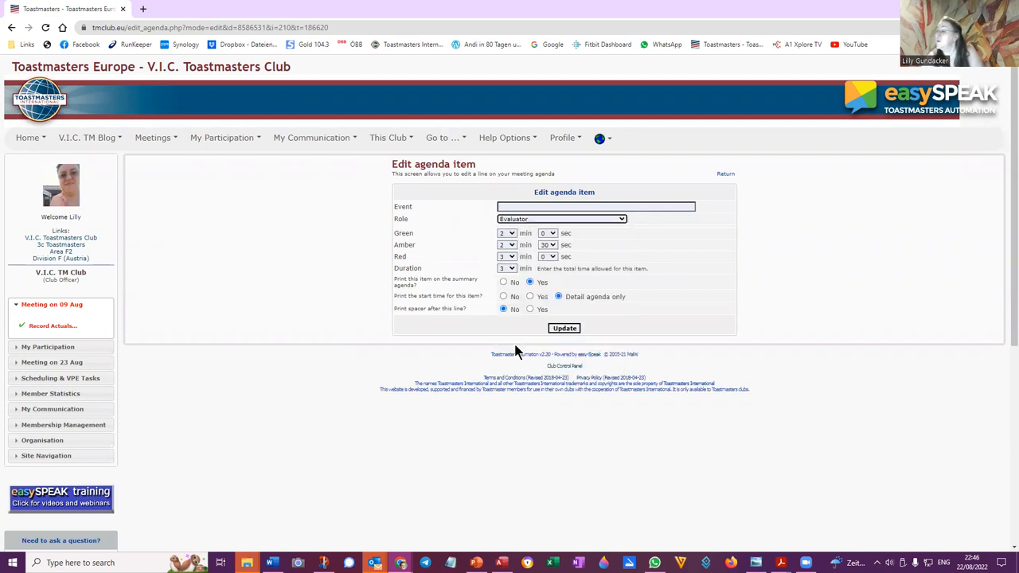
click(564, 328)
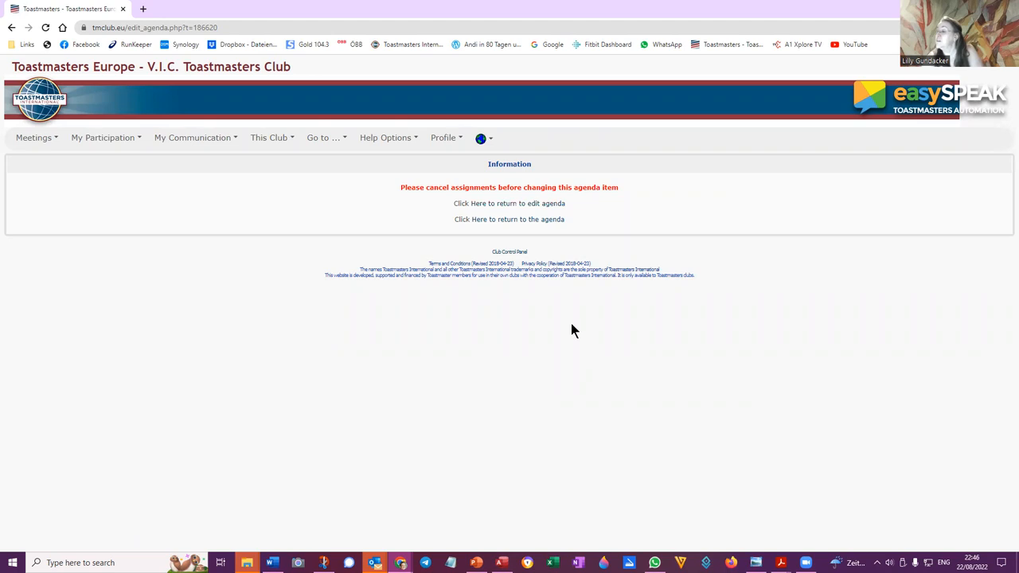
mouse_move(569, 328)
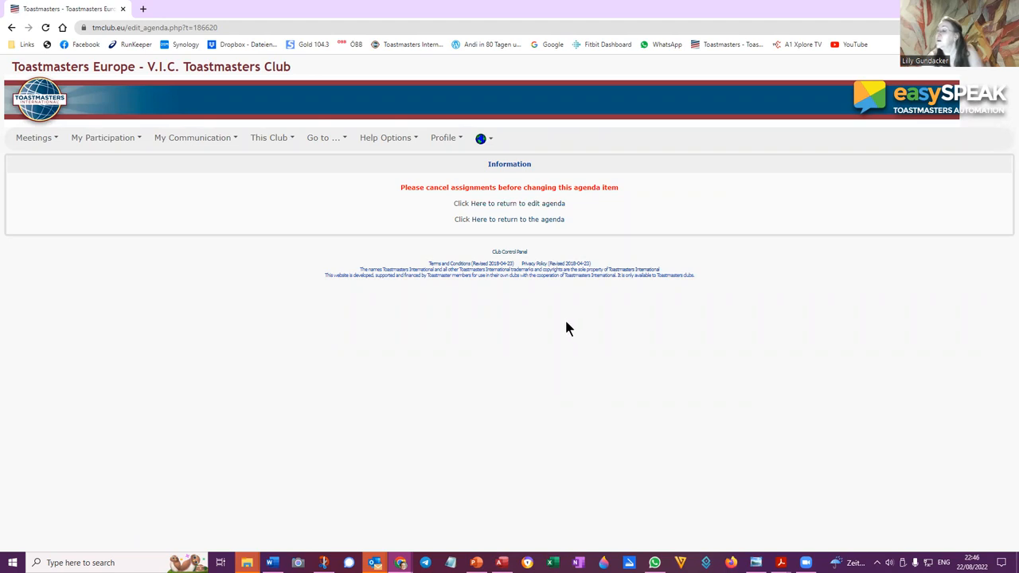
mouse_move(518, 203)
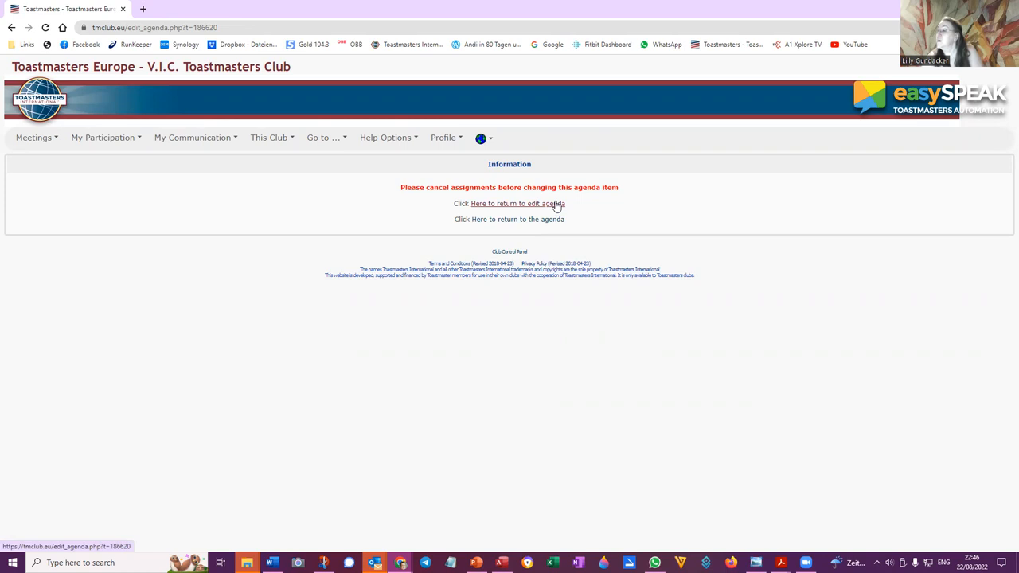
Return to the 9 August meeting page and review the unassigned 3rd Speaker role.
click(508, 219)
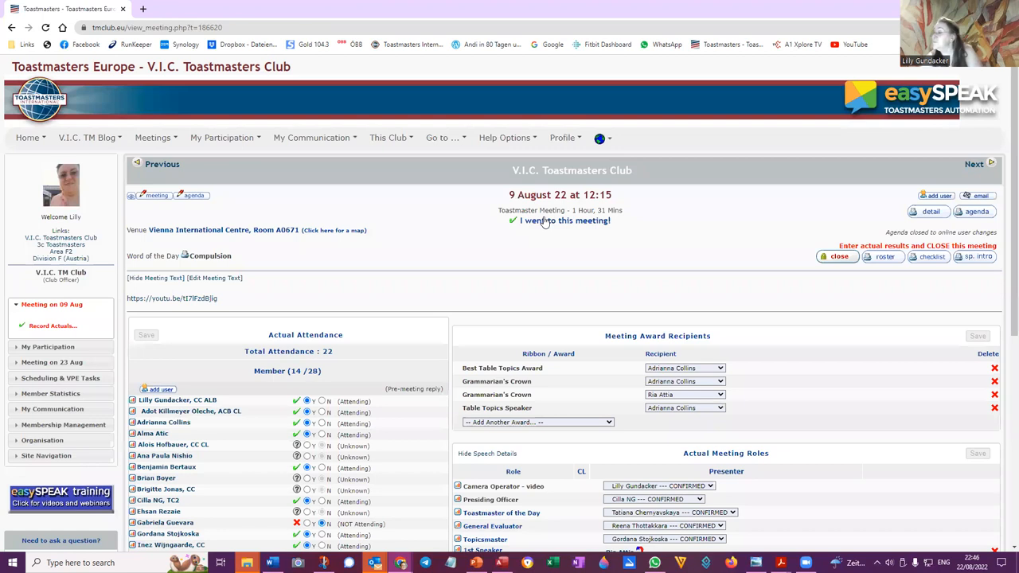
scroll(down, 3)
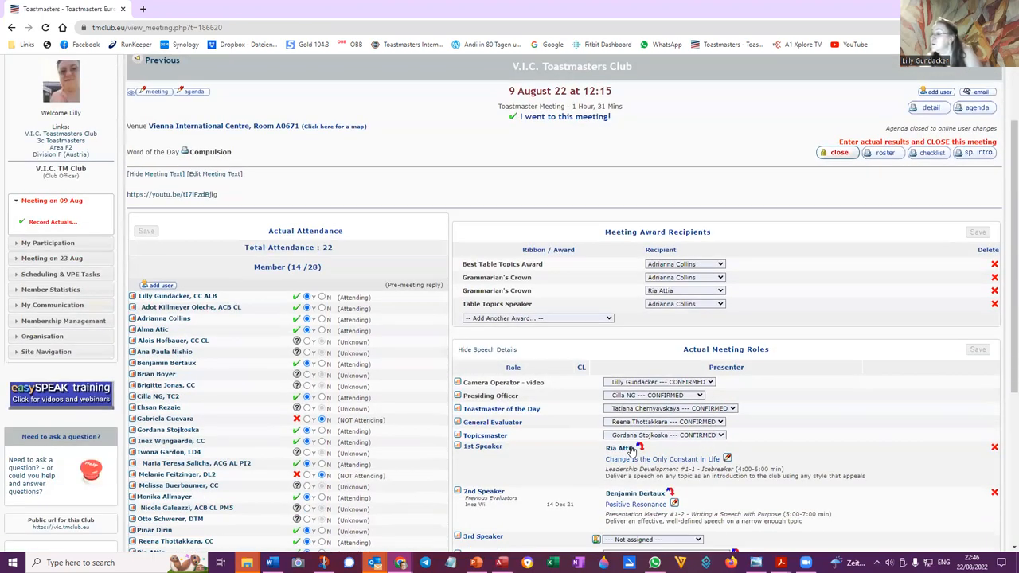
scroll(down, 3)
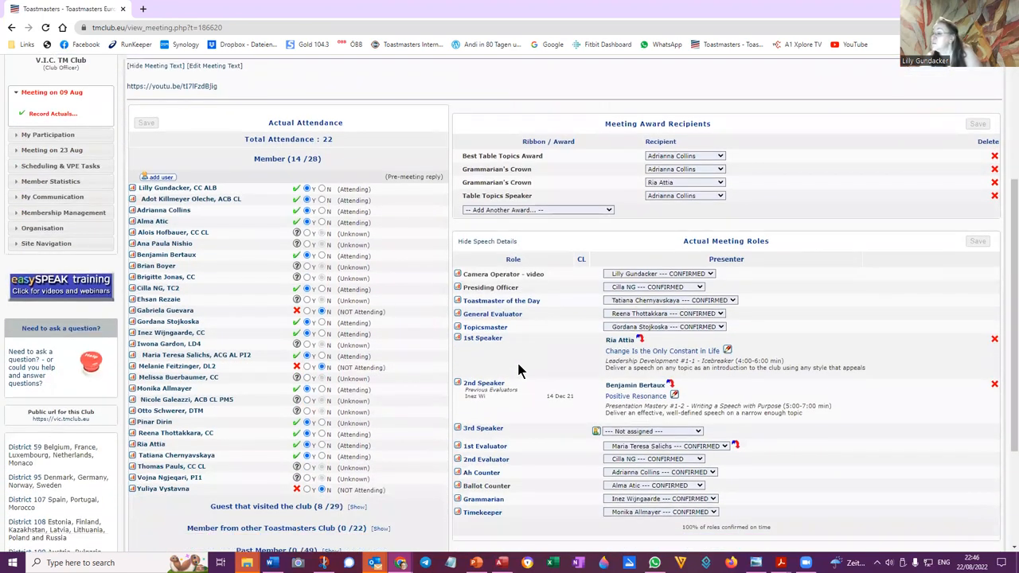
mouse_move(701, 427)
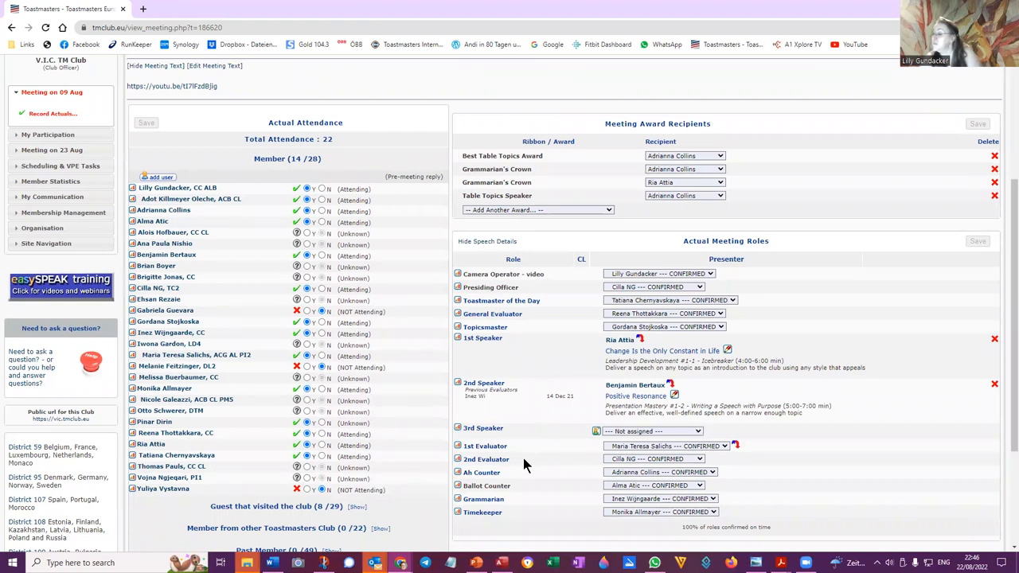
mouse_move(525, 477)
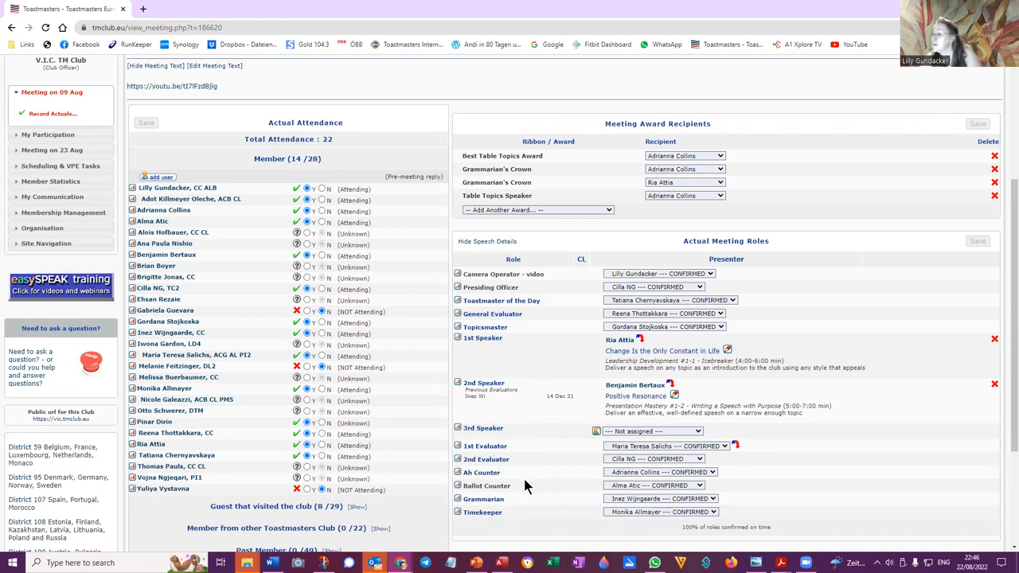
scroll(down, 3)
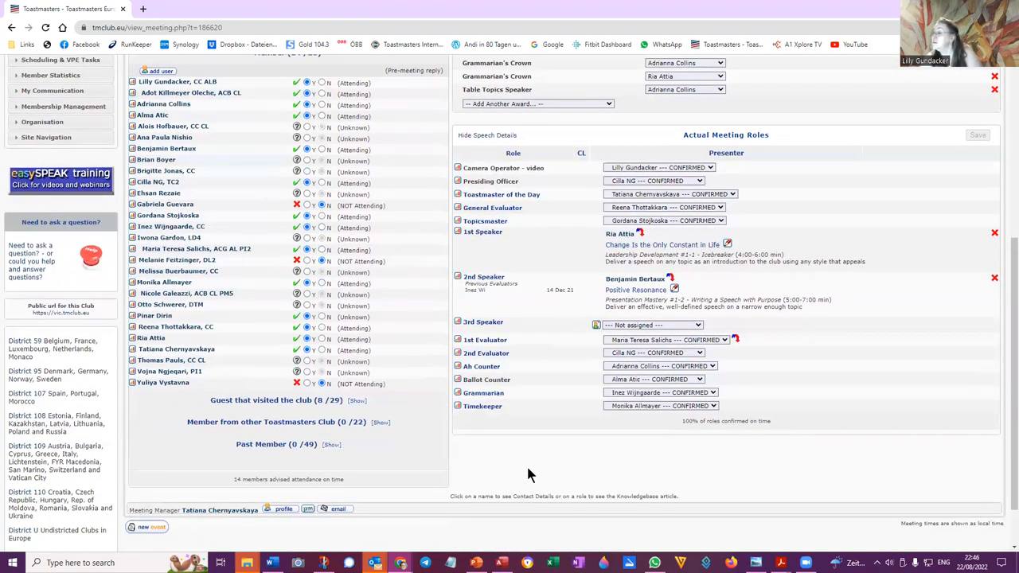
mouse_move(635, 289)
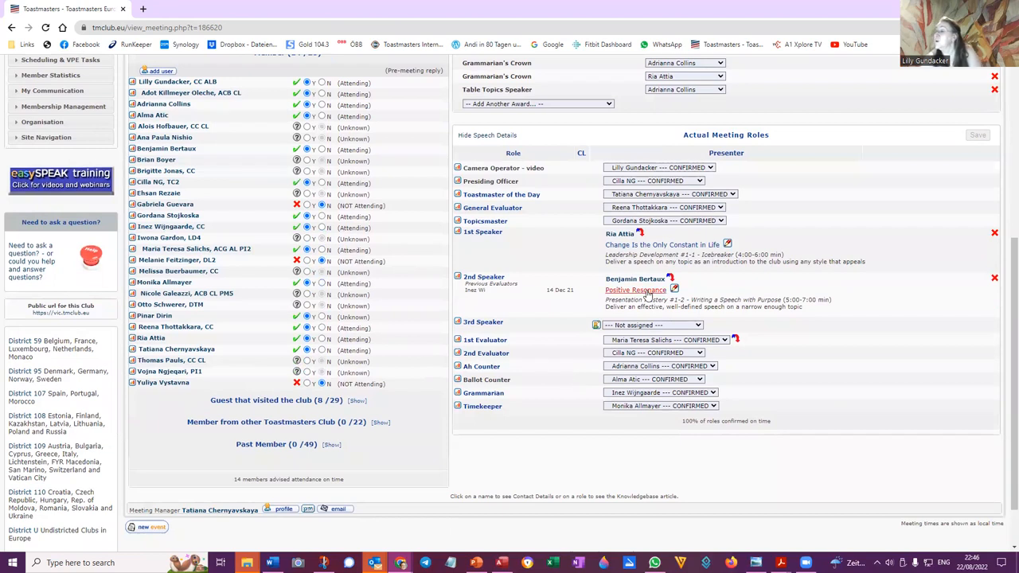
scroll(up, 3)
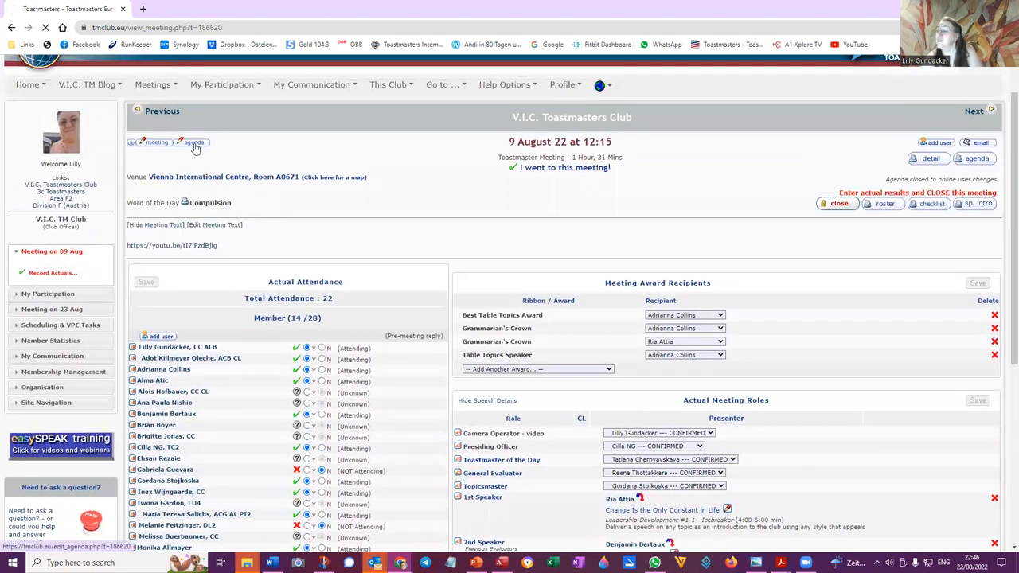
Reopen the 9 August Edit agenda and look through its item list.
click(194, 142)
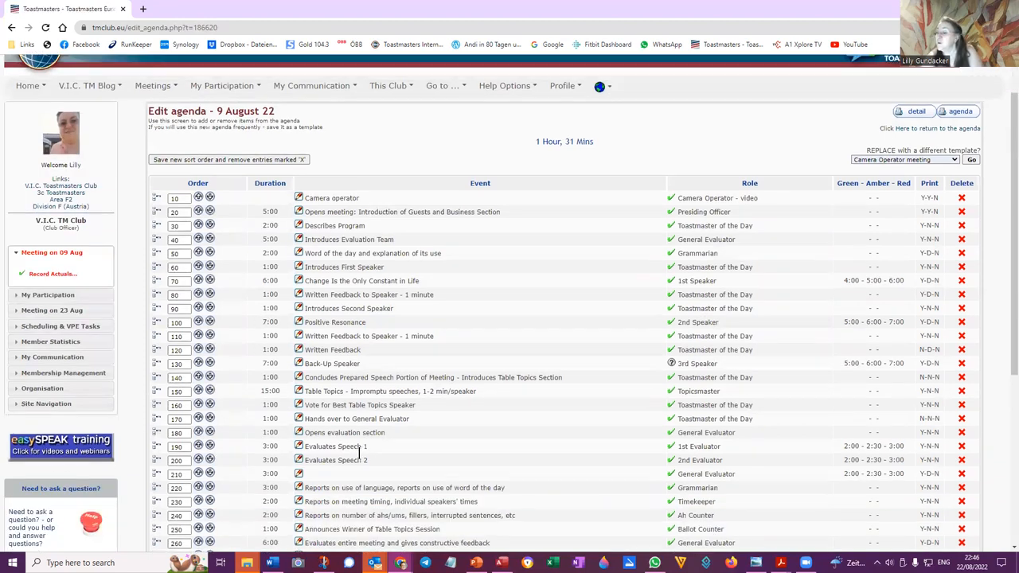
scroll(down, 3)
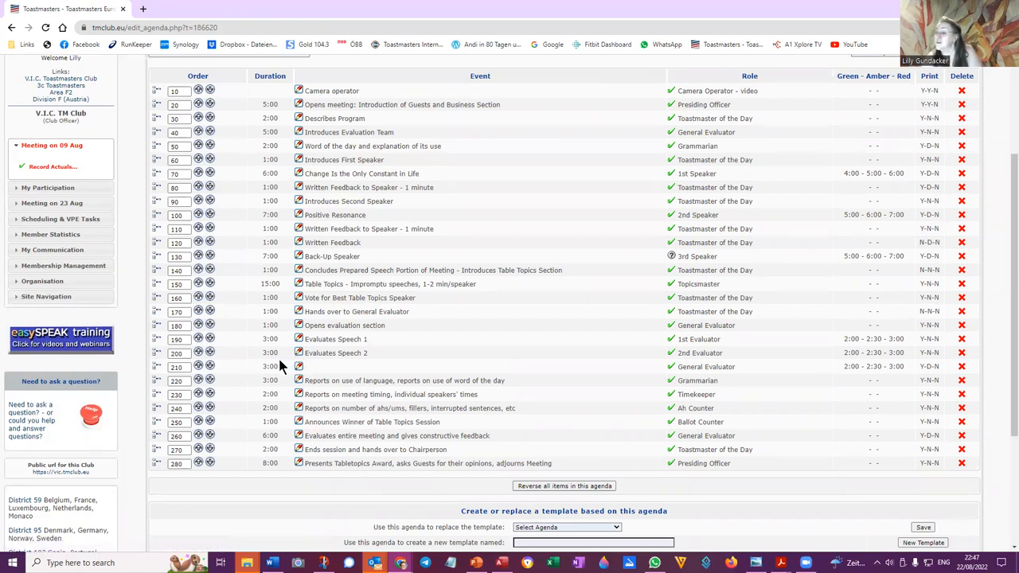
mouse_move(219, 365)
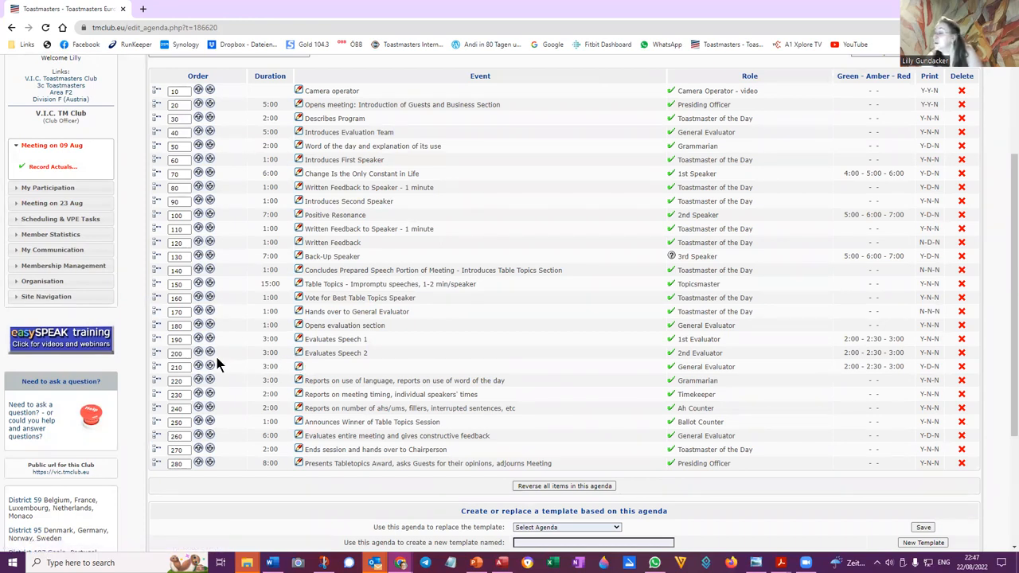
scroll(down, 3)
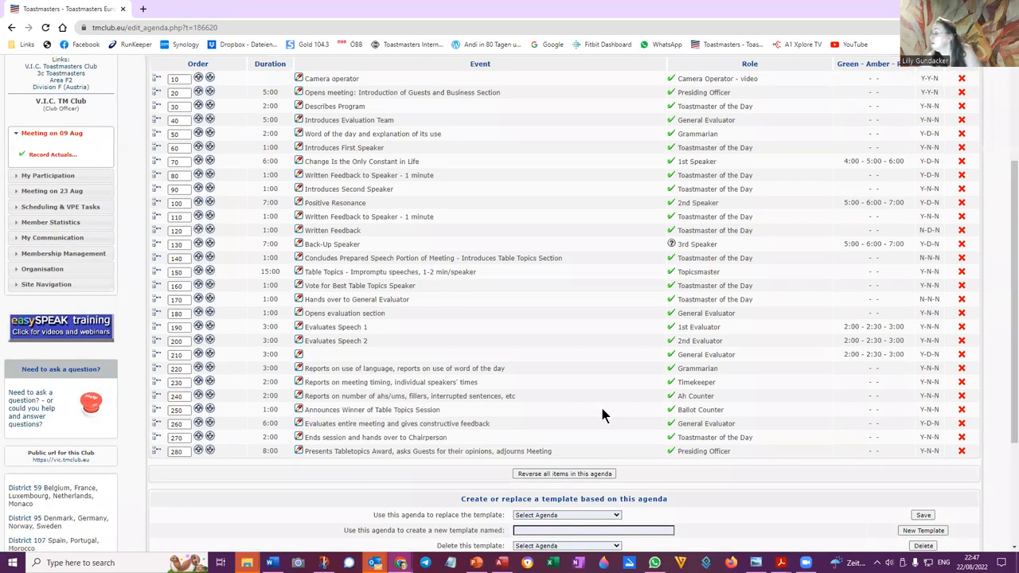
scroll(up, 3)
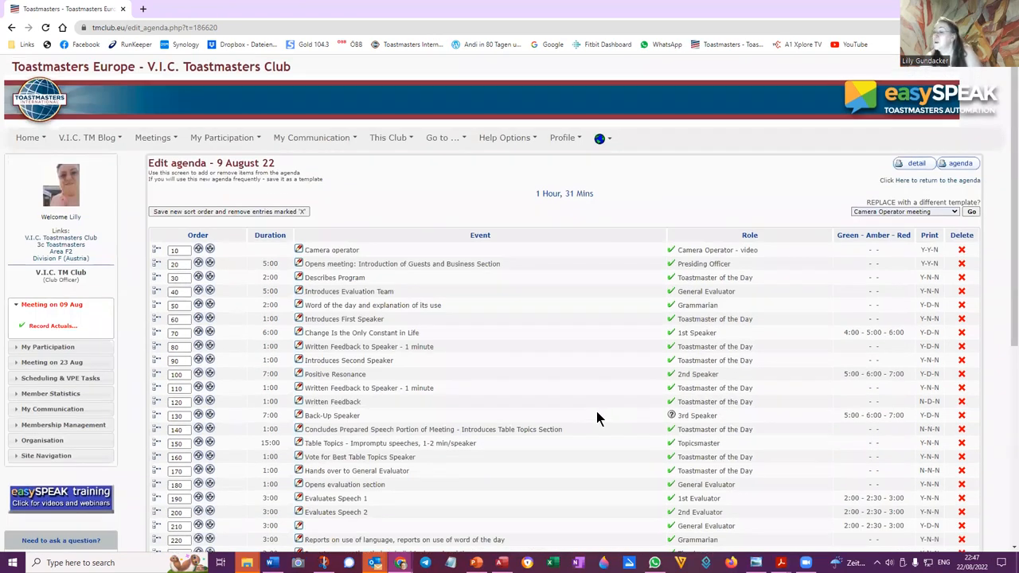
mouse_move(521, 424)
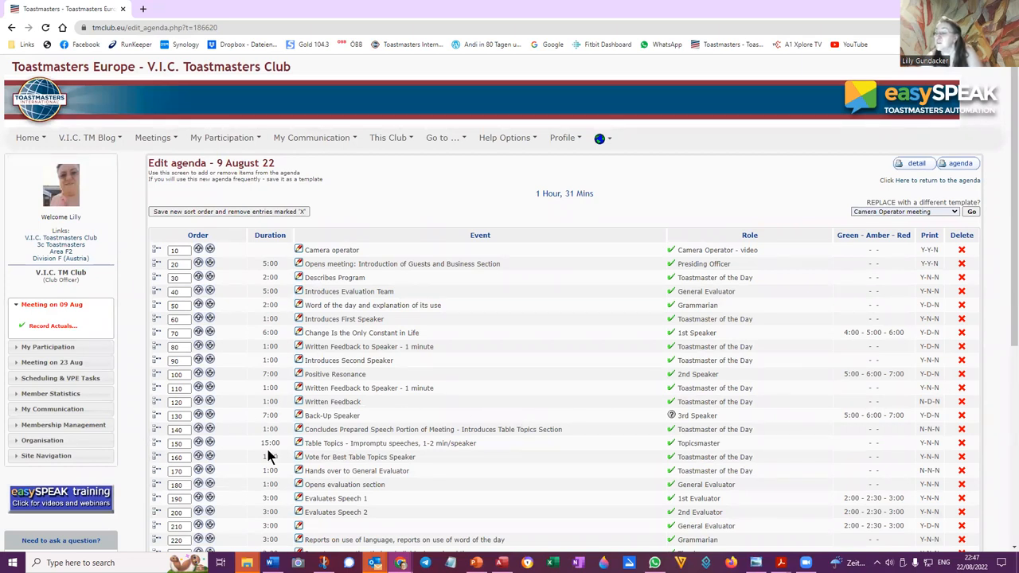
scroll(down, 3)
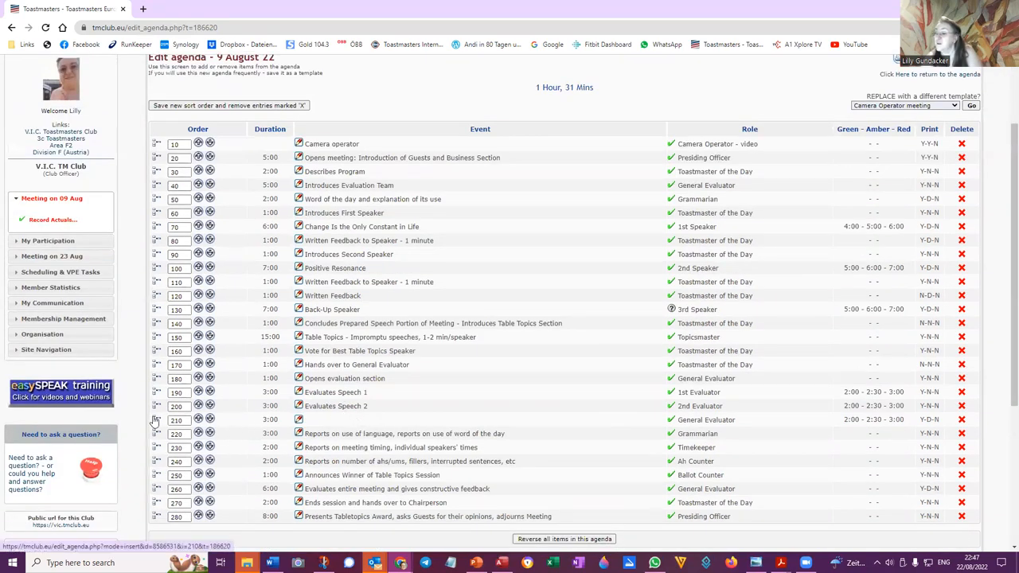
mouse_move(156, 420)
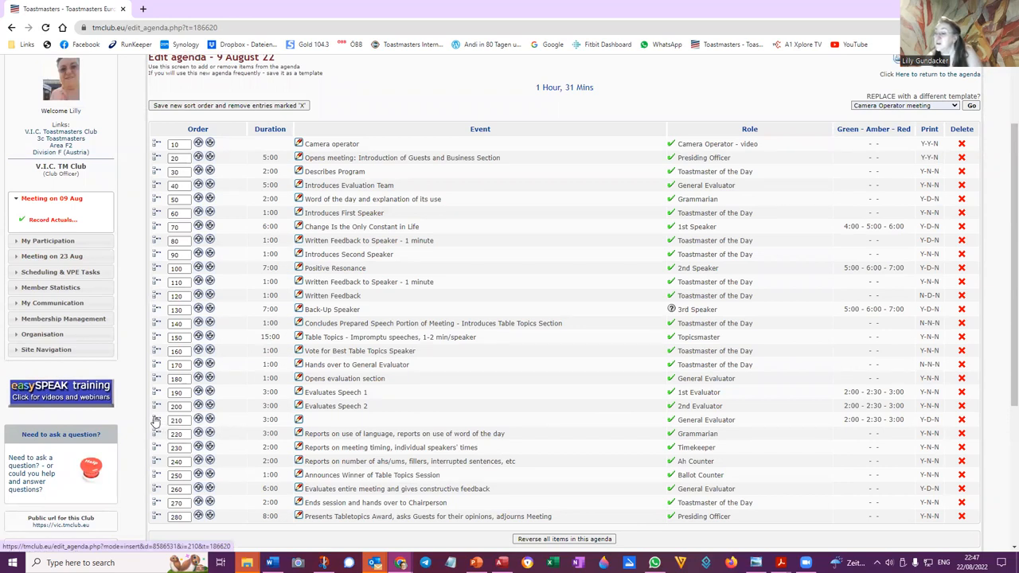
Start a new item after 210 named 3rd Evaluator, role Evaluator, repeat 3.
click(156, 419)
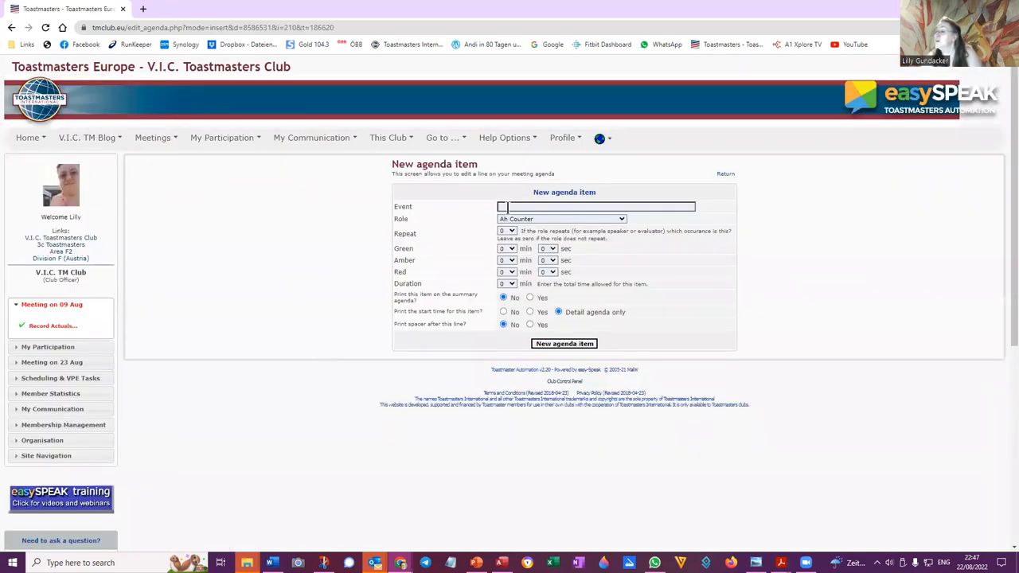
click(621, 219)
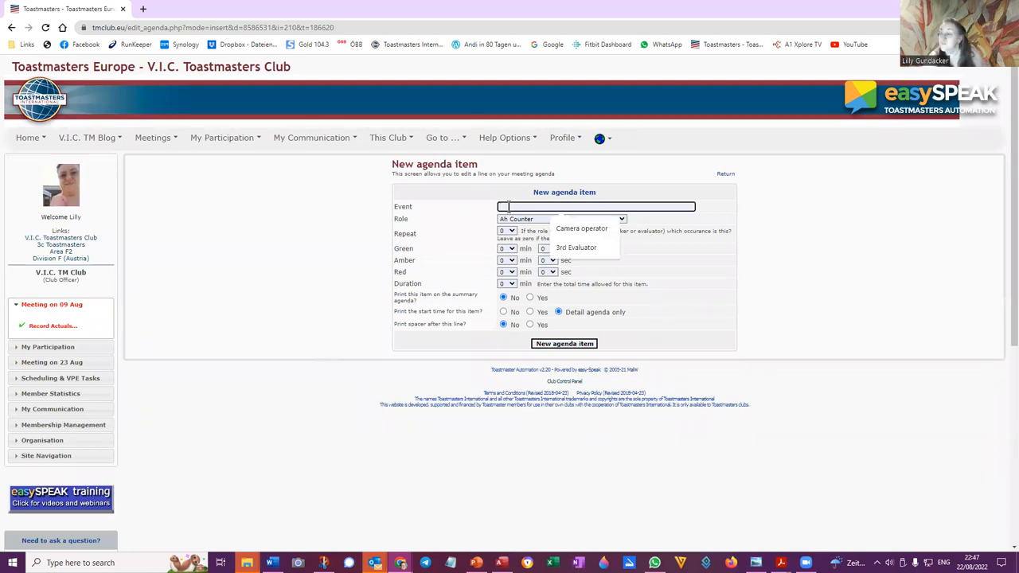
click(576, 247)
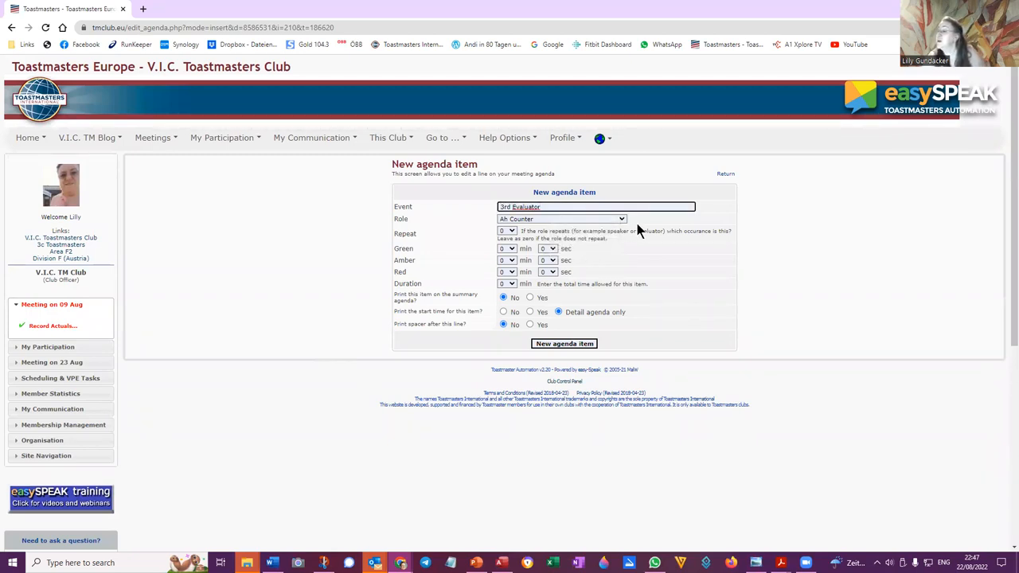
click(621, 219)
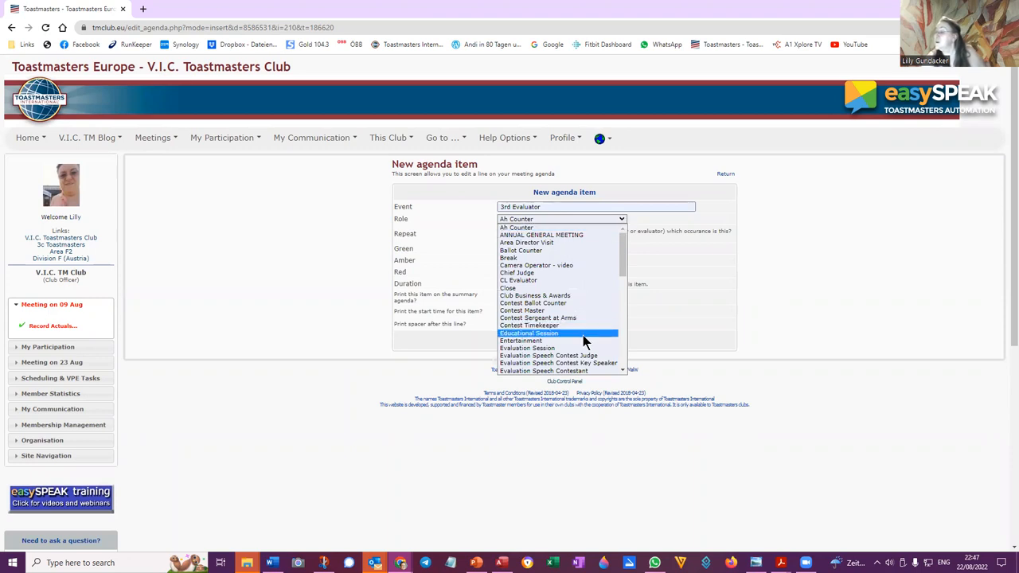
scroll(down, 3)
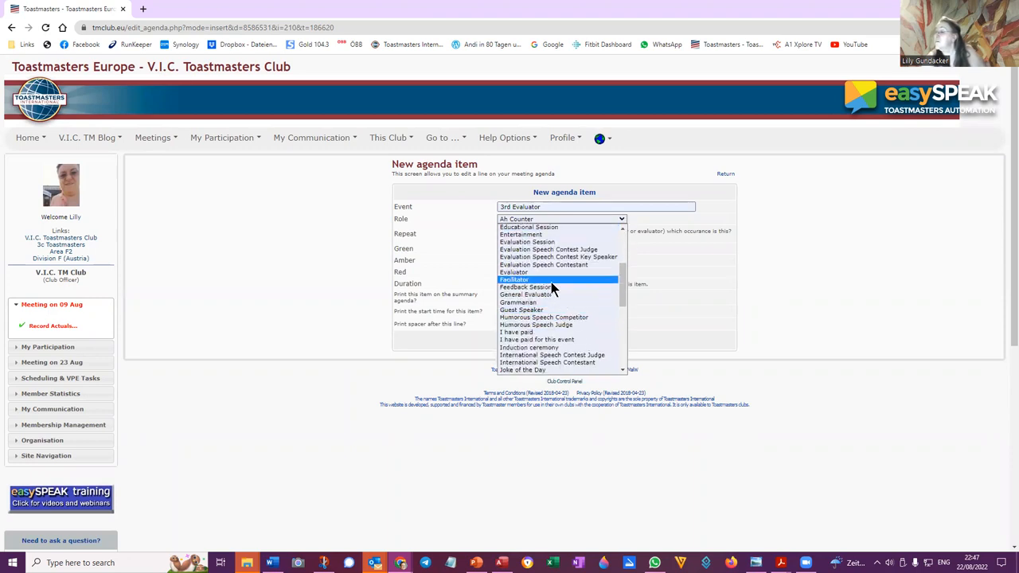
click(544, 264)
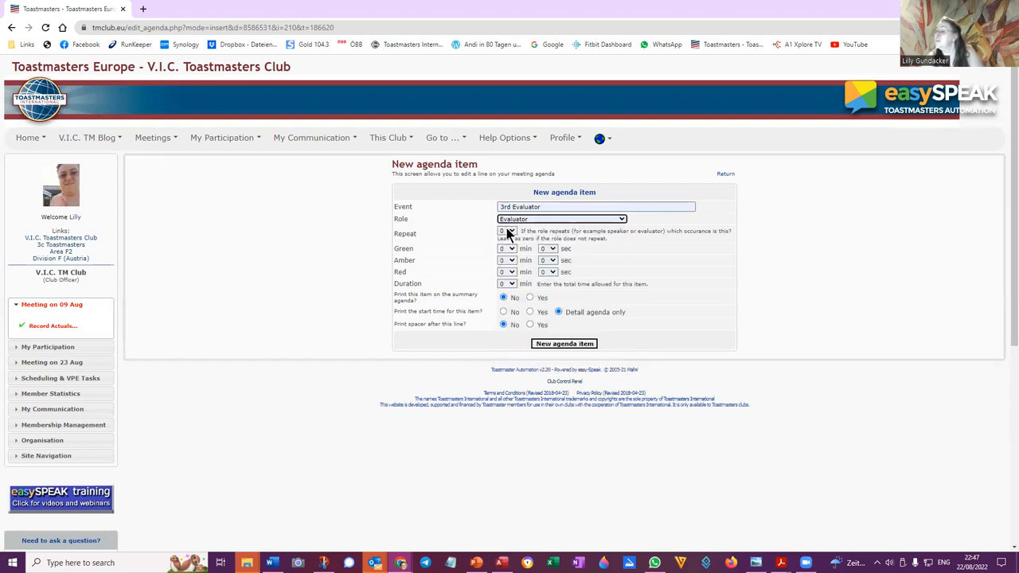
click(507, 231)
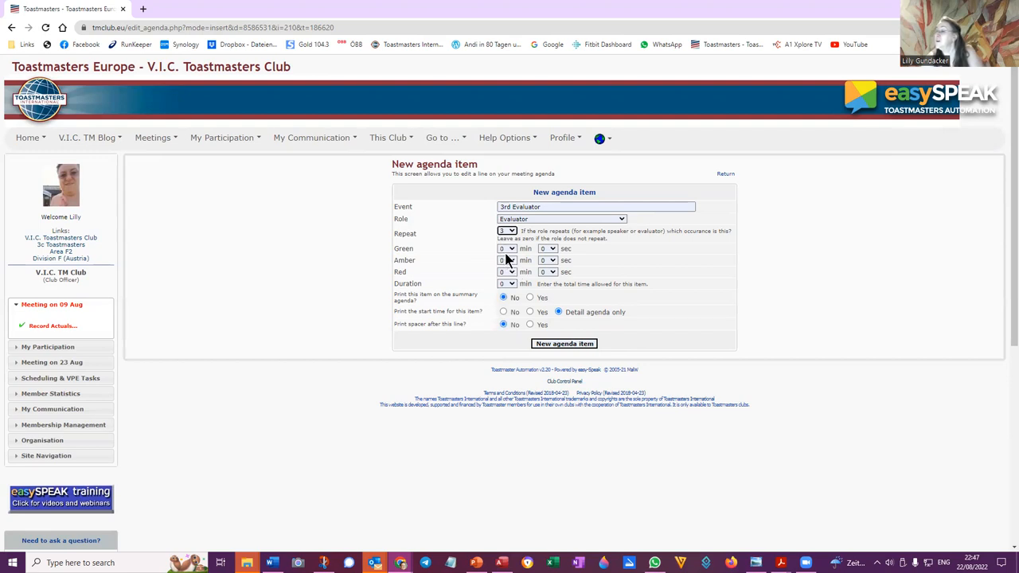
Set signals green 2:00, amber 2:30, red 3:00, print on summary agenda, and add it.
click(507, 271)
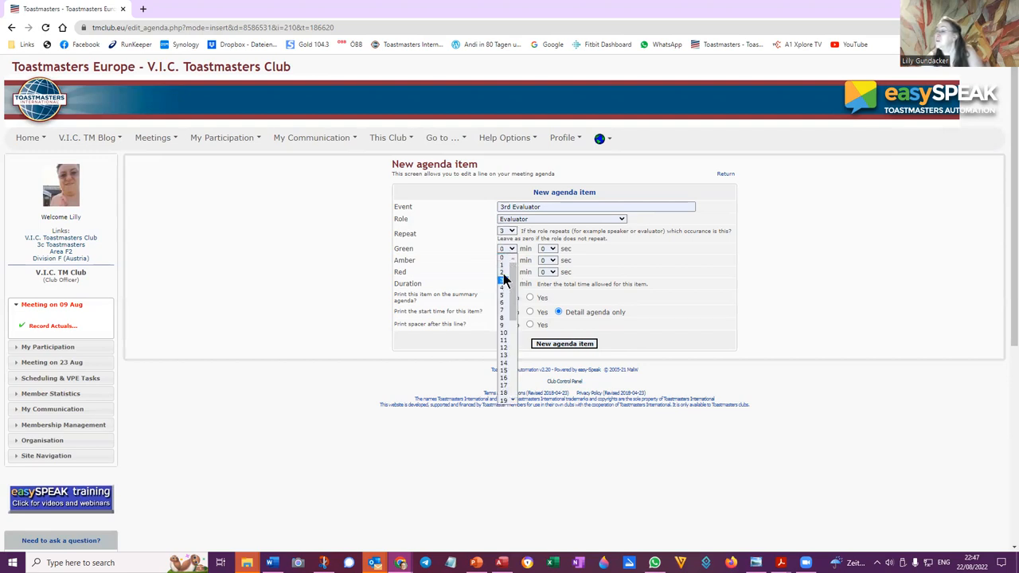
click(500, 272)
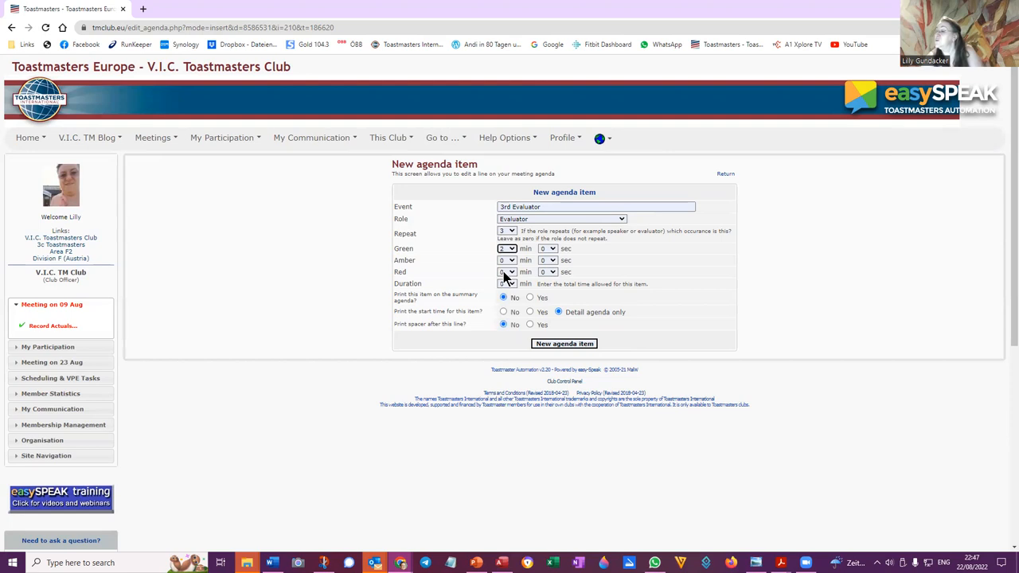
click(508, 271)
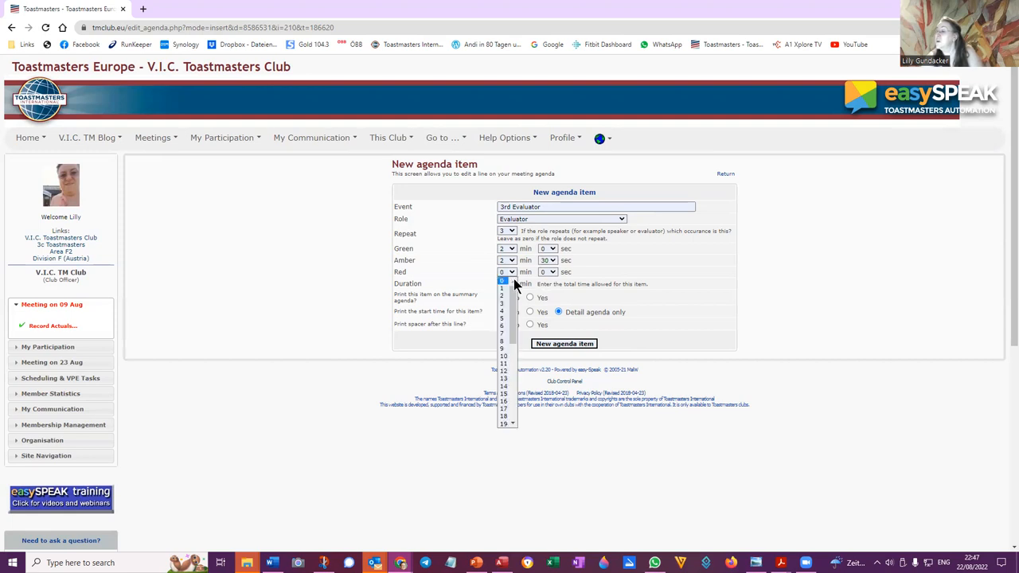
click(501, 302)
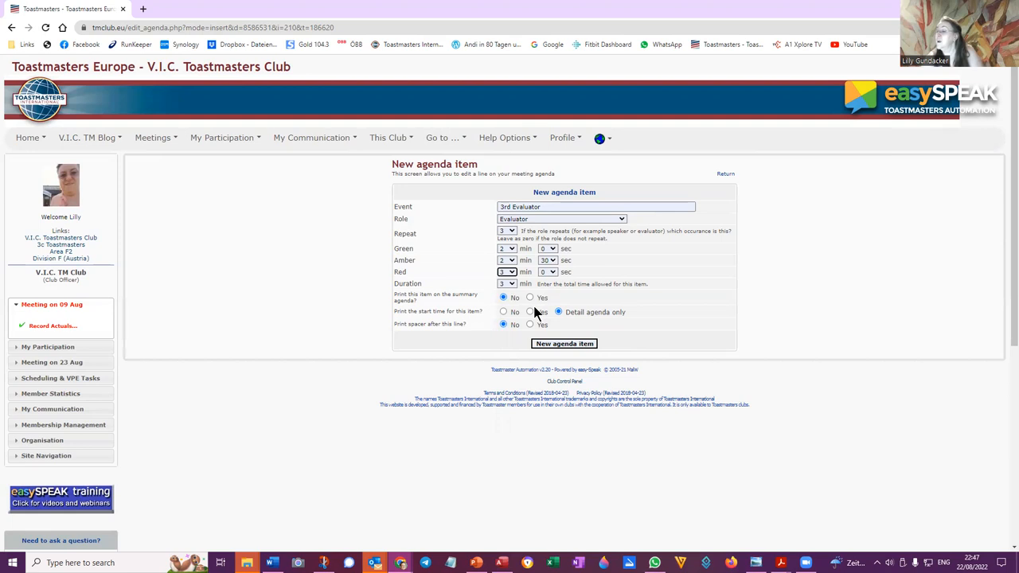
mouse_move(533, 301)
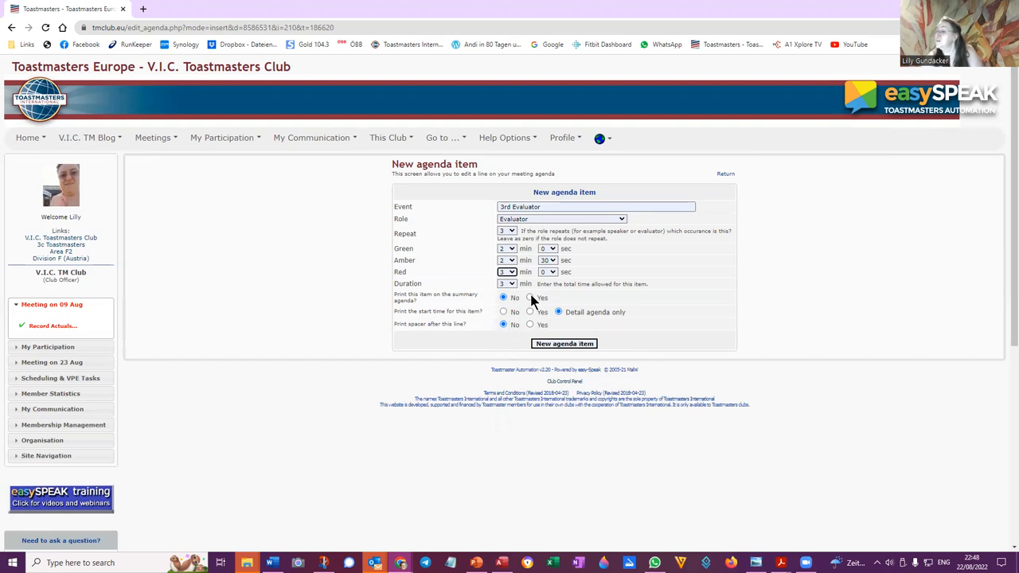
click(530, 297)
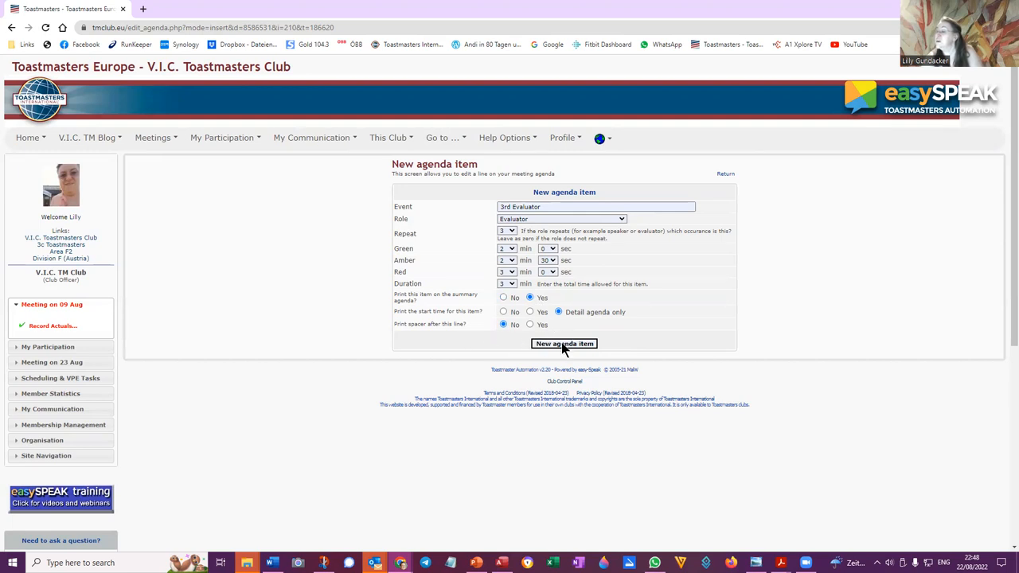
click(564, 343)
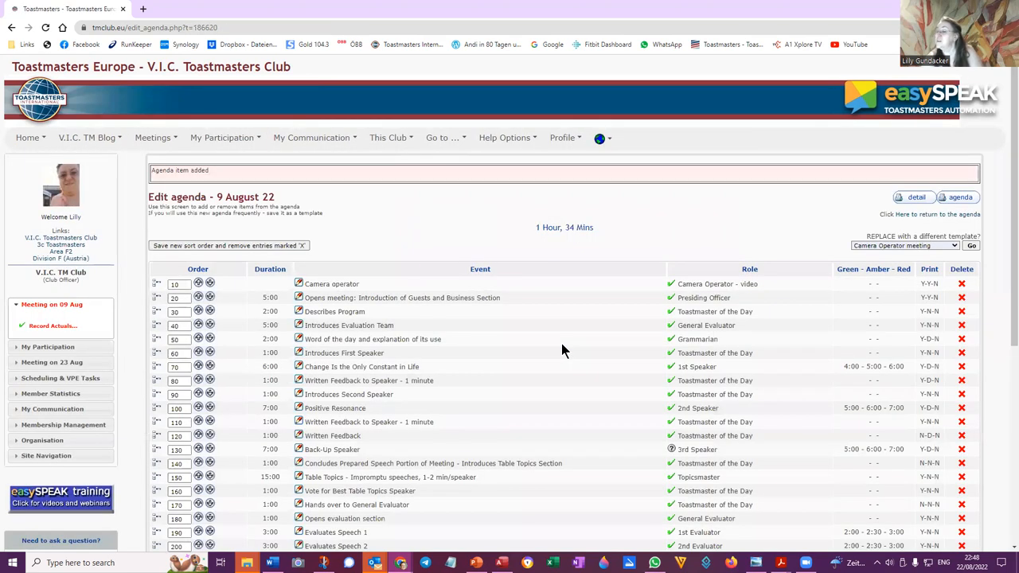
scroll(down, 3)
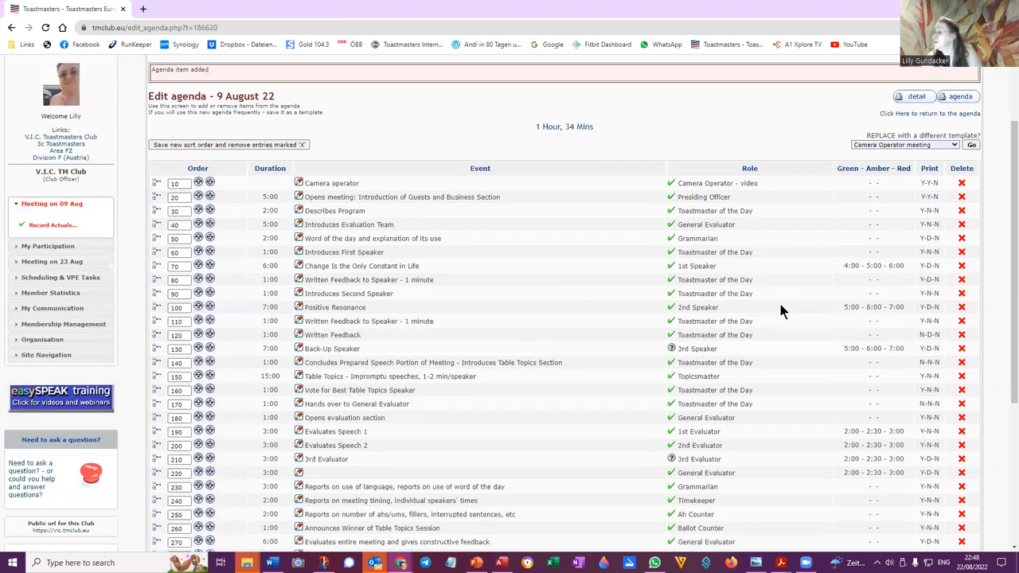
click(972, 144)
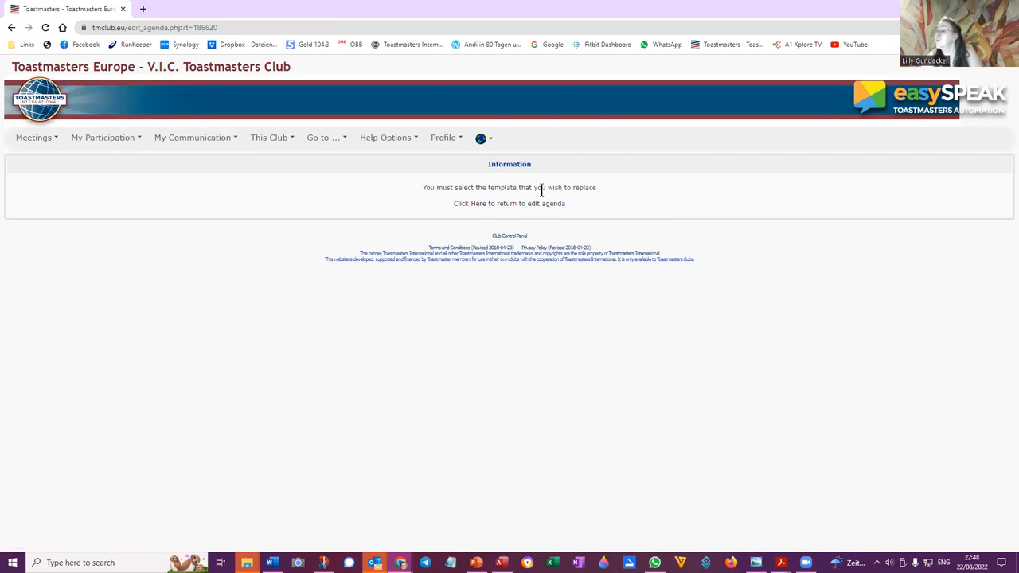
click(509, 203)
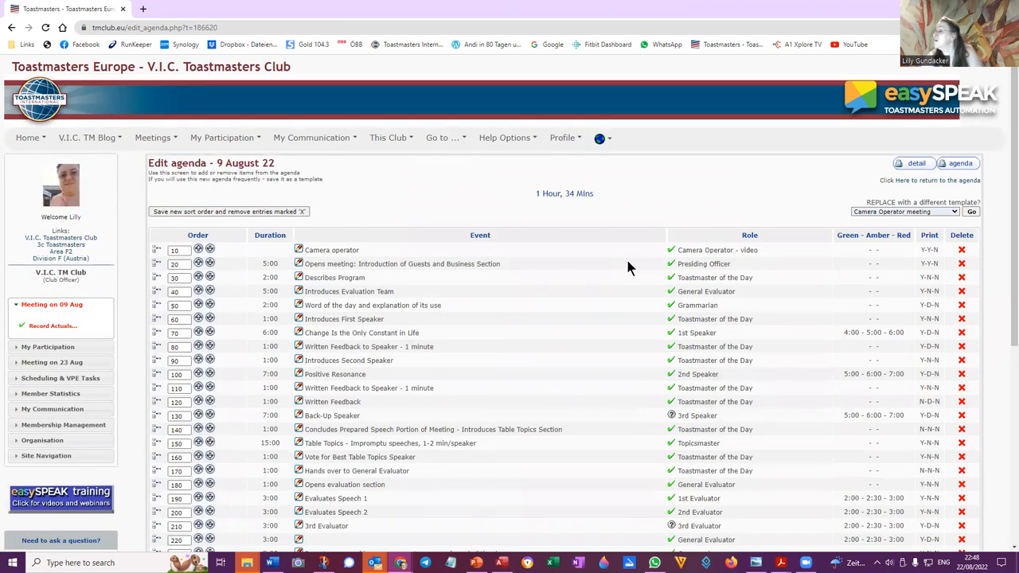
Scroll down to the 'Create or replace a template based on this agenda' section.
scroll(down, 3)
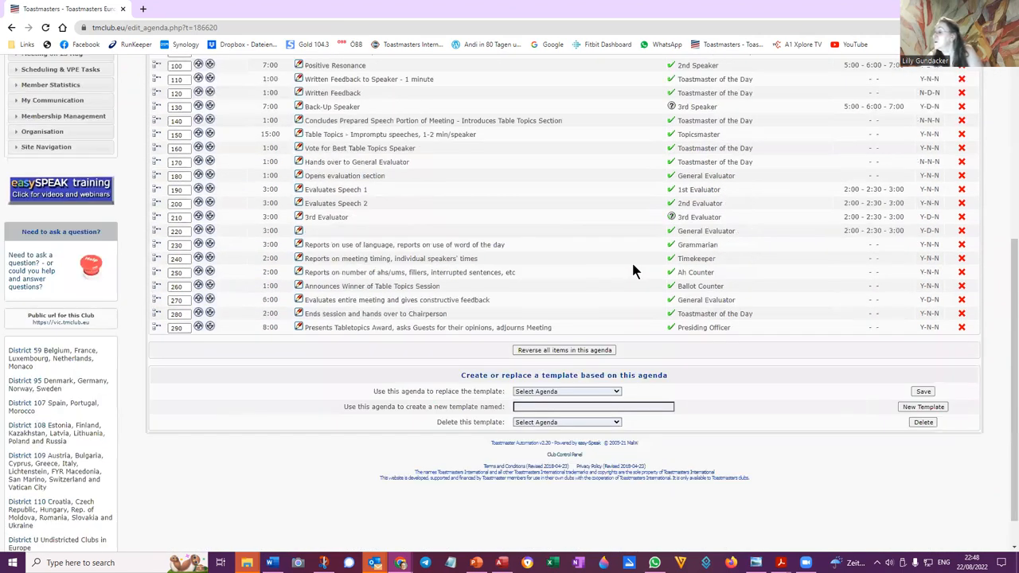
scroll(down, 3)
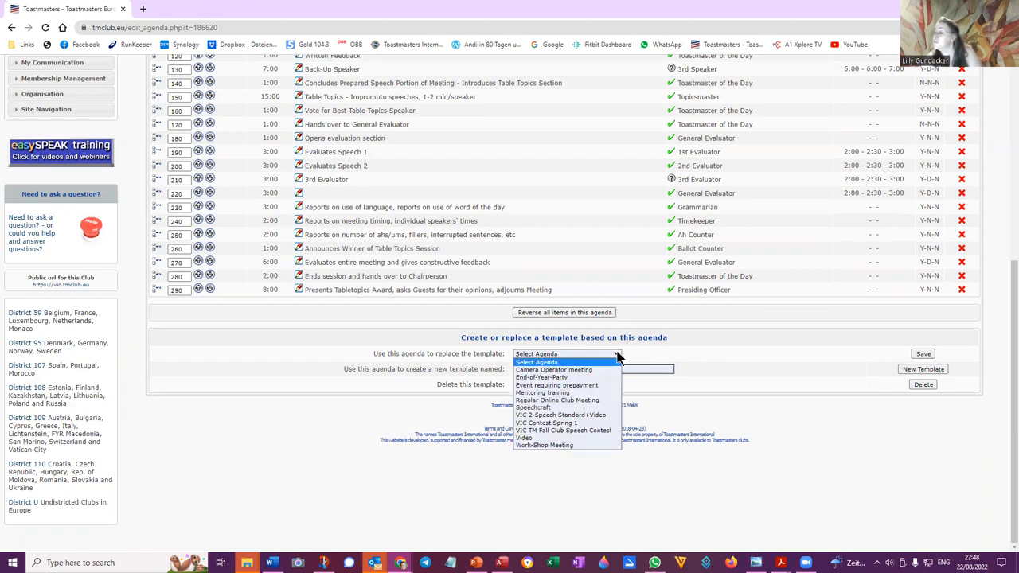
mouse_move(545, 422)
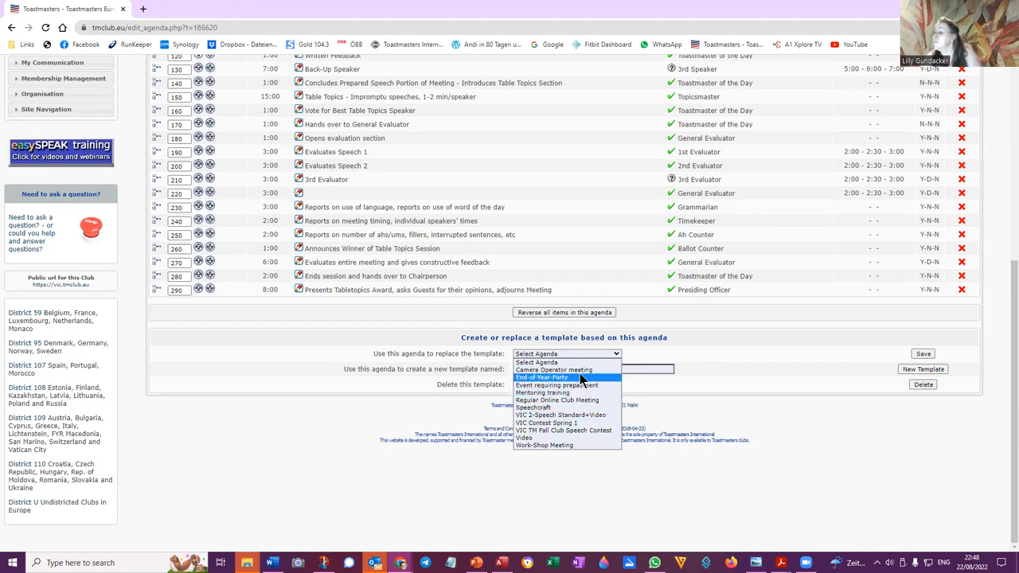
mouse_move(581, 400)
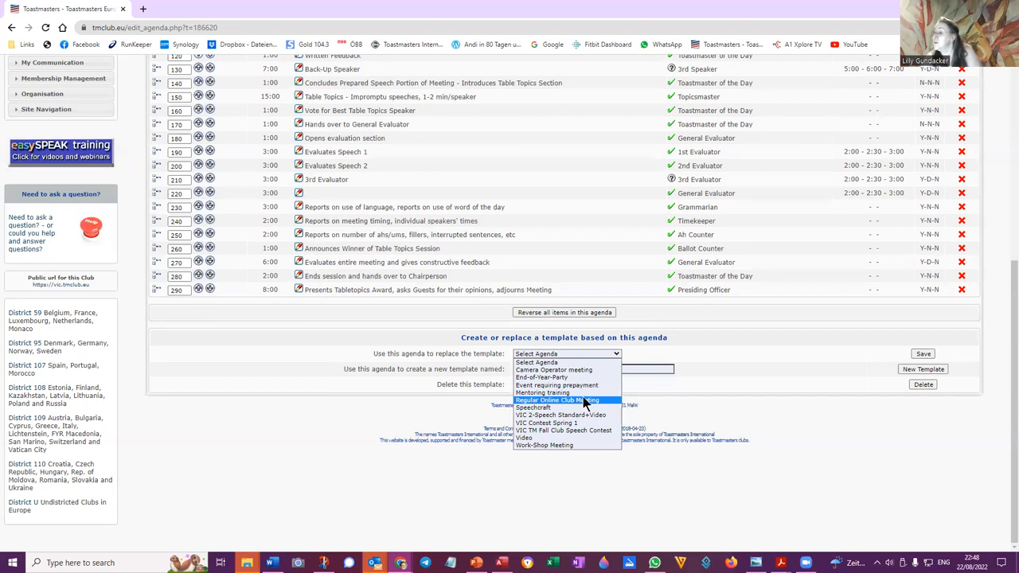
mouse_move(585, 447)
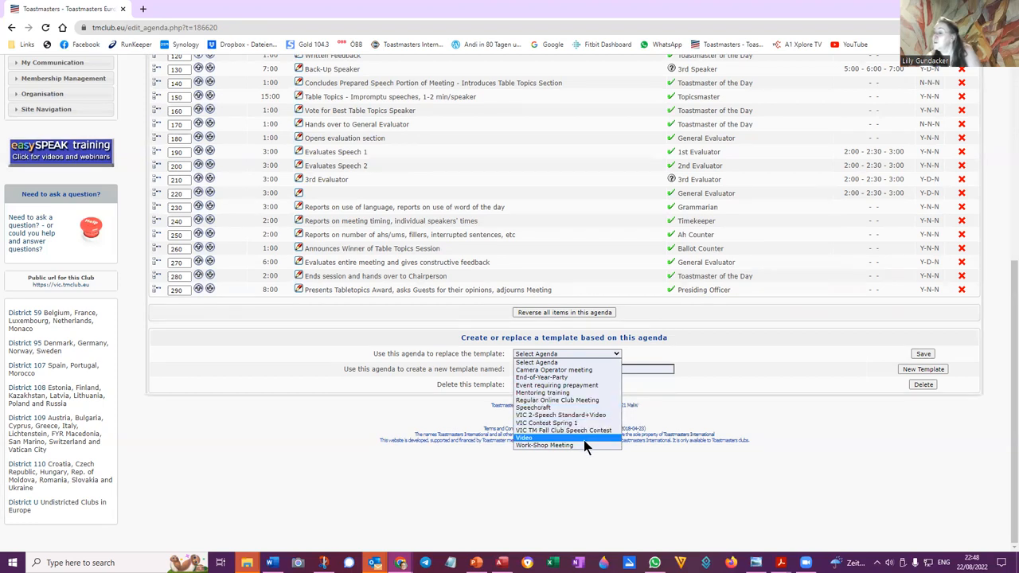
mouse_move(593, 407)
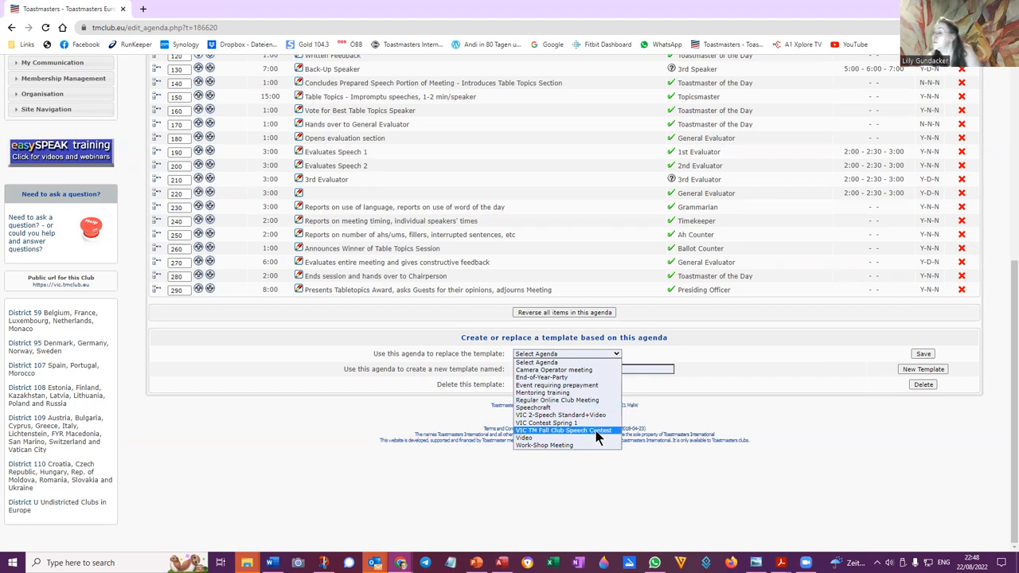
mouse_move(601, 415)
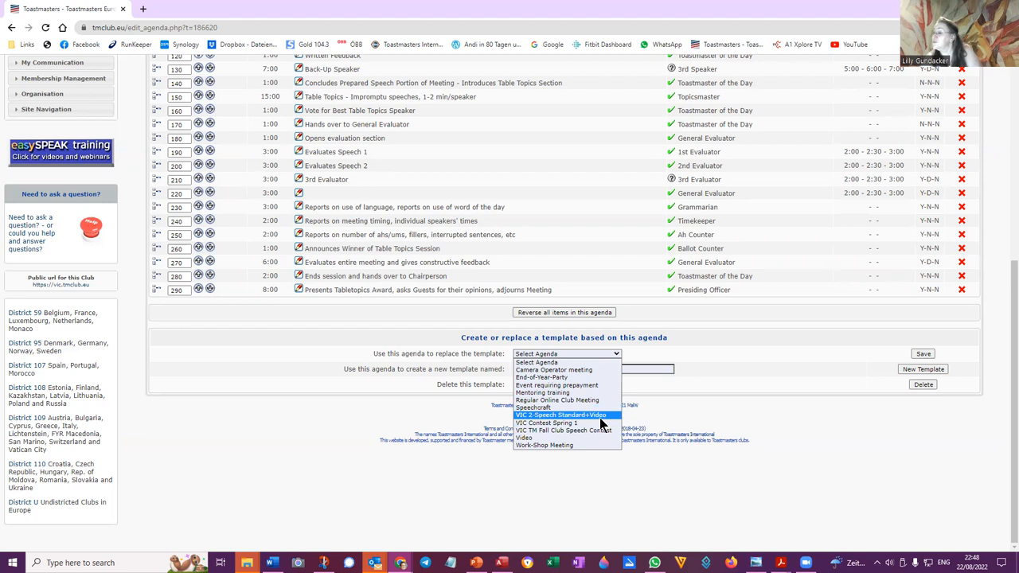
mouse_move(570, 362)
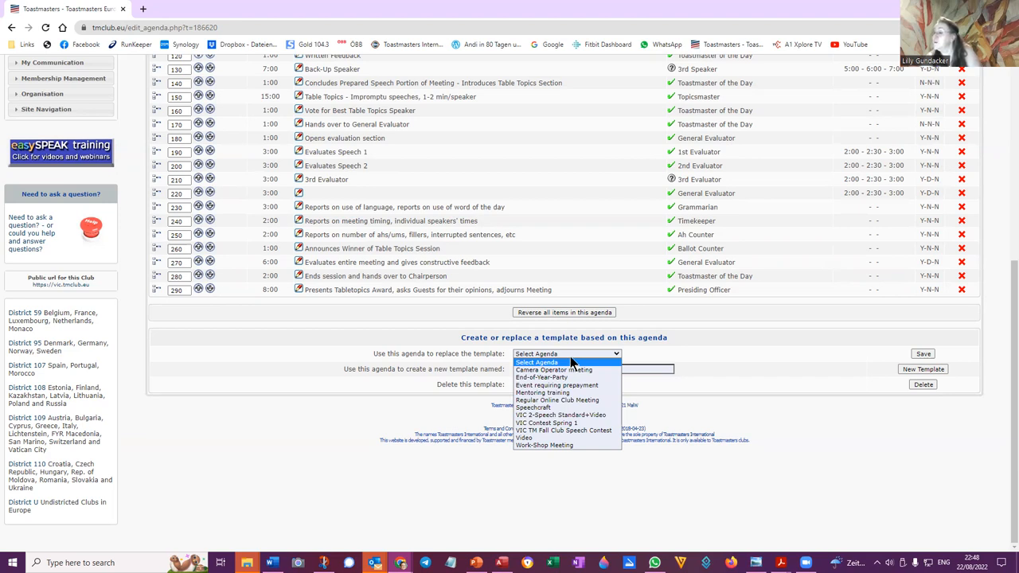
mouse_move(555, 385)
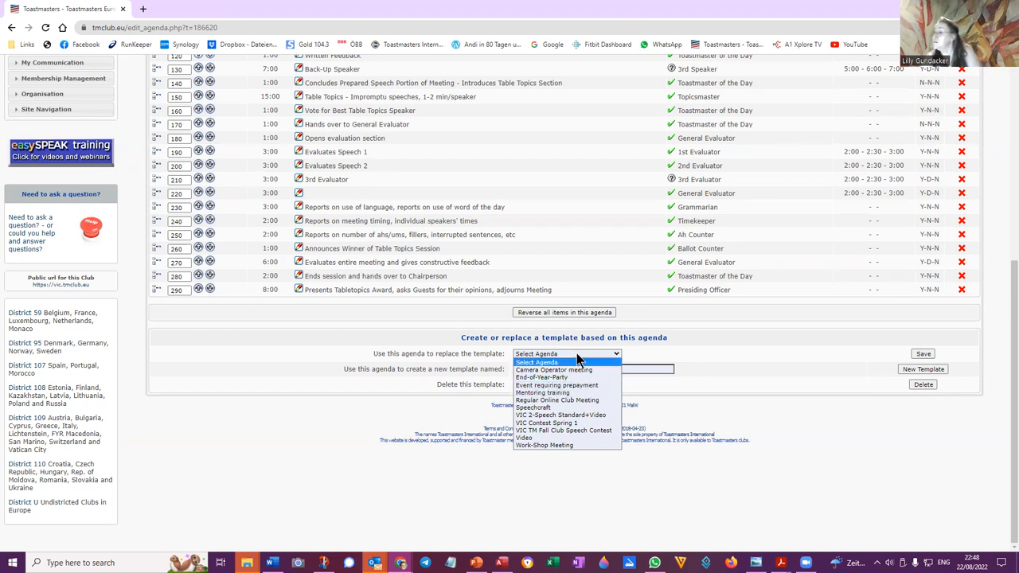
Dismiss the template list and create a new template named 'VIC-3-speech_plus video'.
click(536, 362)
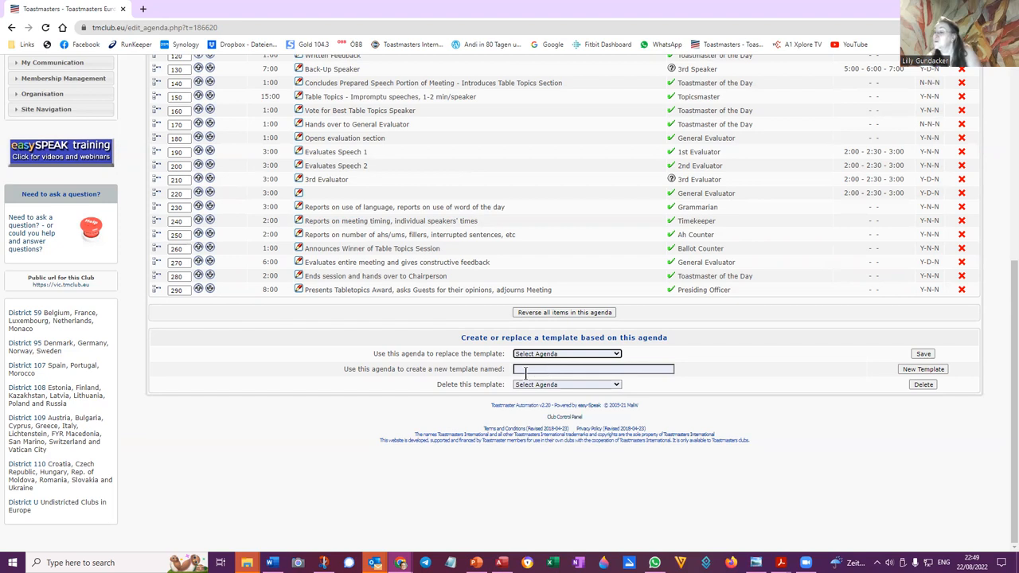
click(566, 385)
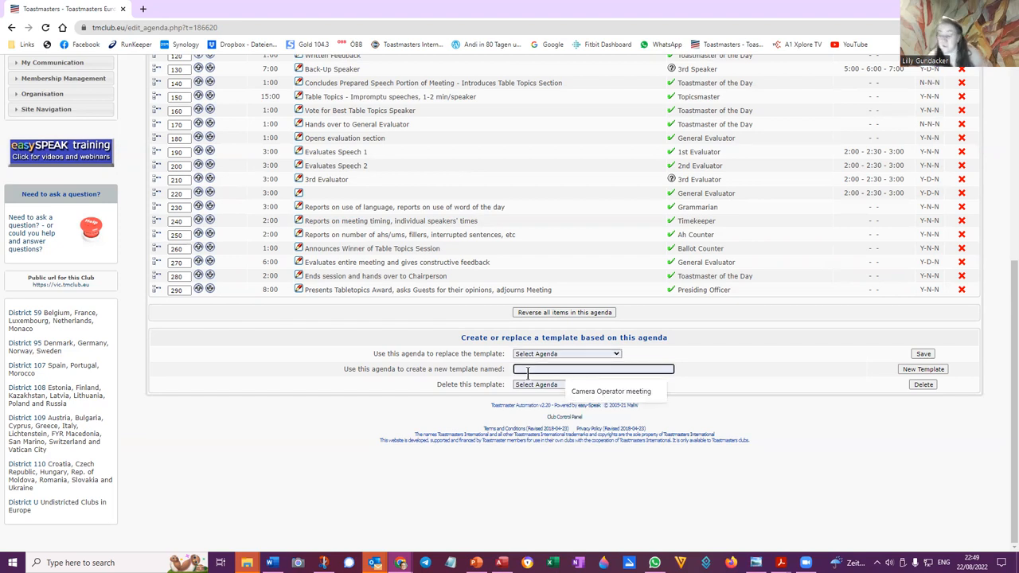
text(VIC)
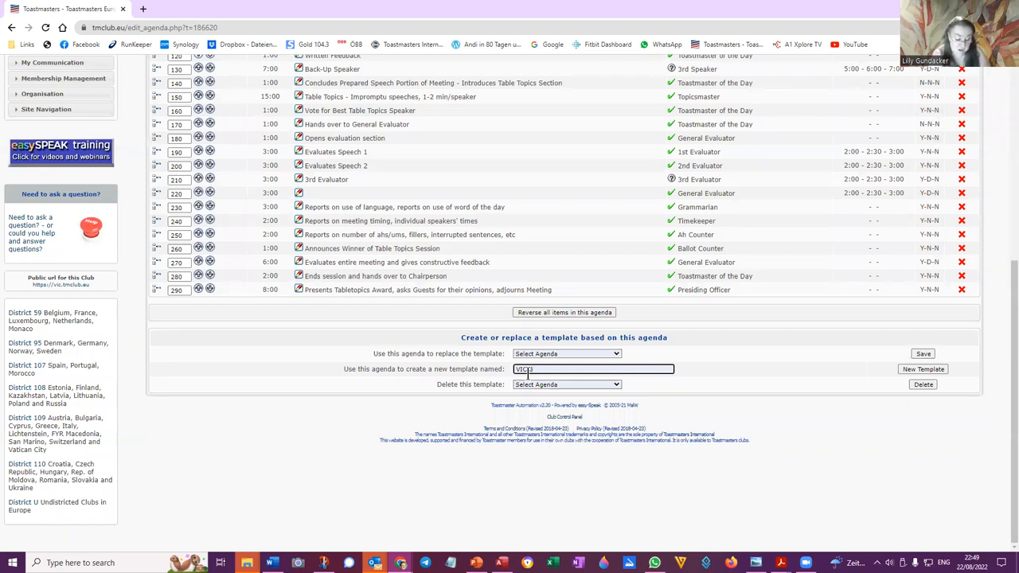
text(-speech)
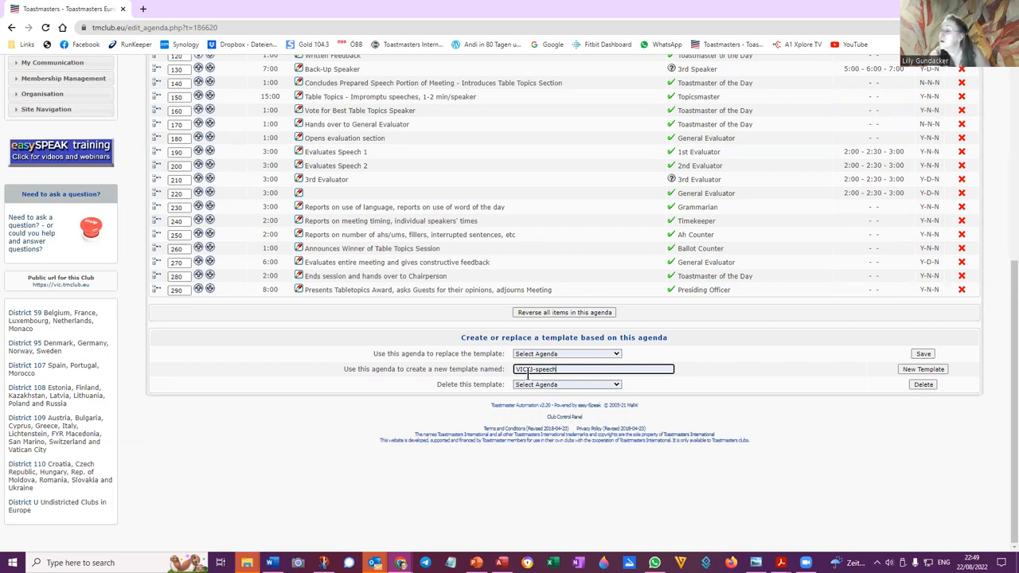
mouse_move(617, 364)
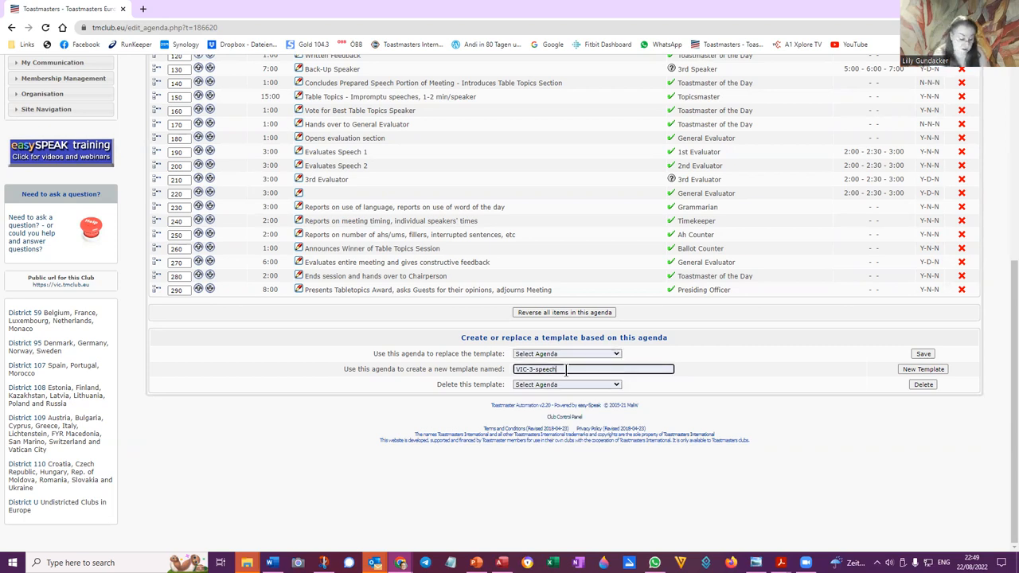
text(_stand)
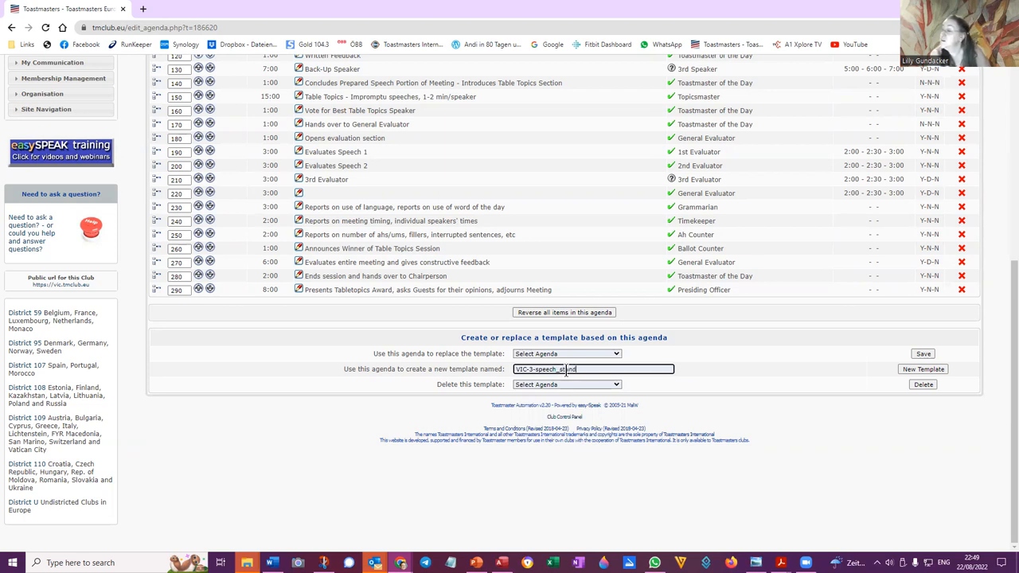
key(Backspace)
text(plu)
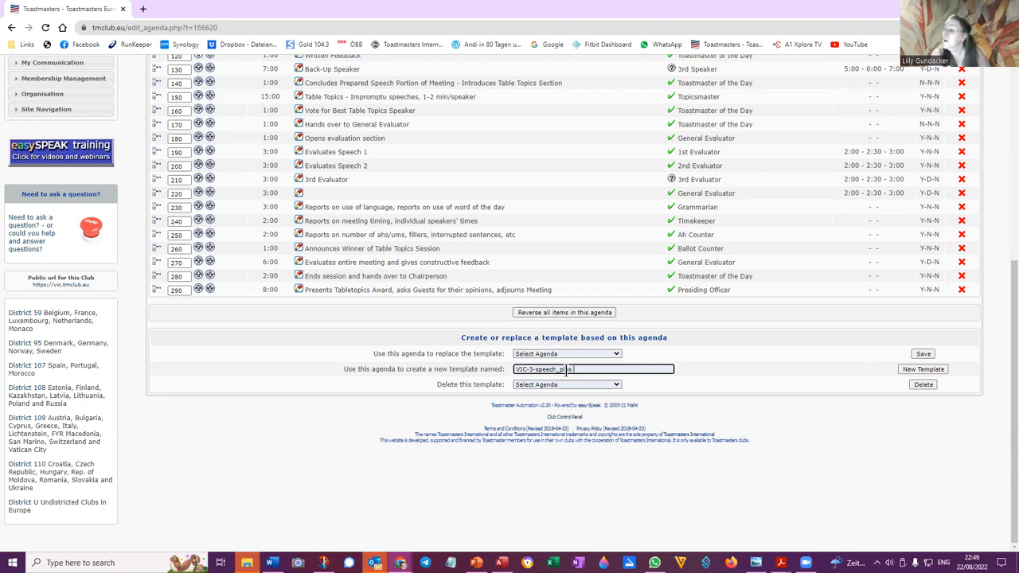
text(video)
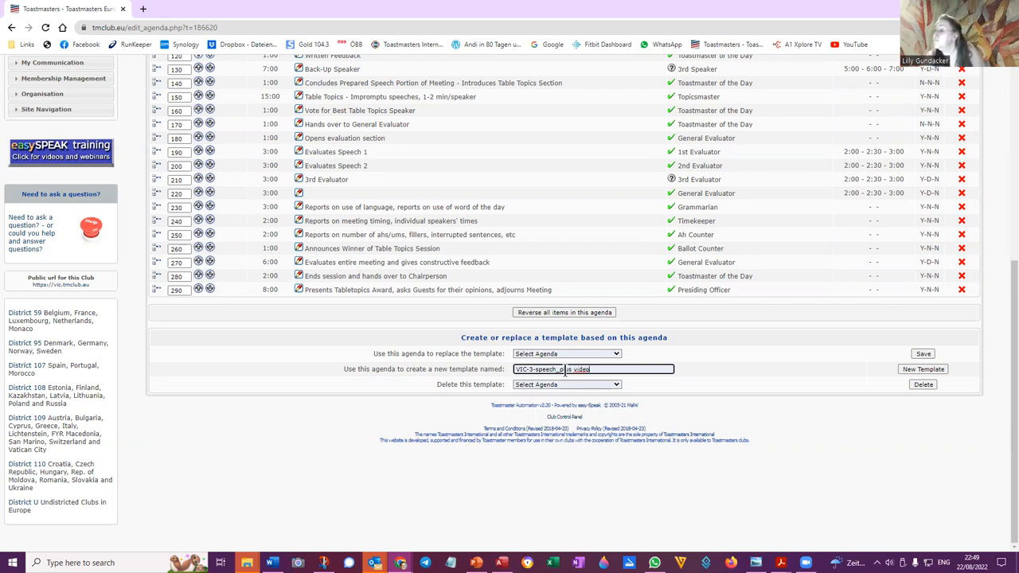
click(922, 368)
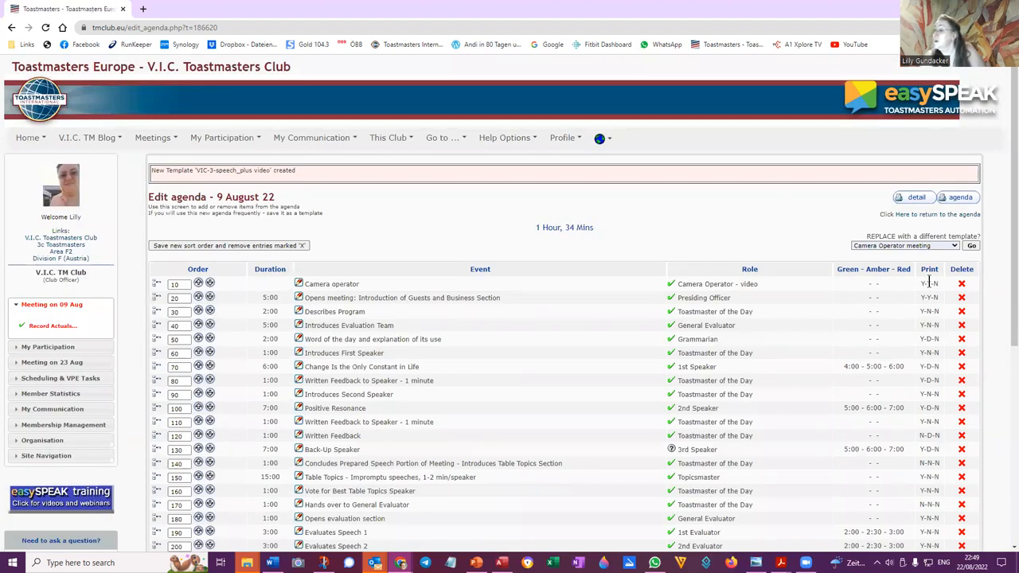
scroll(down, 3)
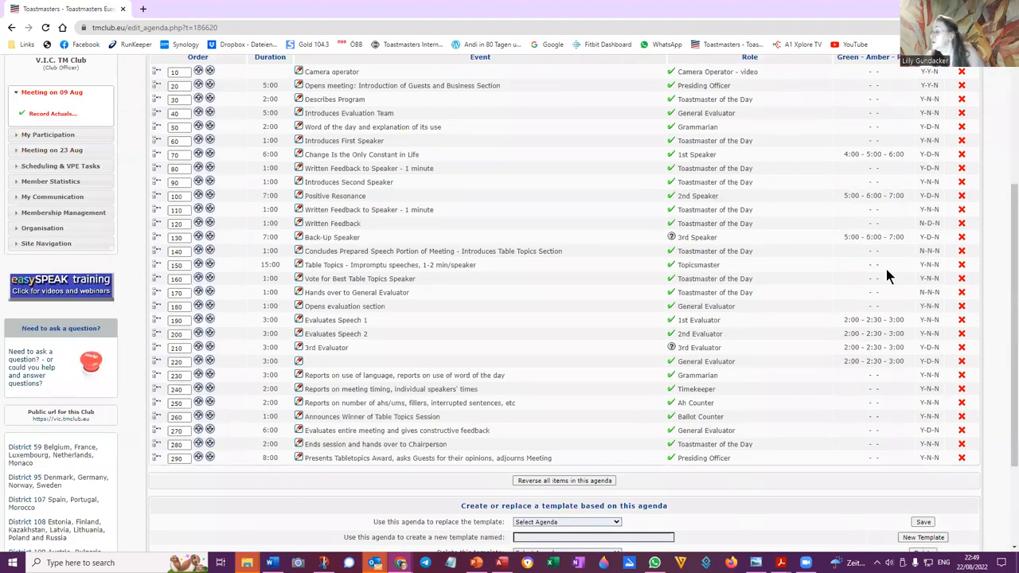
click(923, 521)
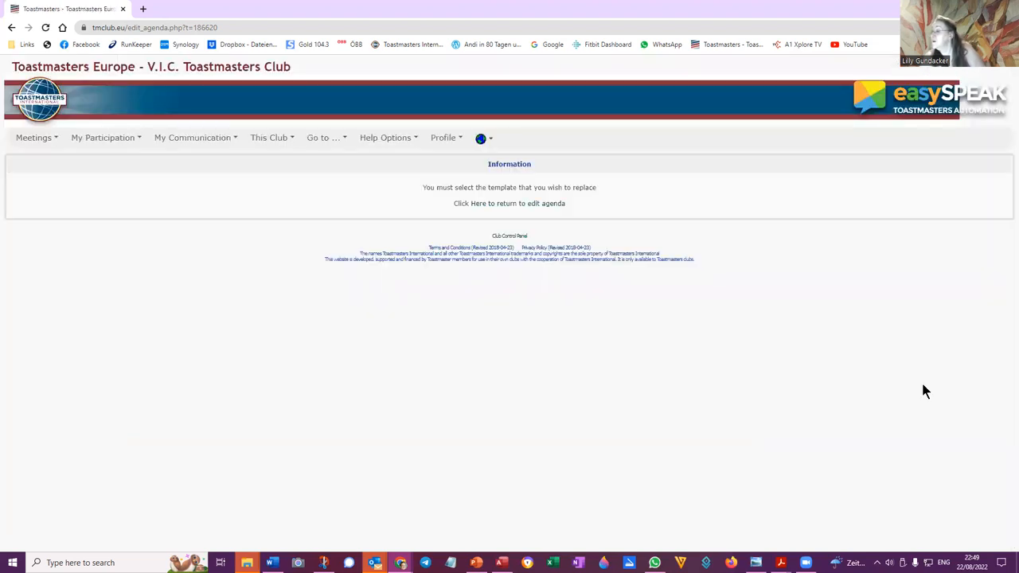
mouse_move(517, 203)
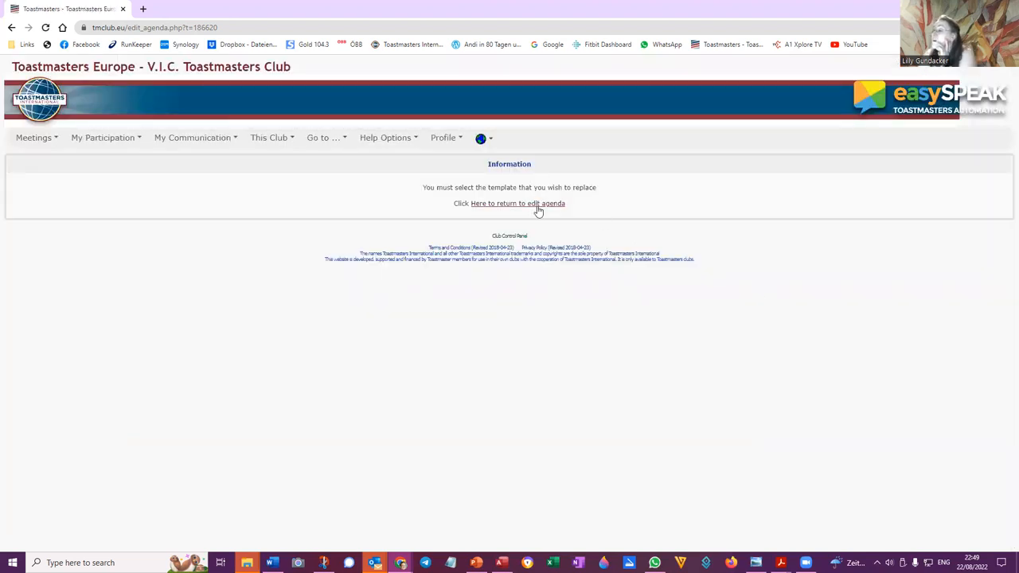
click(517, 203)
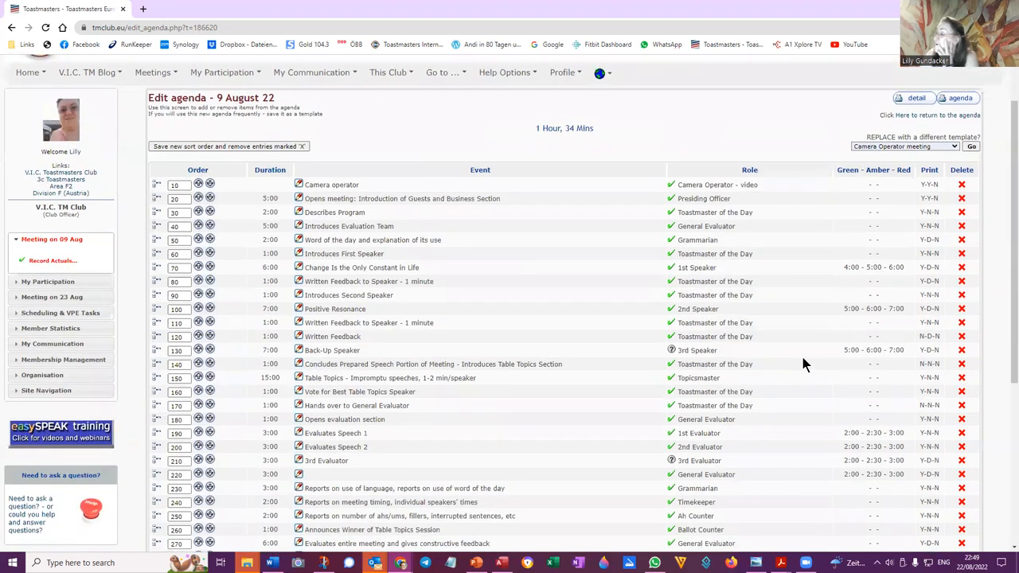
scroll(down, 3)
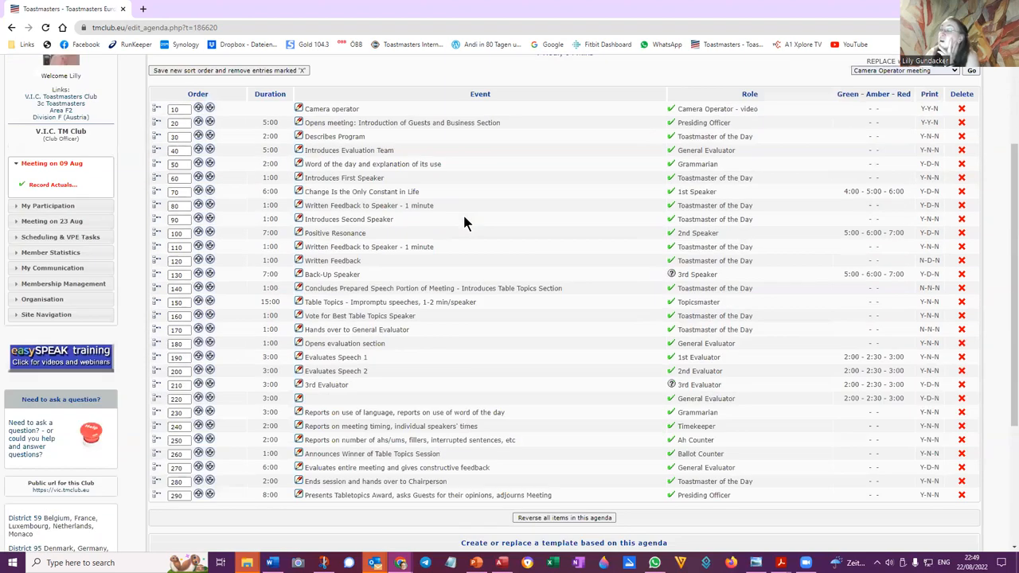
scroll(up, 3)
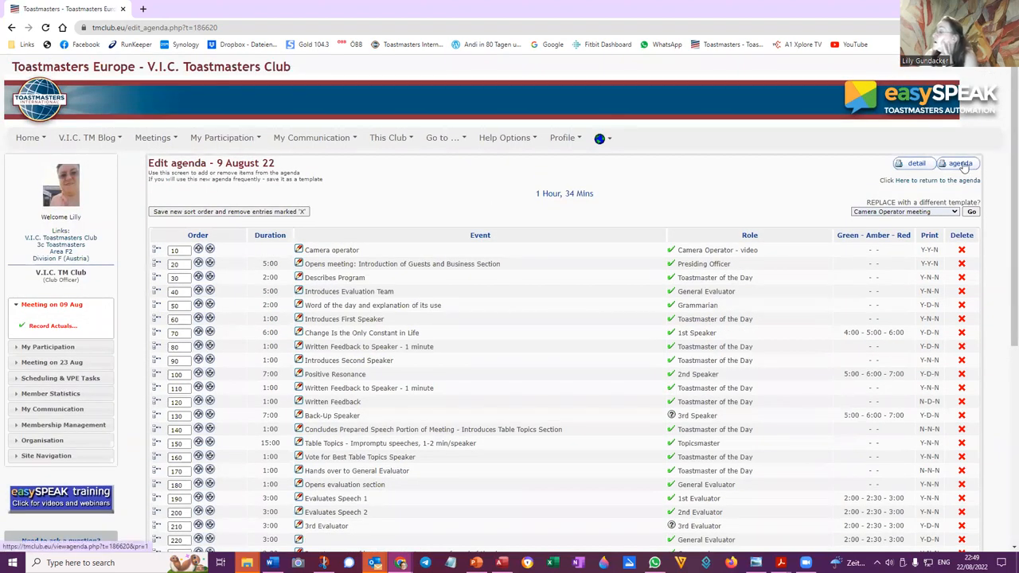
Open the printable 9 August 22 agenda from the Edit agenda page.
click(960, 163)
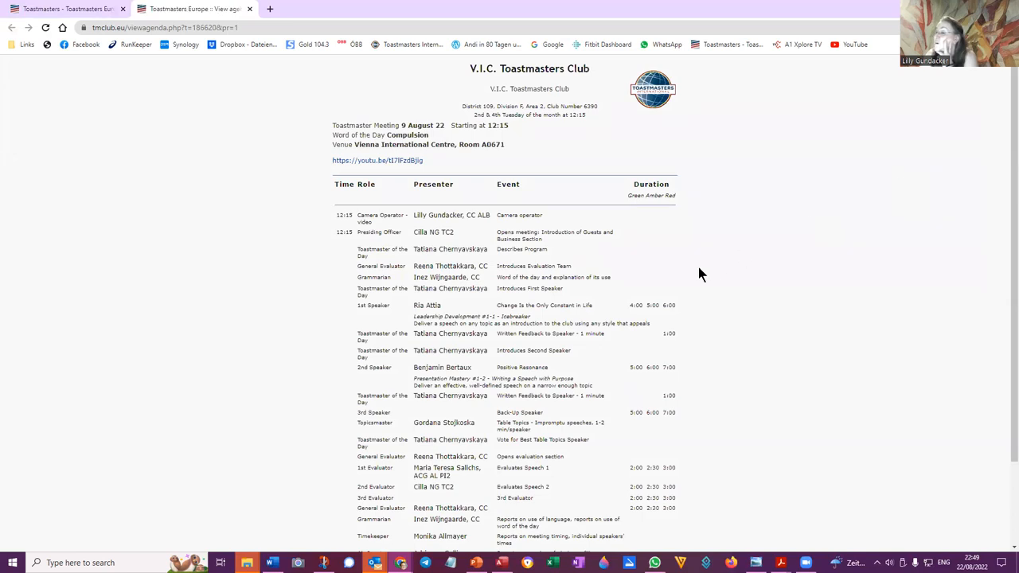
mouse_move(377, 380)
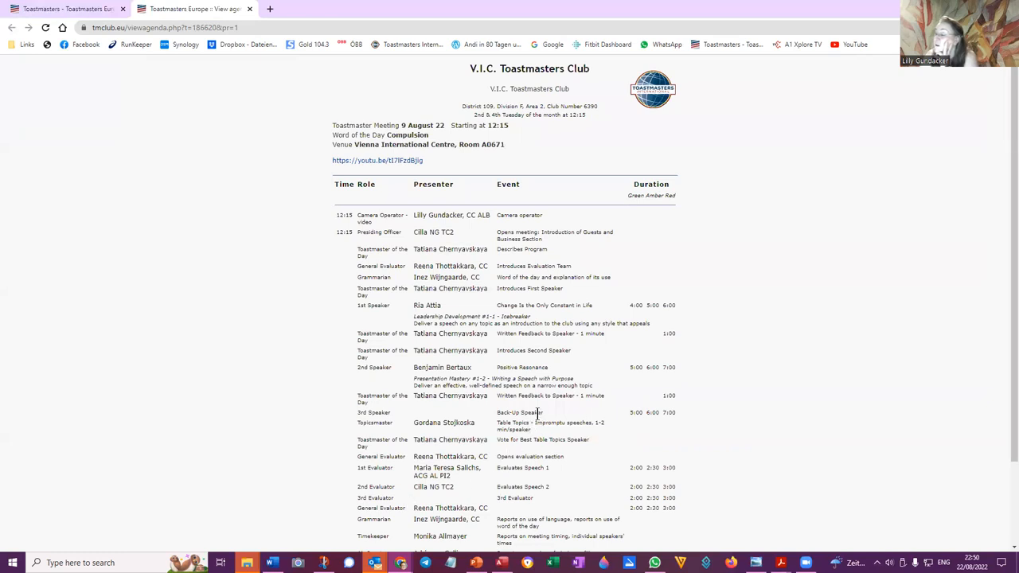
mouse_move(488, 287)
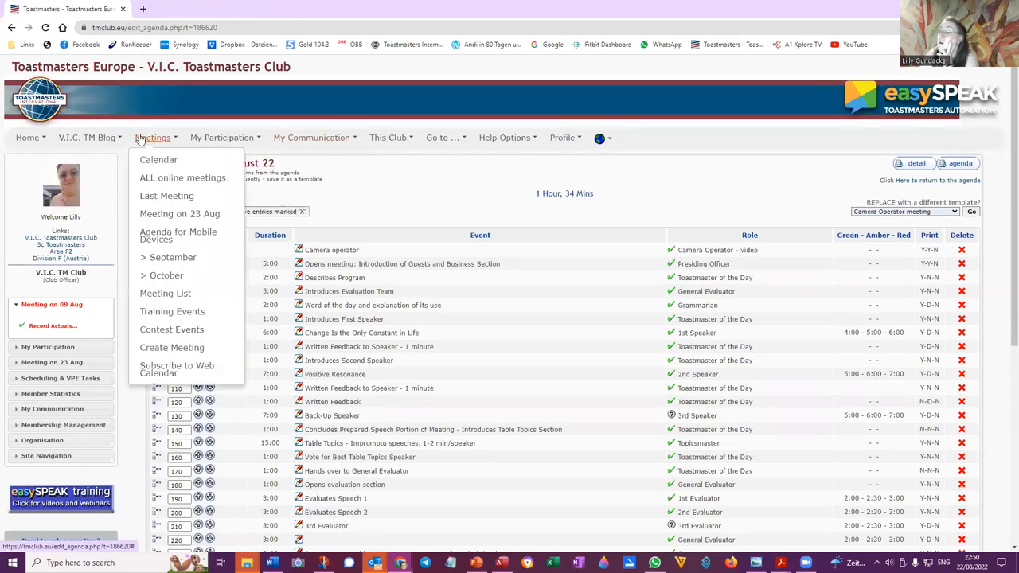
mouse_move(179, 213)
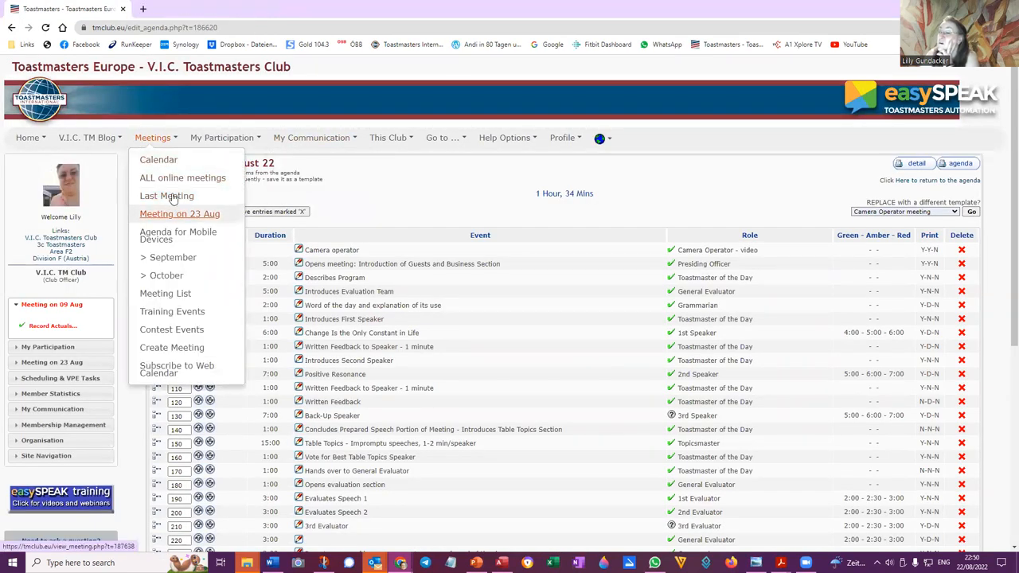
Go to Last Meeting, scroll to Actual Meeting Roles and open the 3rd Evaluator dropdown.
click(166, 196)
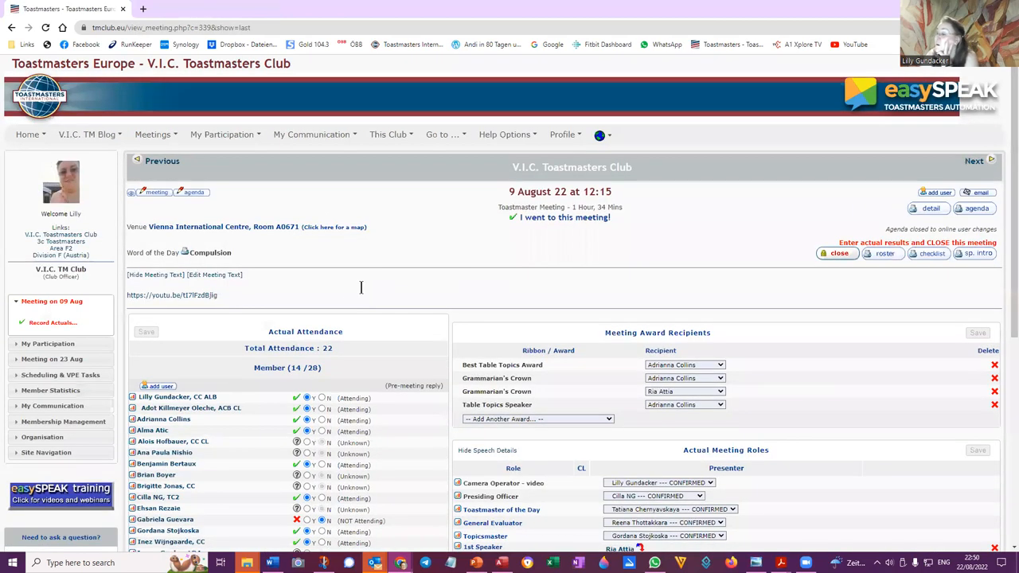
scroll(down, 3)
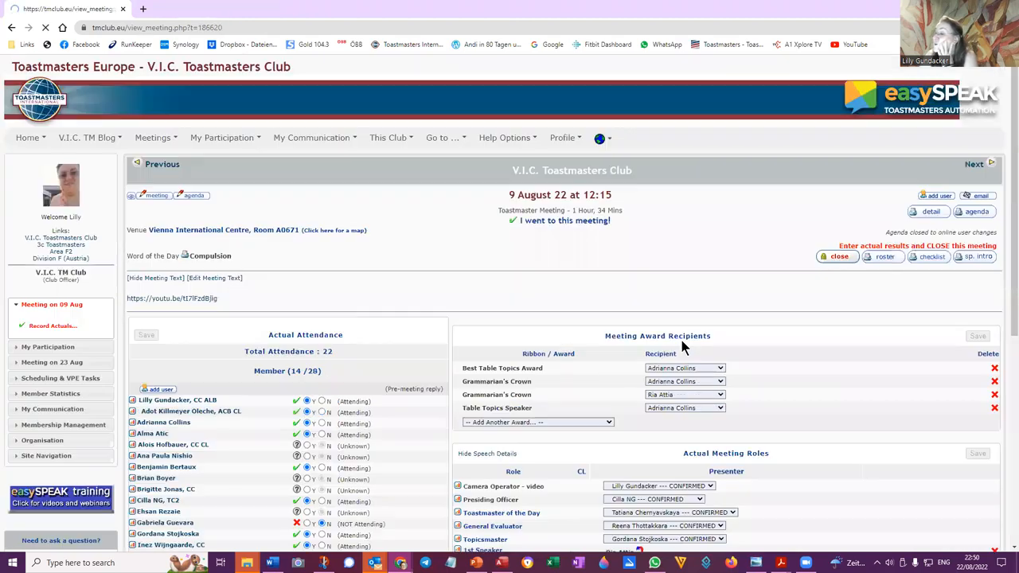
scroll(down, 3)
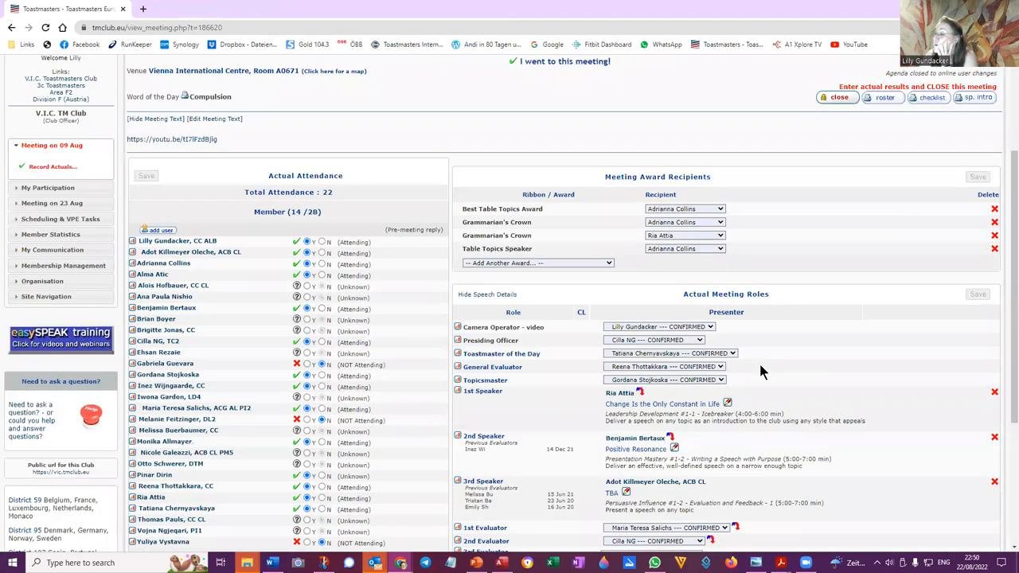
scroll(down, 3)
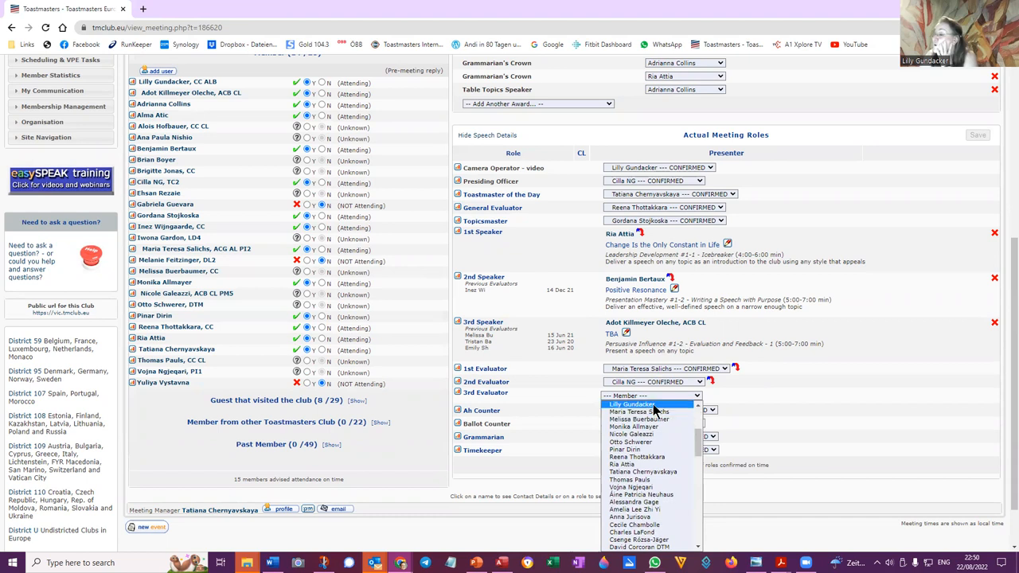
click(631, 404)
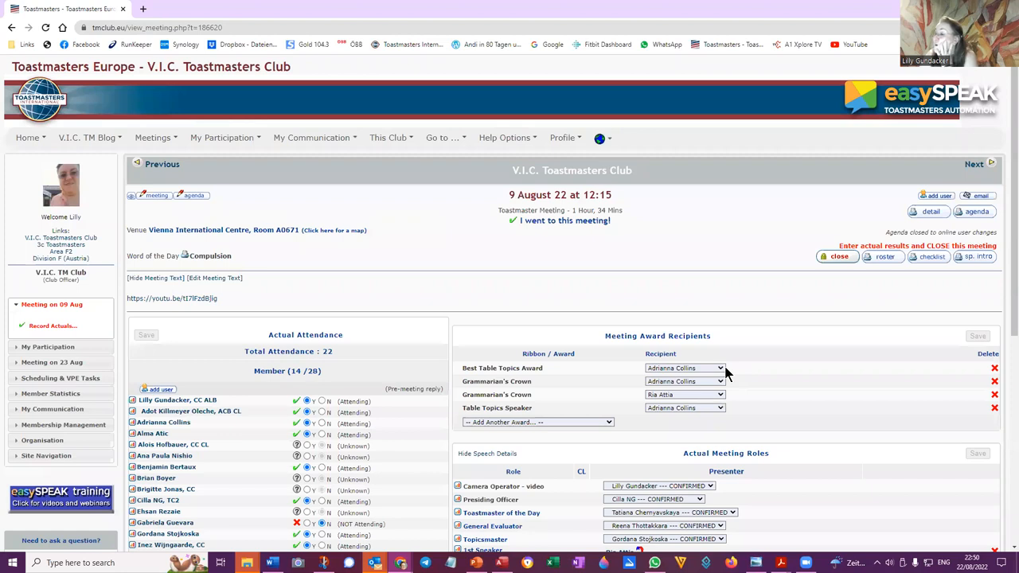
mouse_move(848, 286)
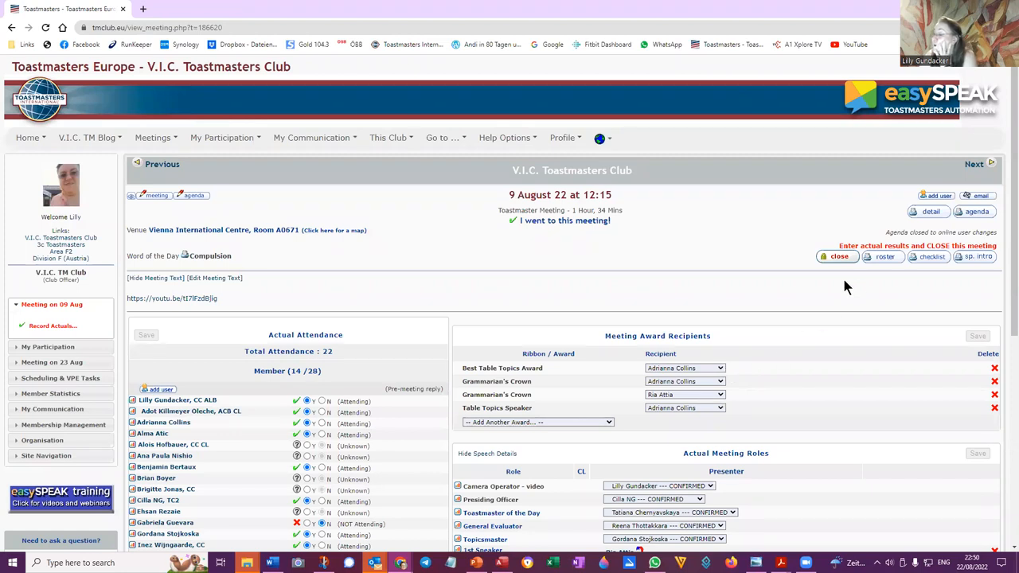
Close the 9 August 22 meeting to changes and review its filled roles.
scroll(down, 3)
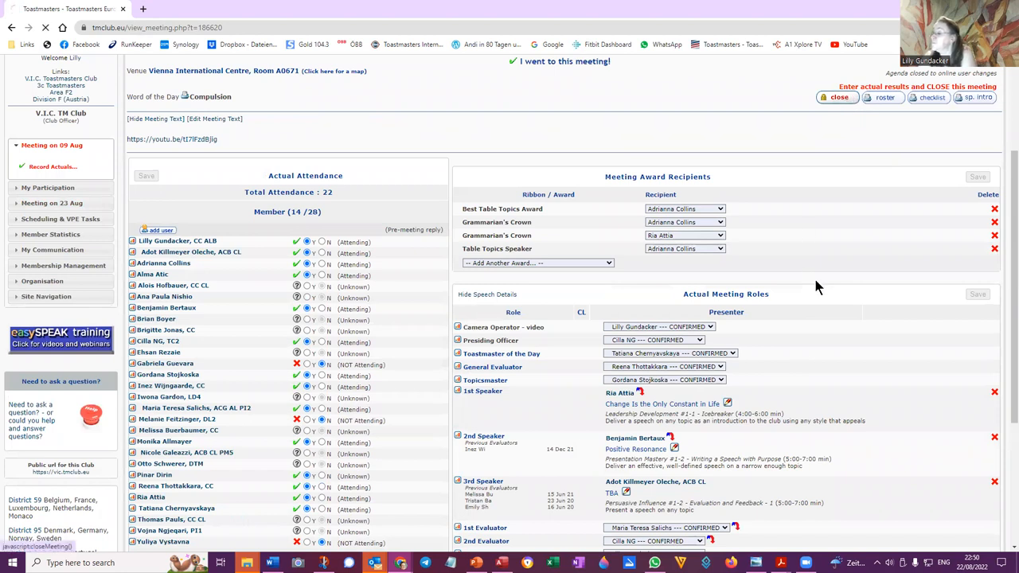
click(836, 96)
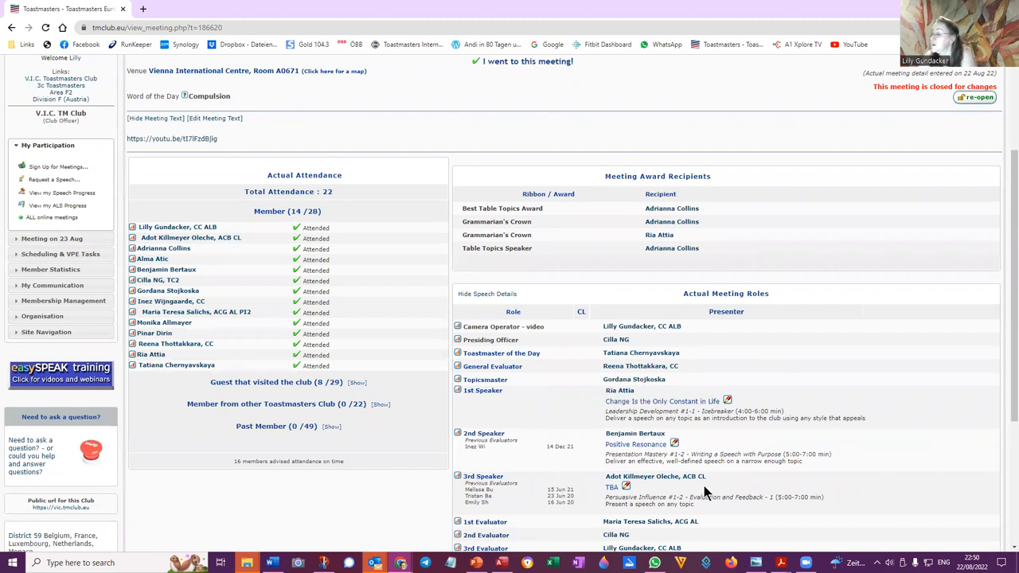
scroll(down, 3)
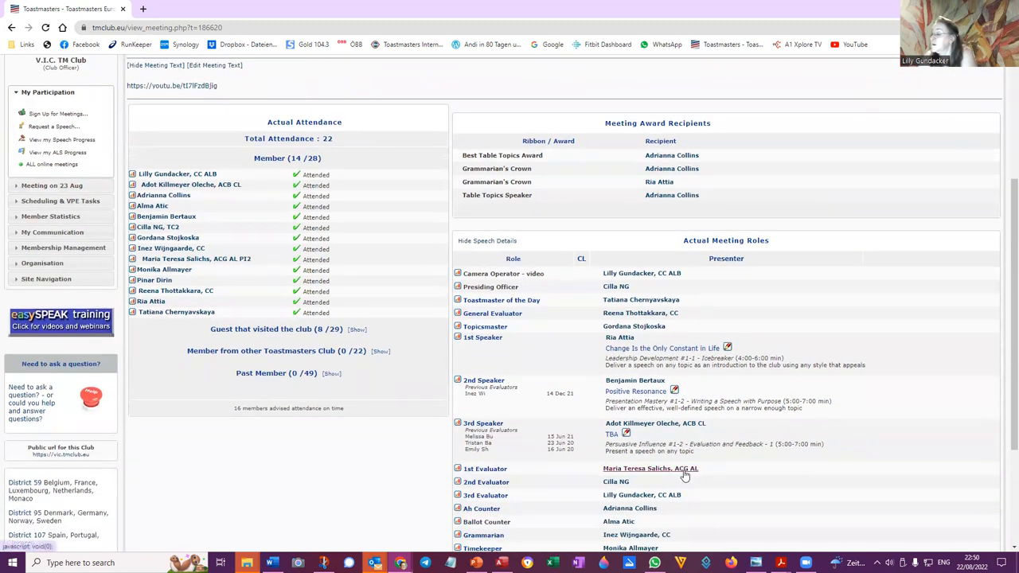
mouse_move(629, 507)
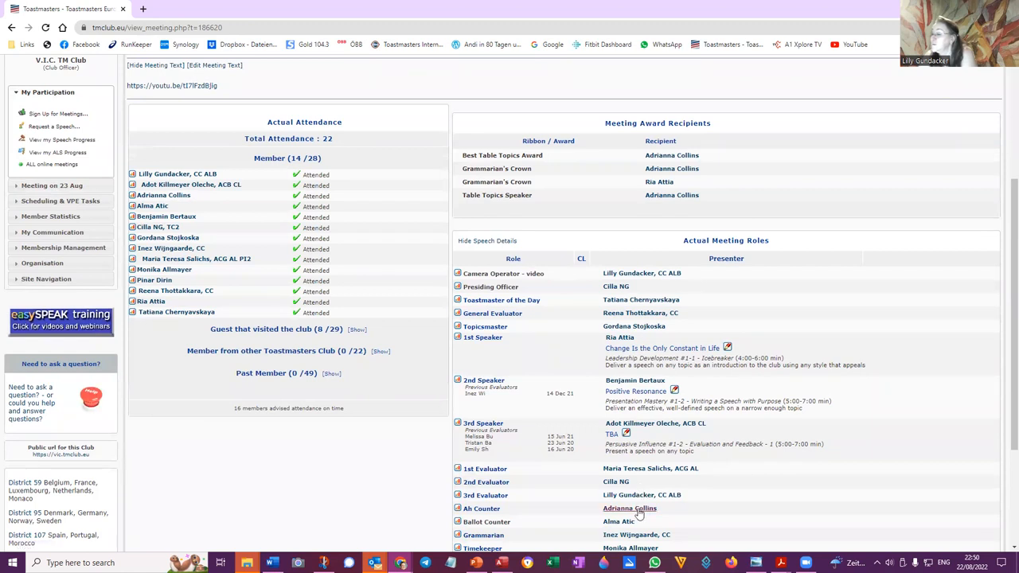
scroll(up, 3)
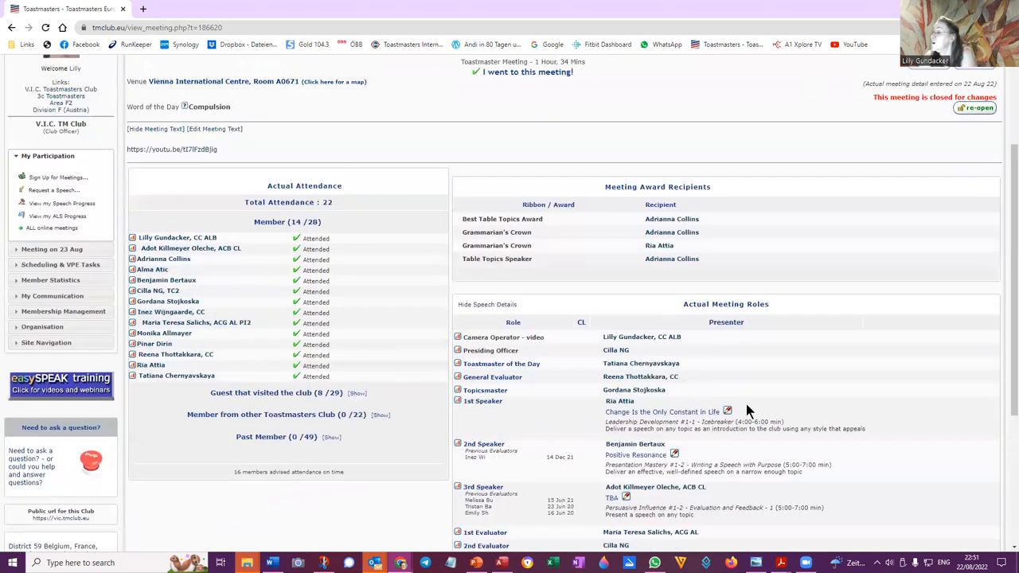
scroll(up, 3)
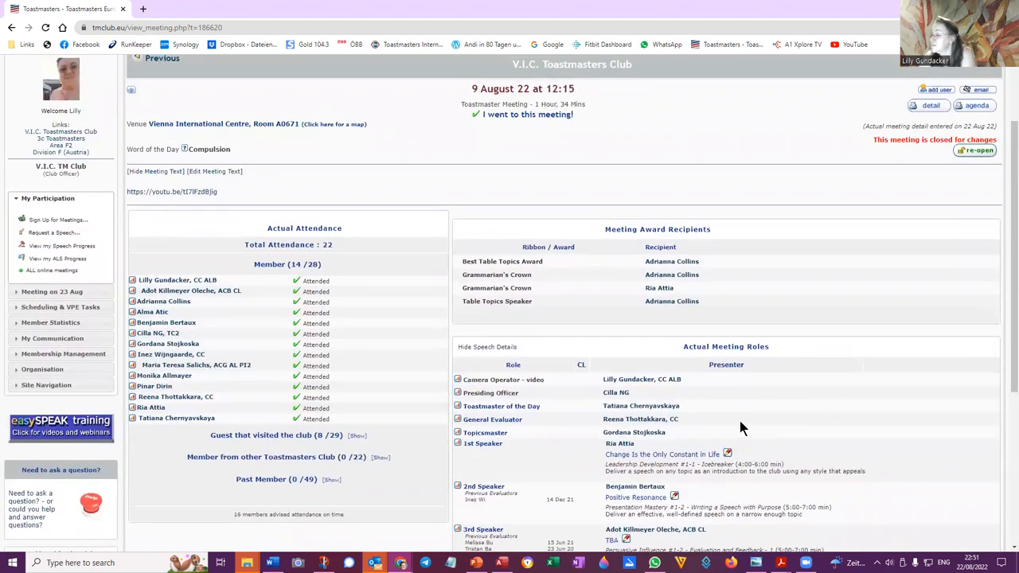